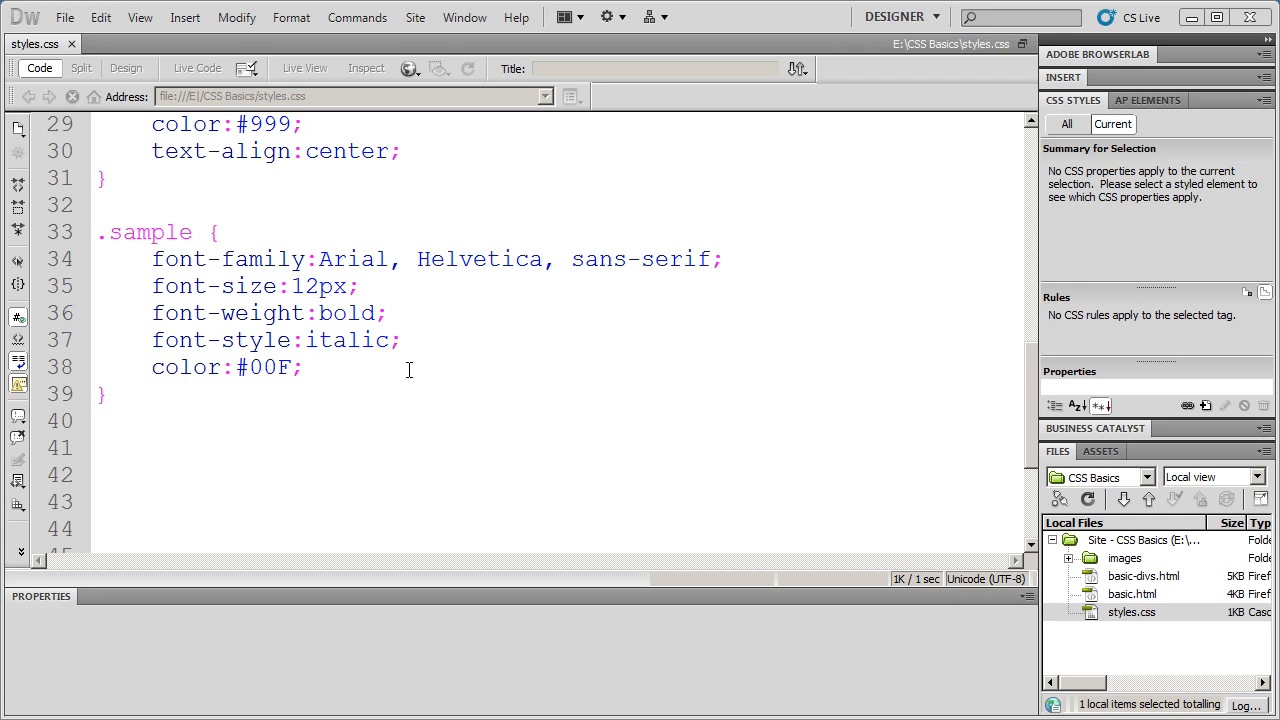
mouse_move(372, 288)
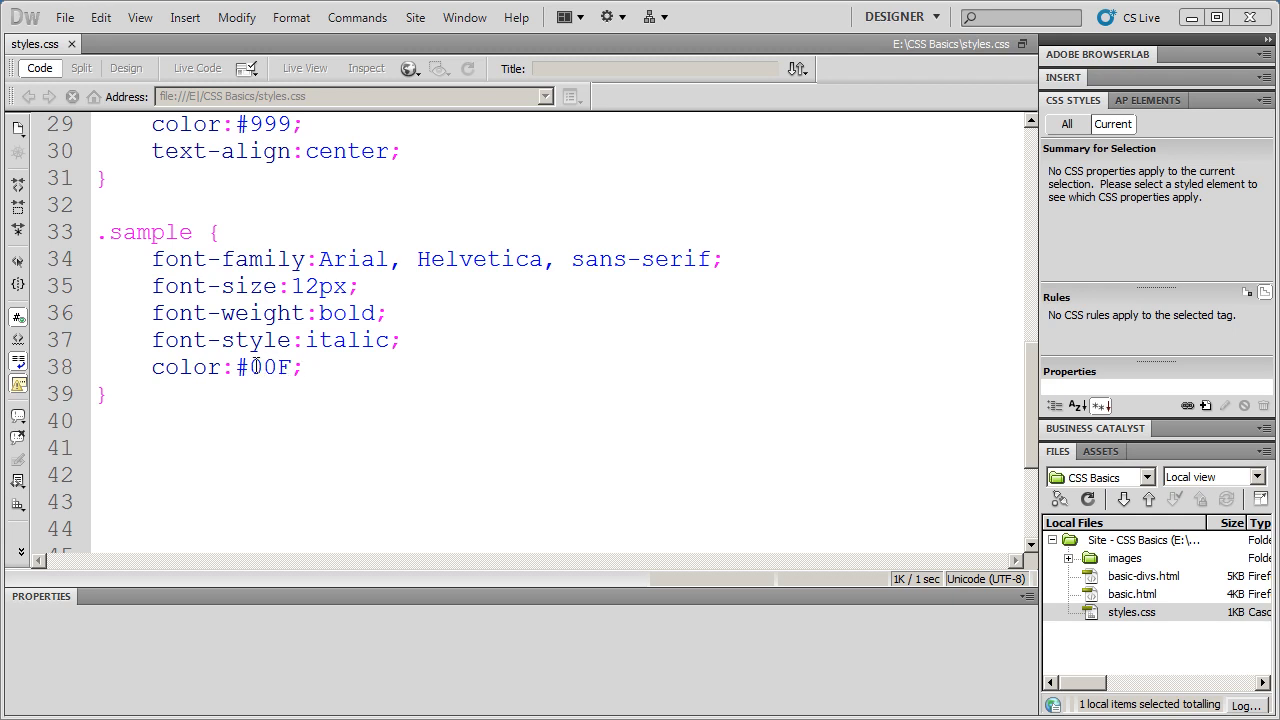
Inspect and select the existing blue hex color value in the .sample rule
double_click(264, 368)
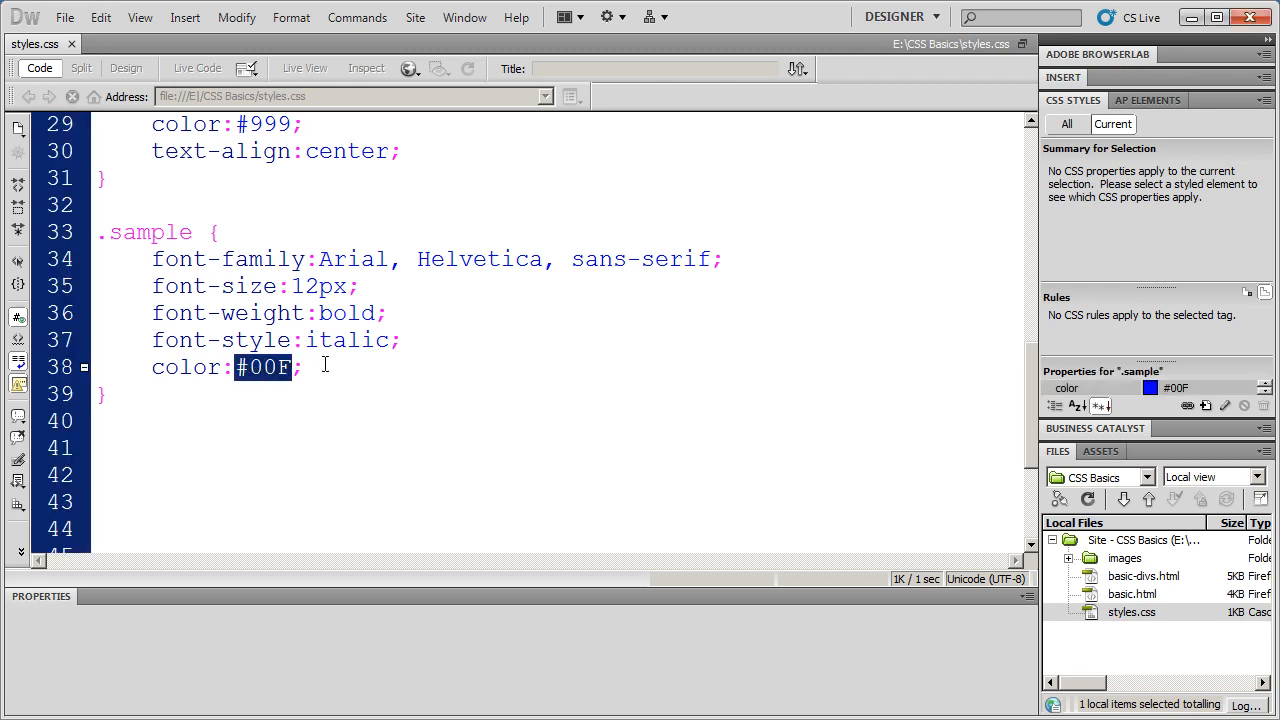
click(302, 368)
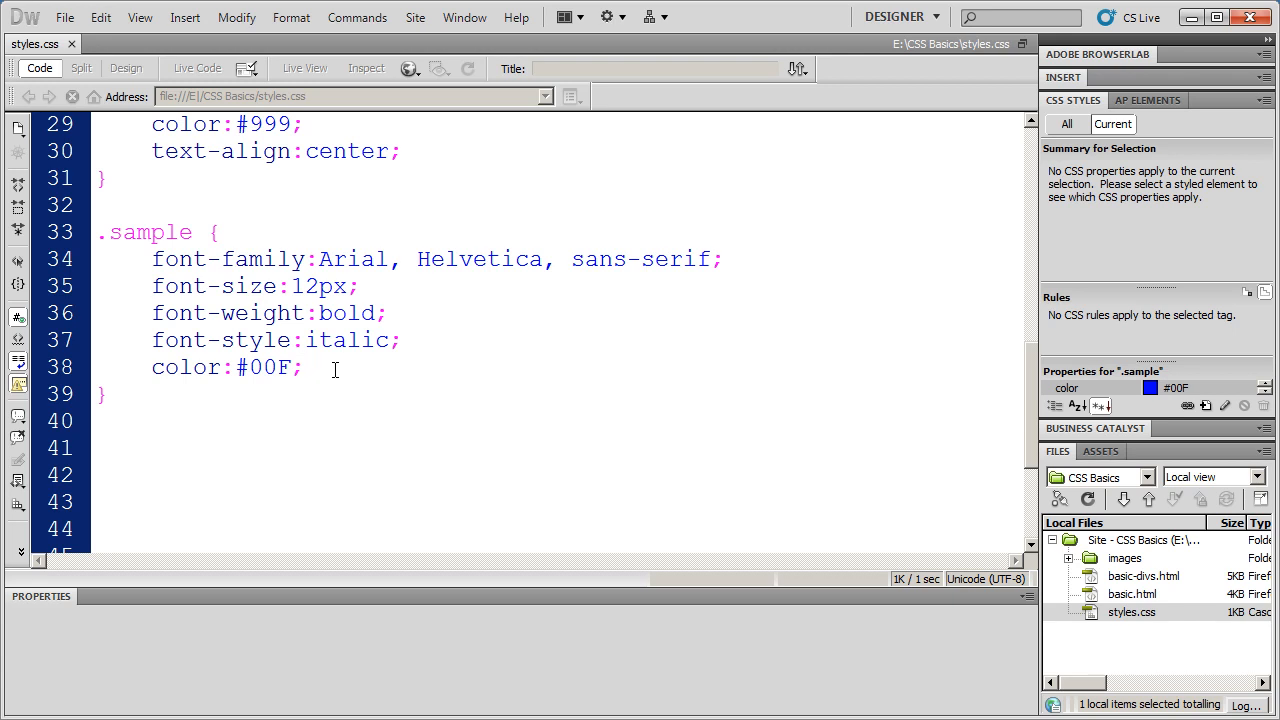
click(304, 368)
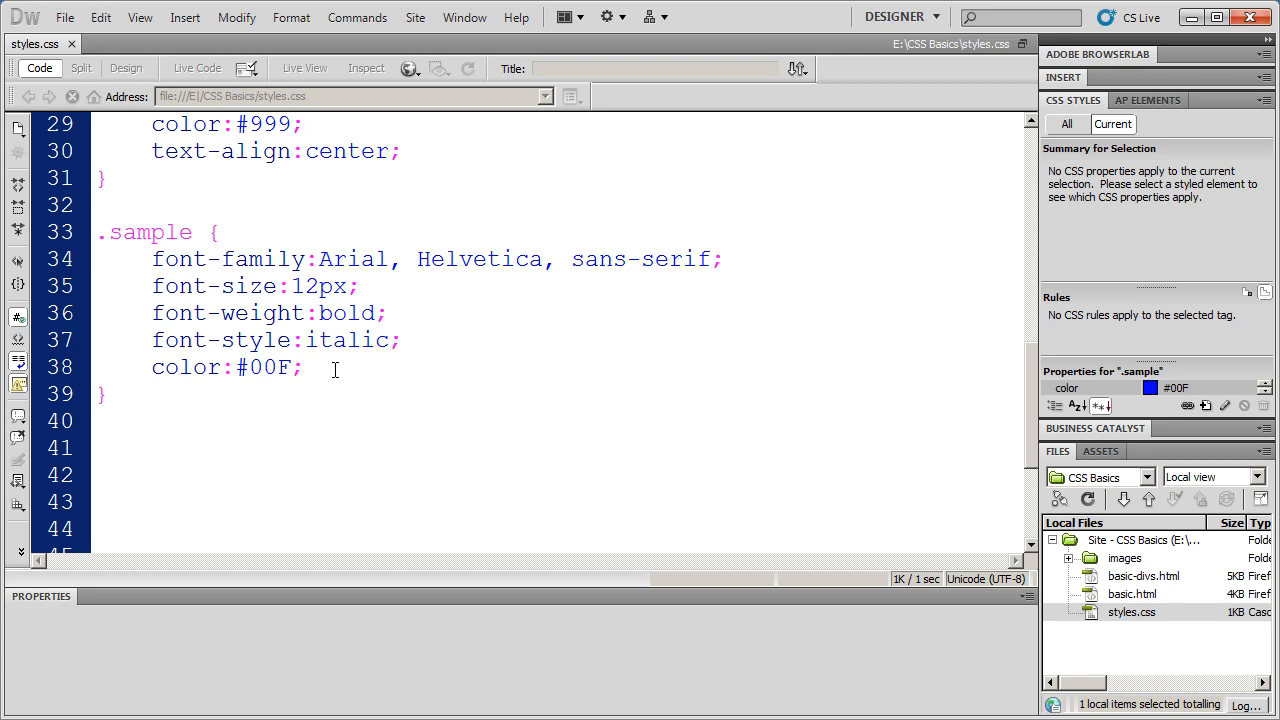
click(304, 368)
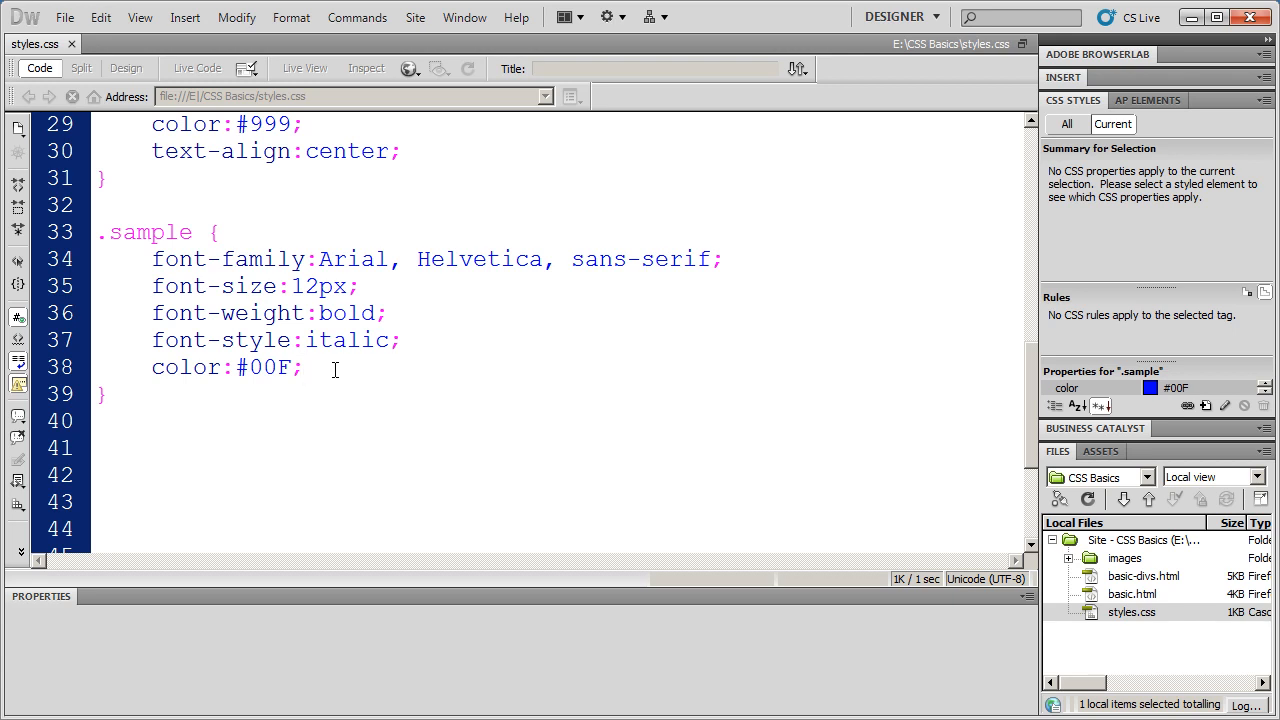
click(304, 368)
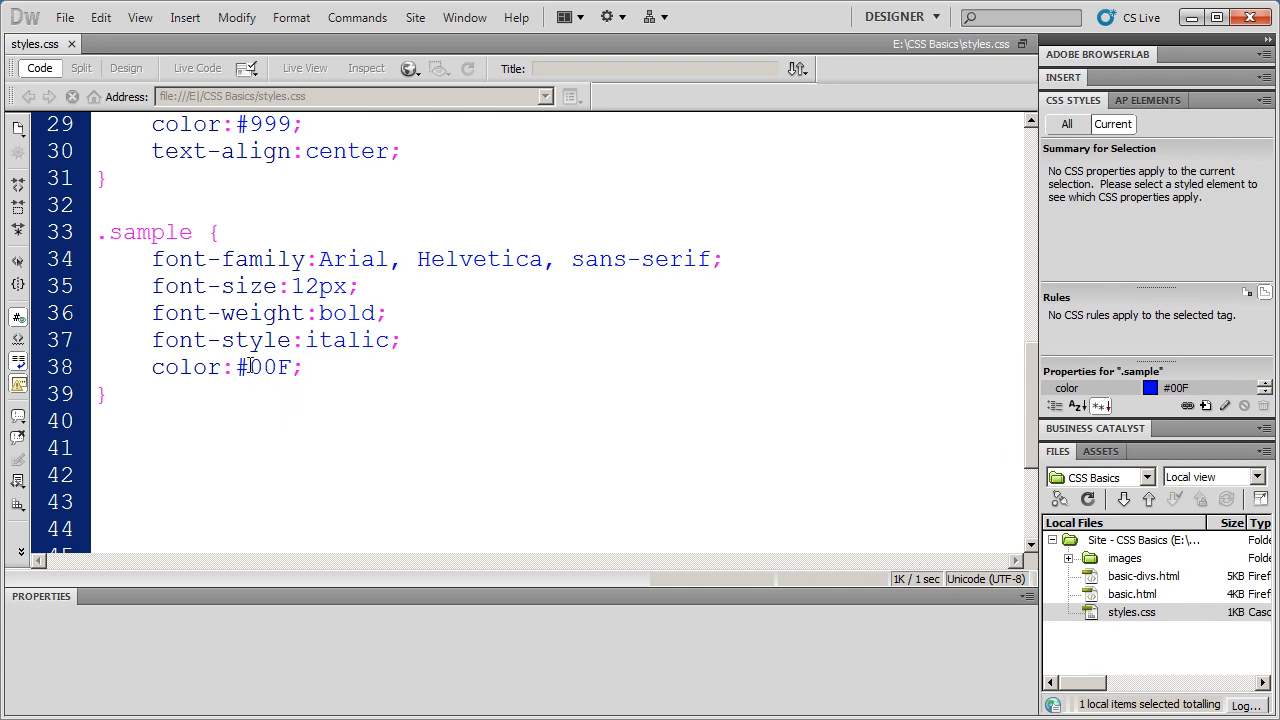
click(302, 368)
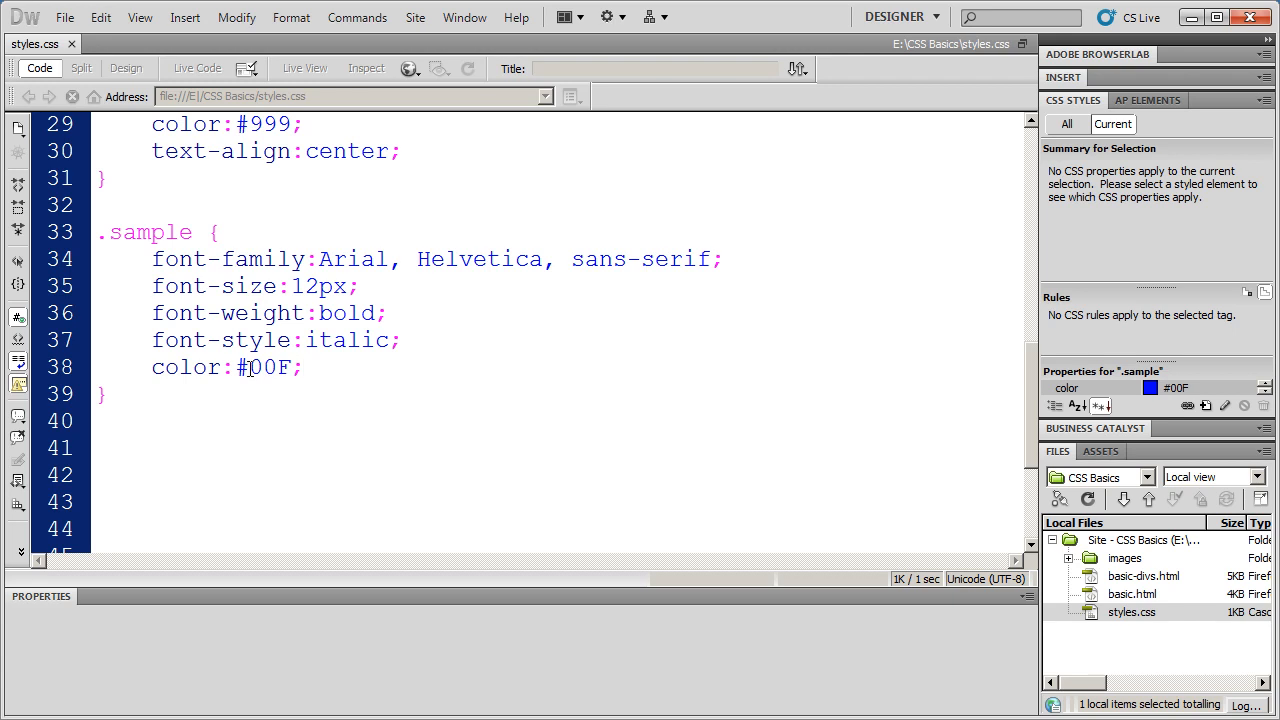
double_click(268, 368)
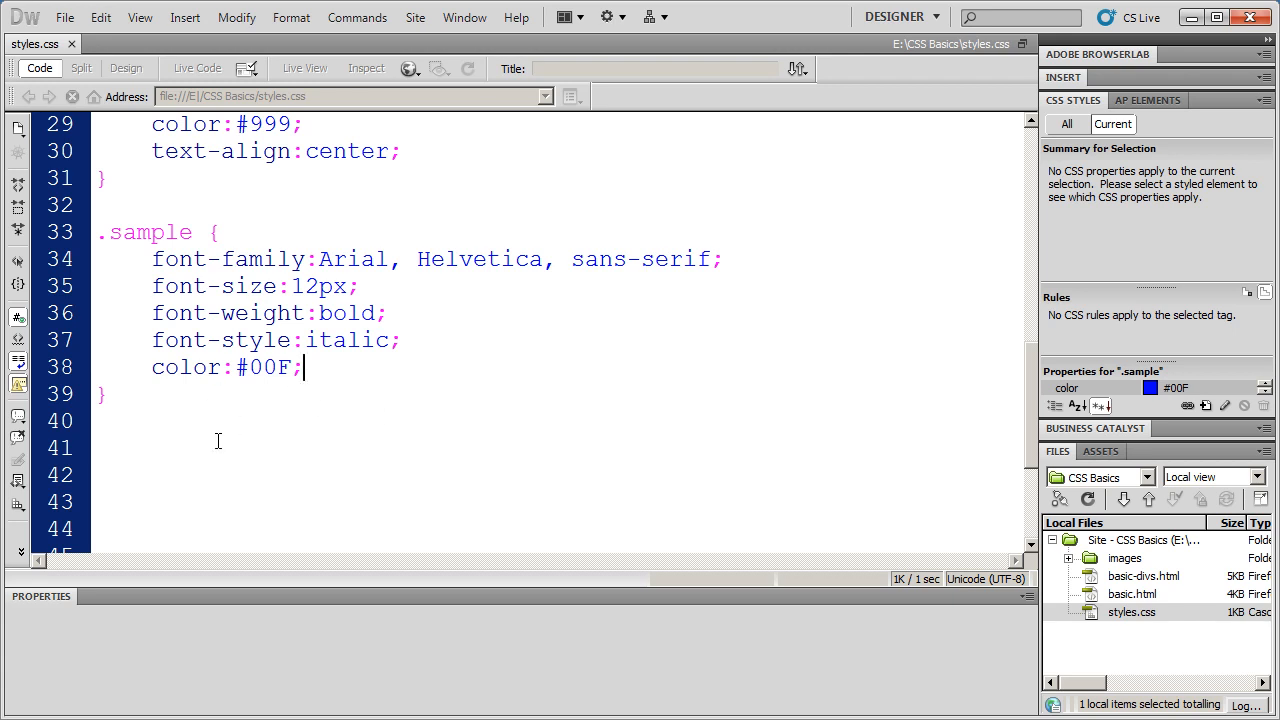
Start a scratch line below .sample reading color:# with a partial hex value, fixing the 'colro' typo
click(152, 400)
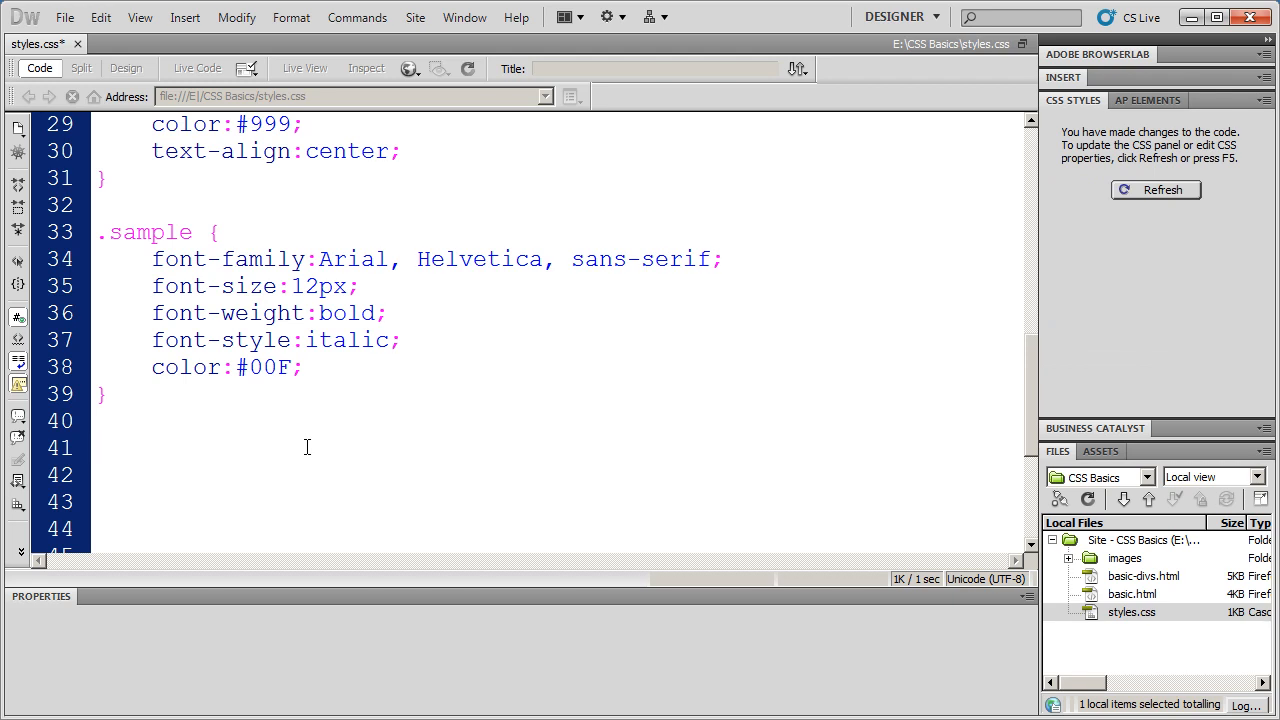
text(colro)
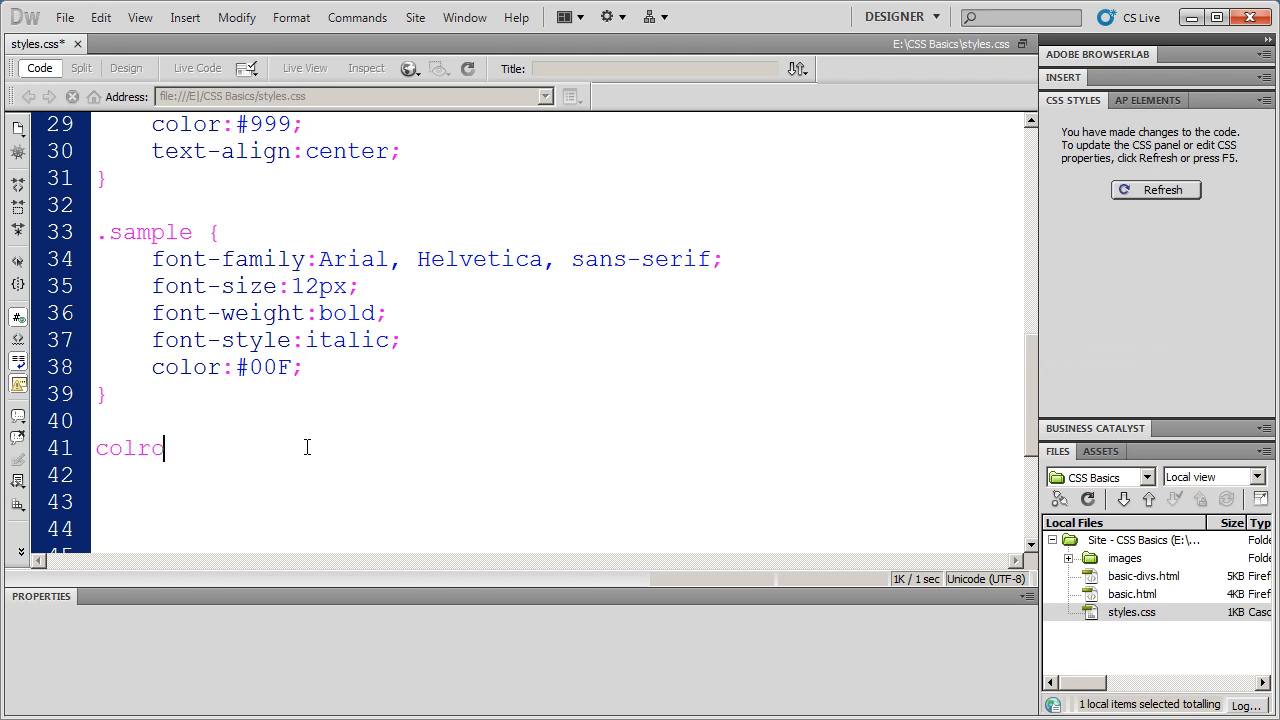
text(color:)
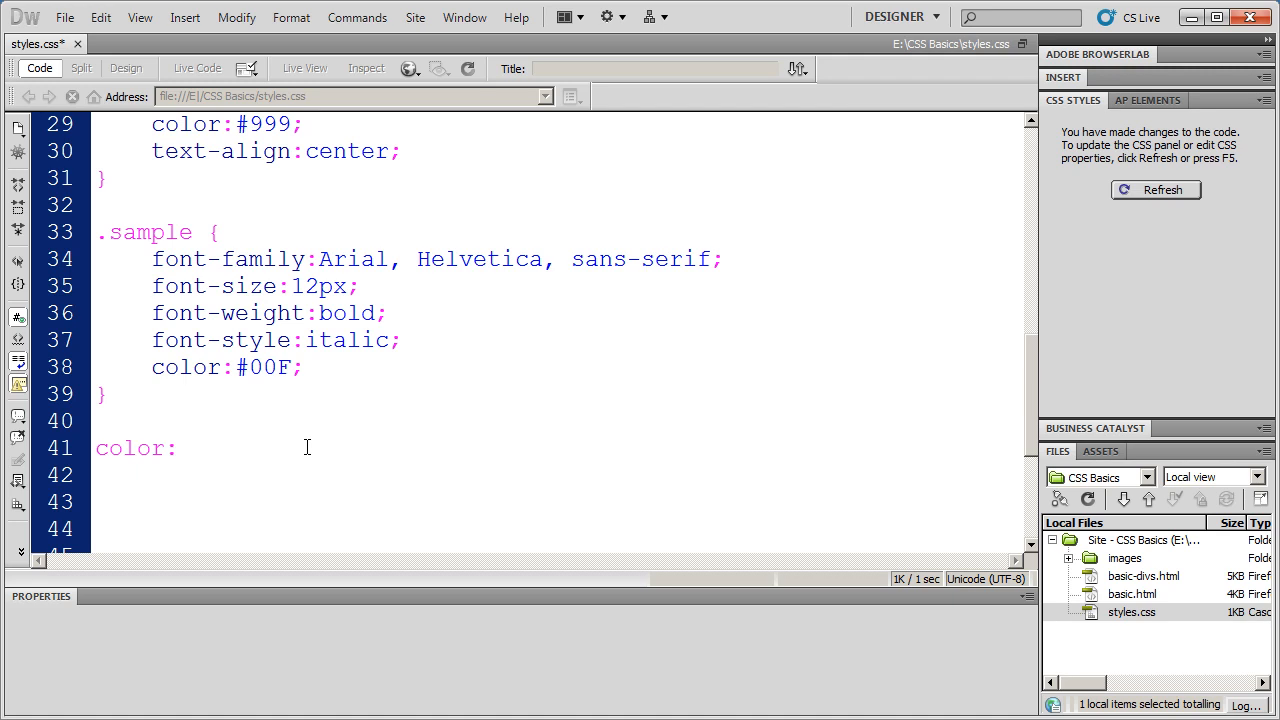
click(178, 448)
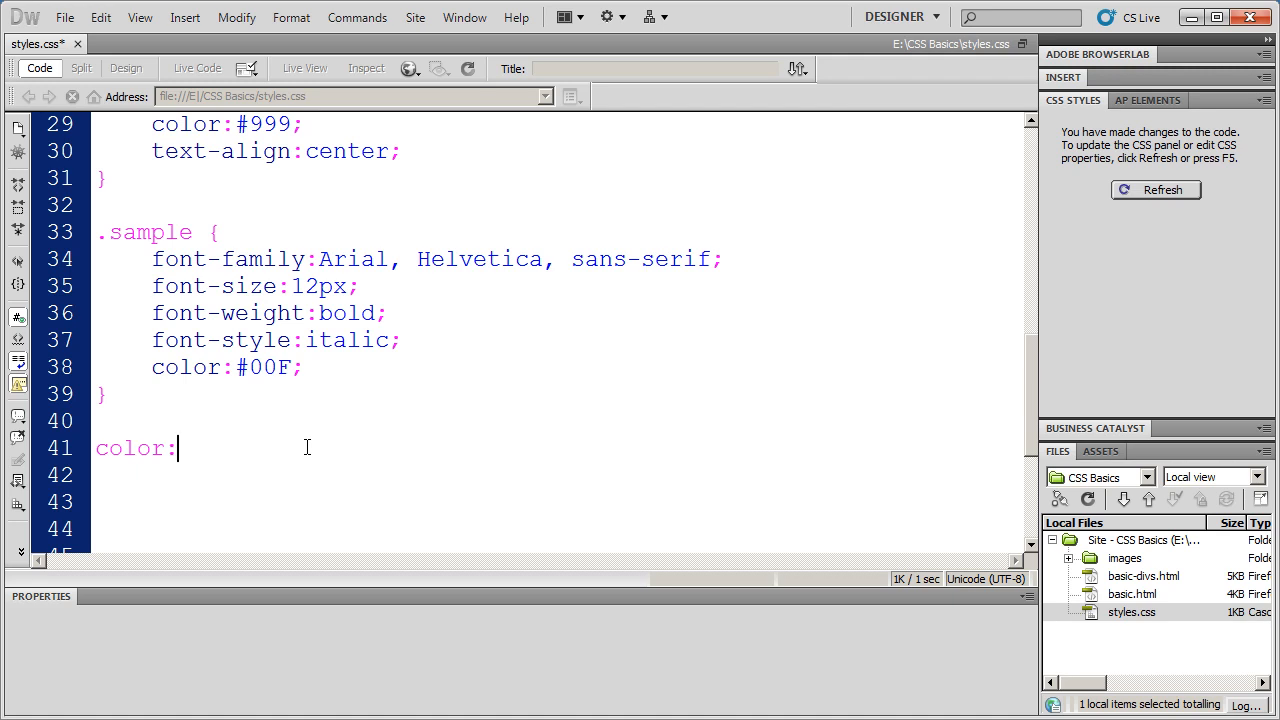
text(#)
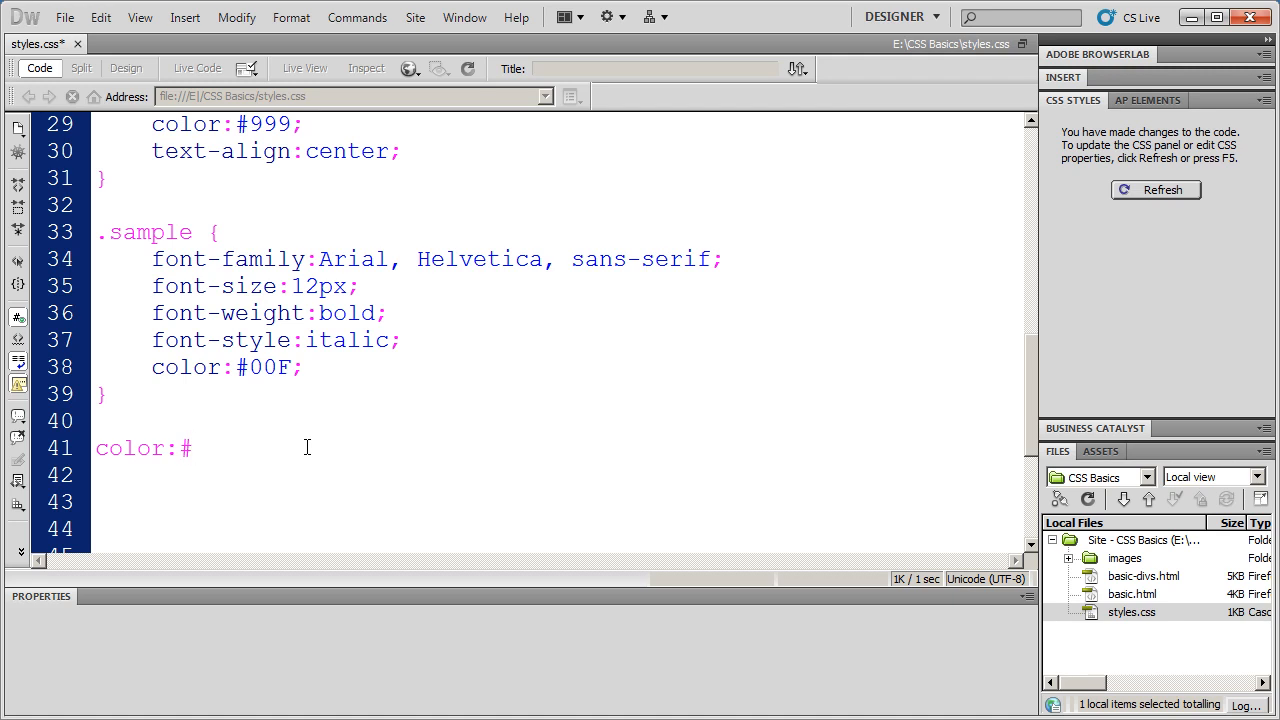
click(188, 448)
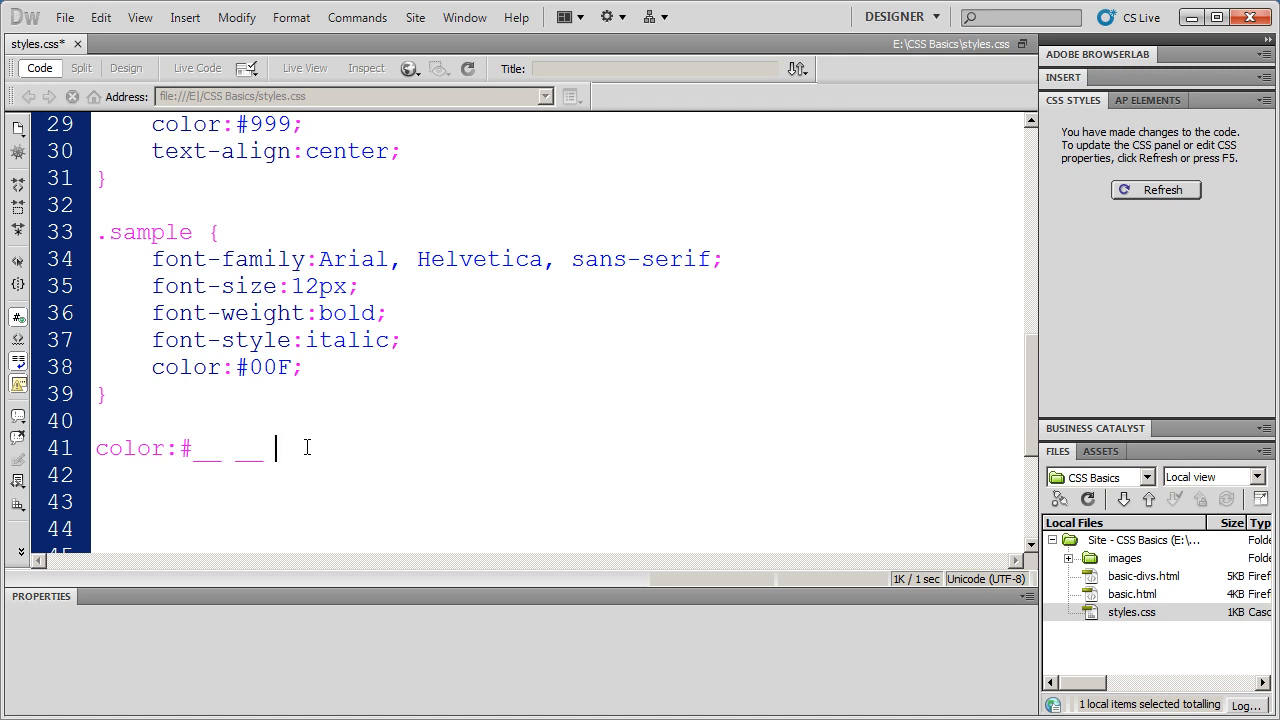
text(__)
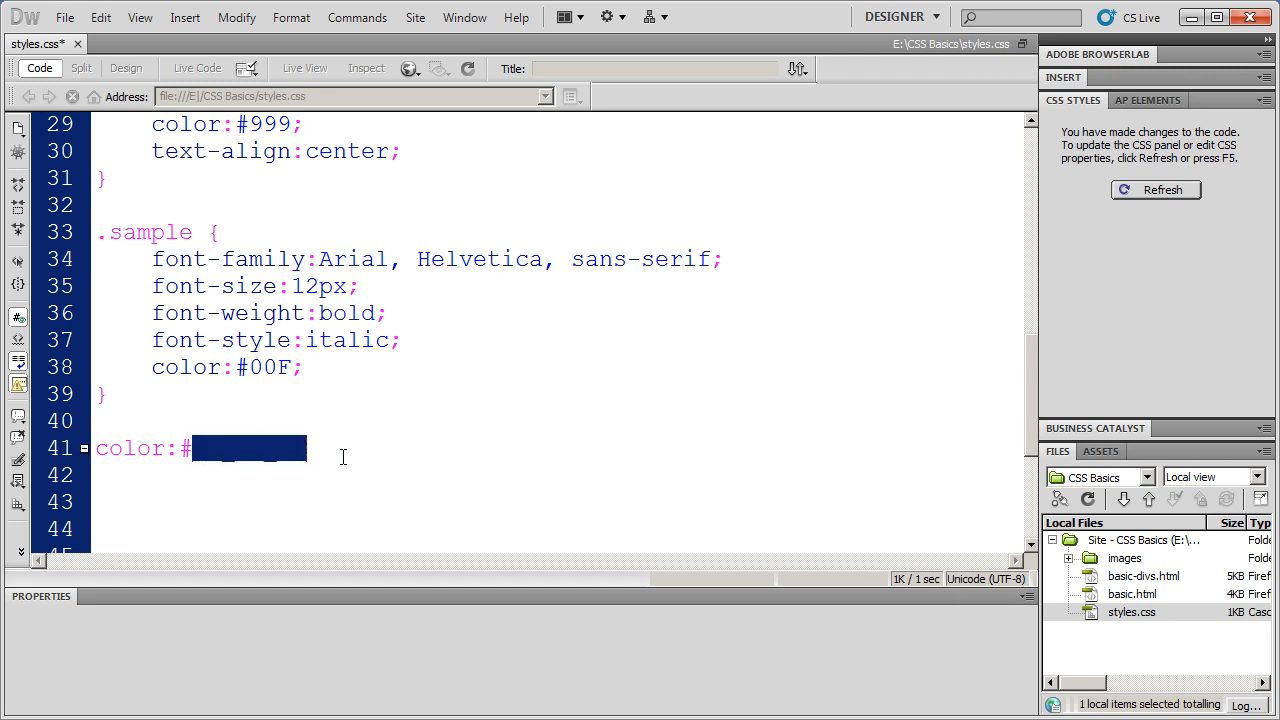
text(0)
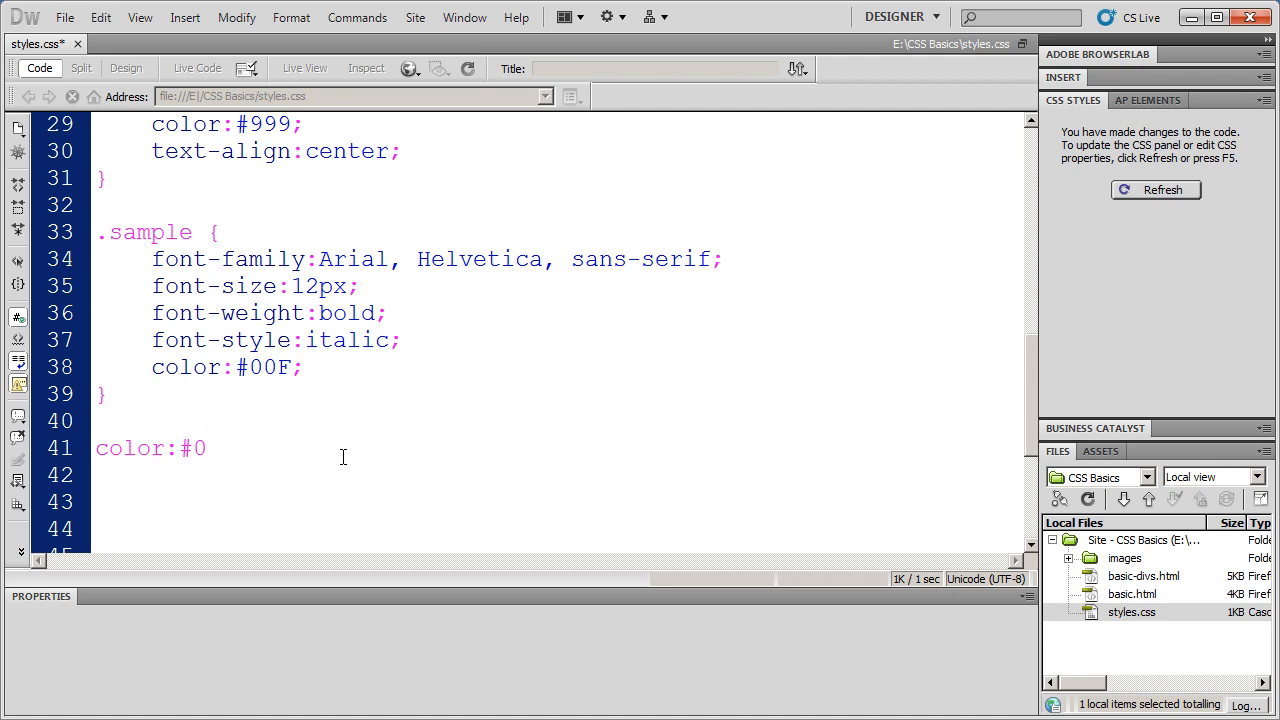
text(F)
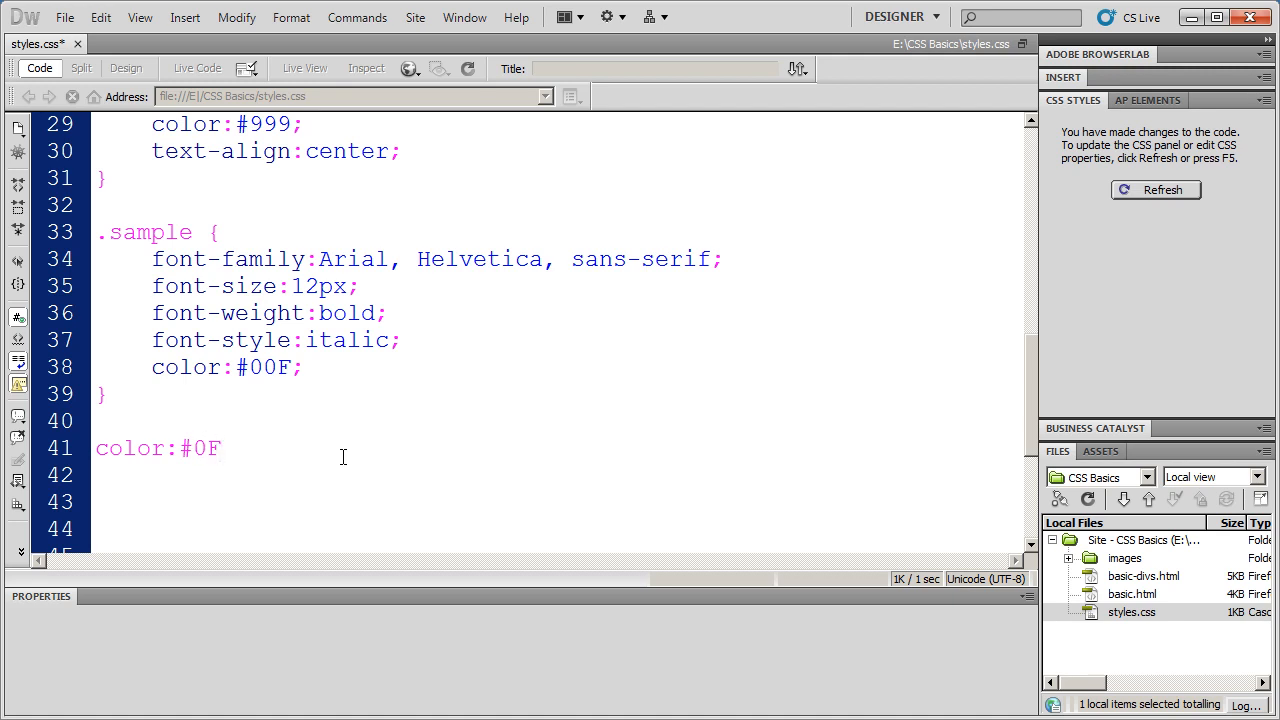
click(216, 448)
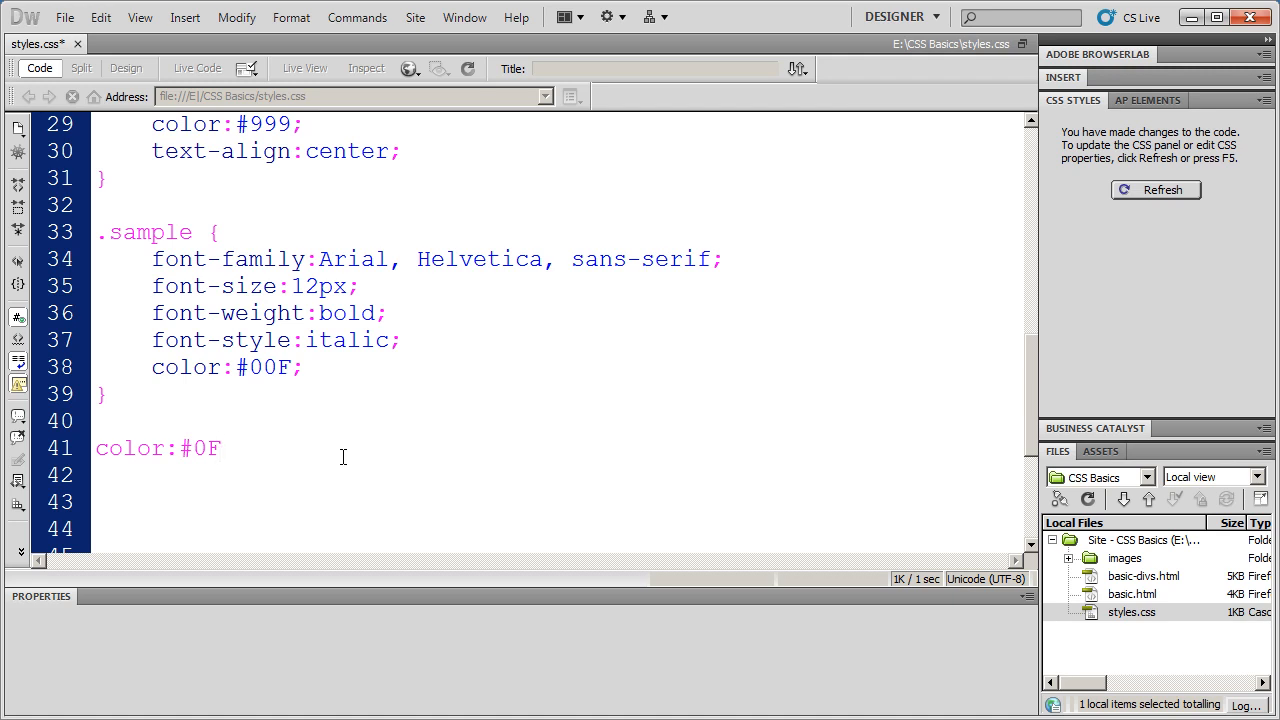
click(216, 448)
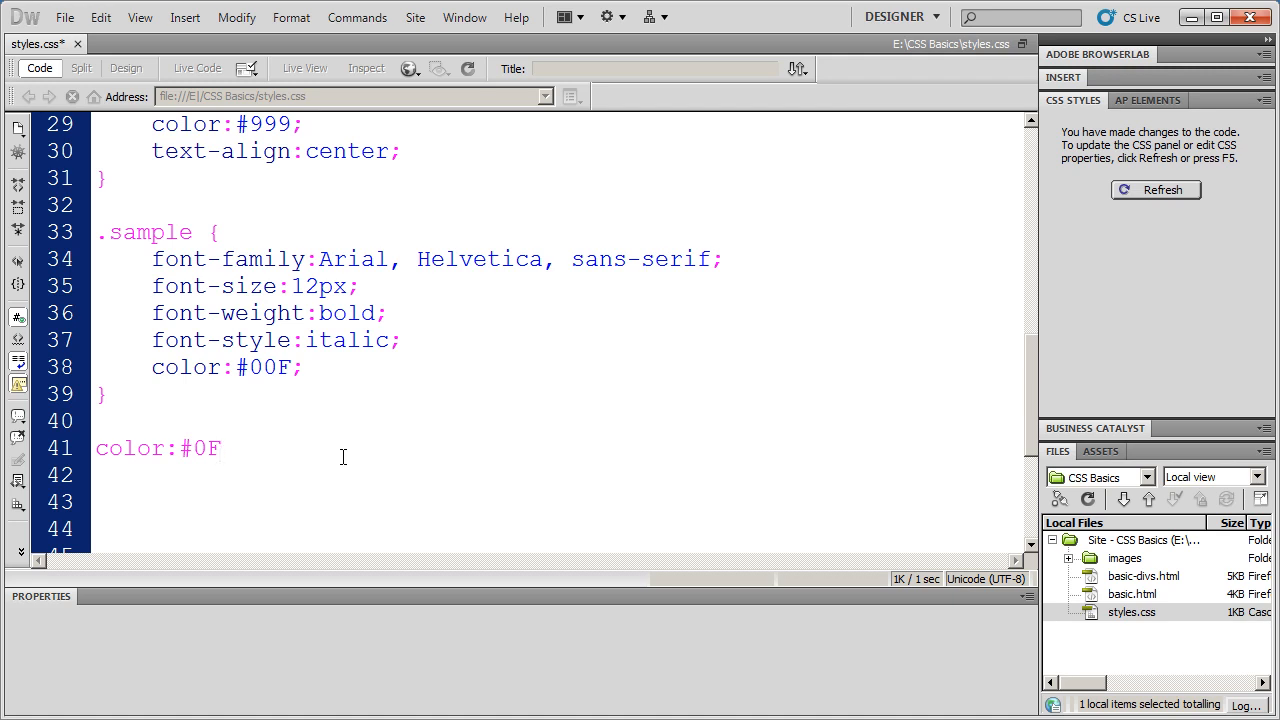
Remove the stray F, complete the scratch value to #000000, and select that whole line
key(Backspace)
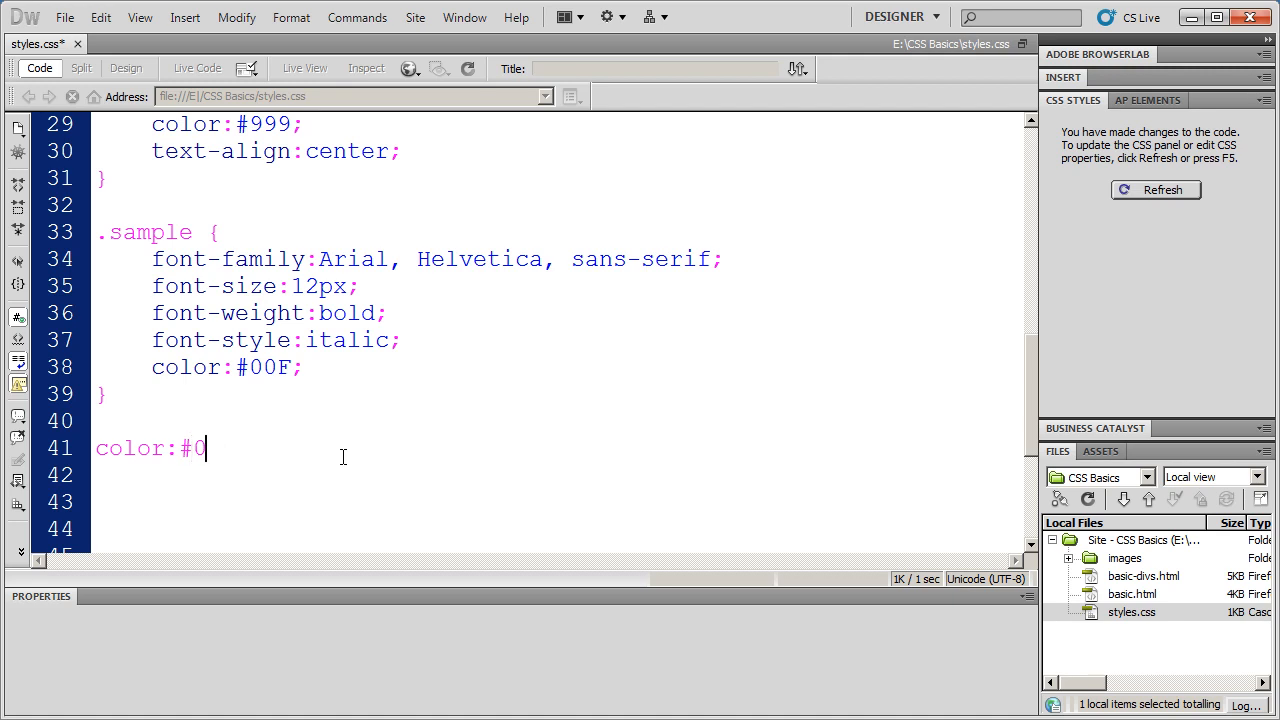
key(Return)
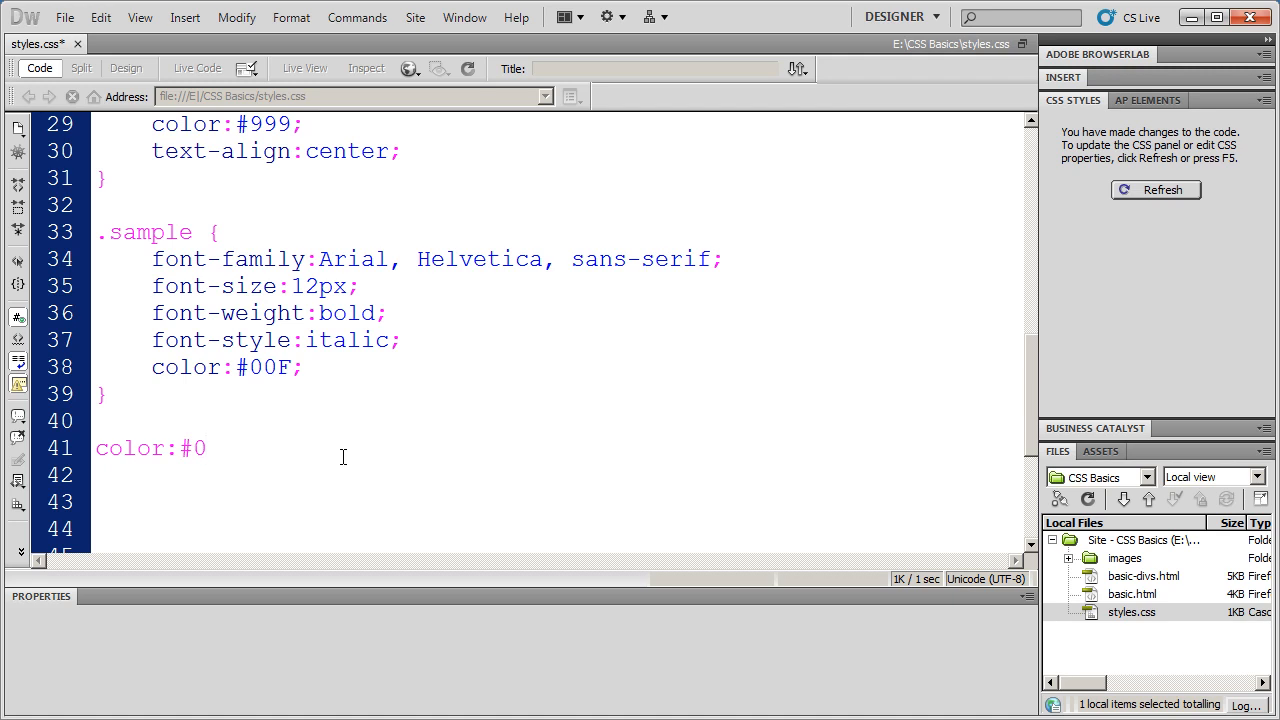
click(204, 448)
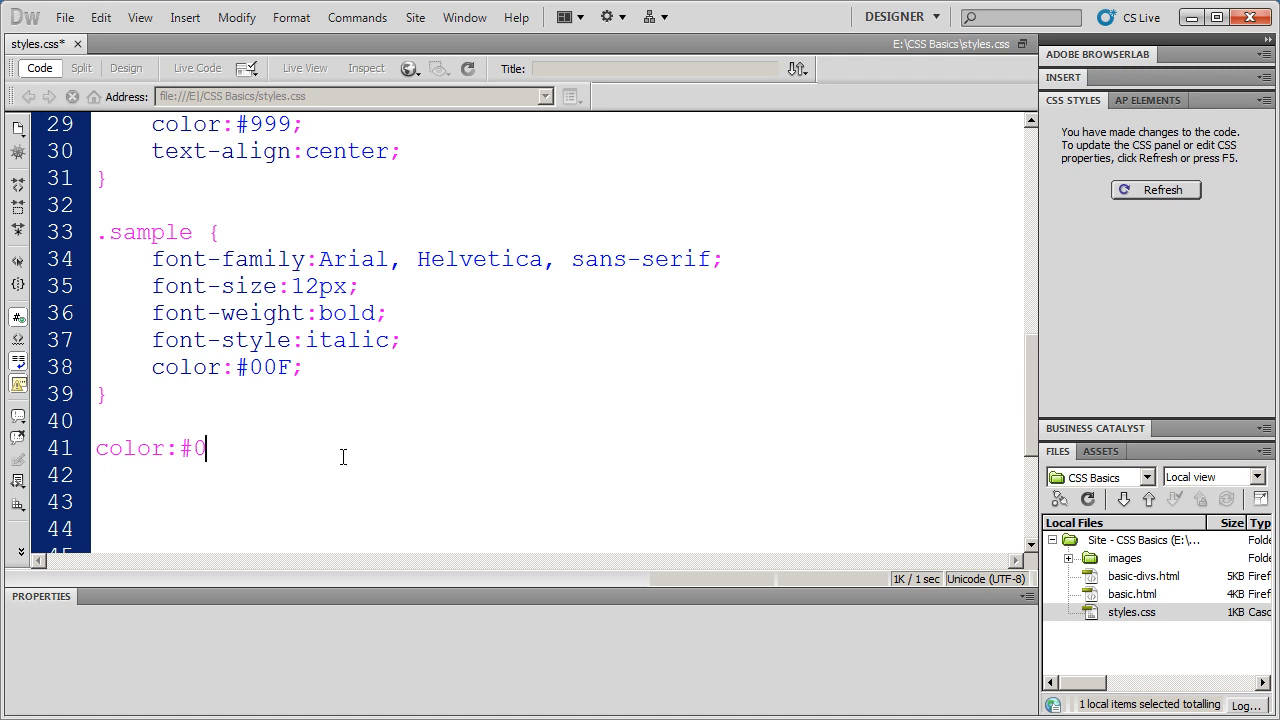
text(0)
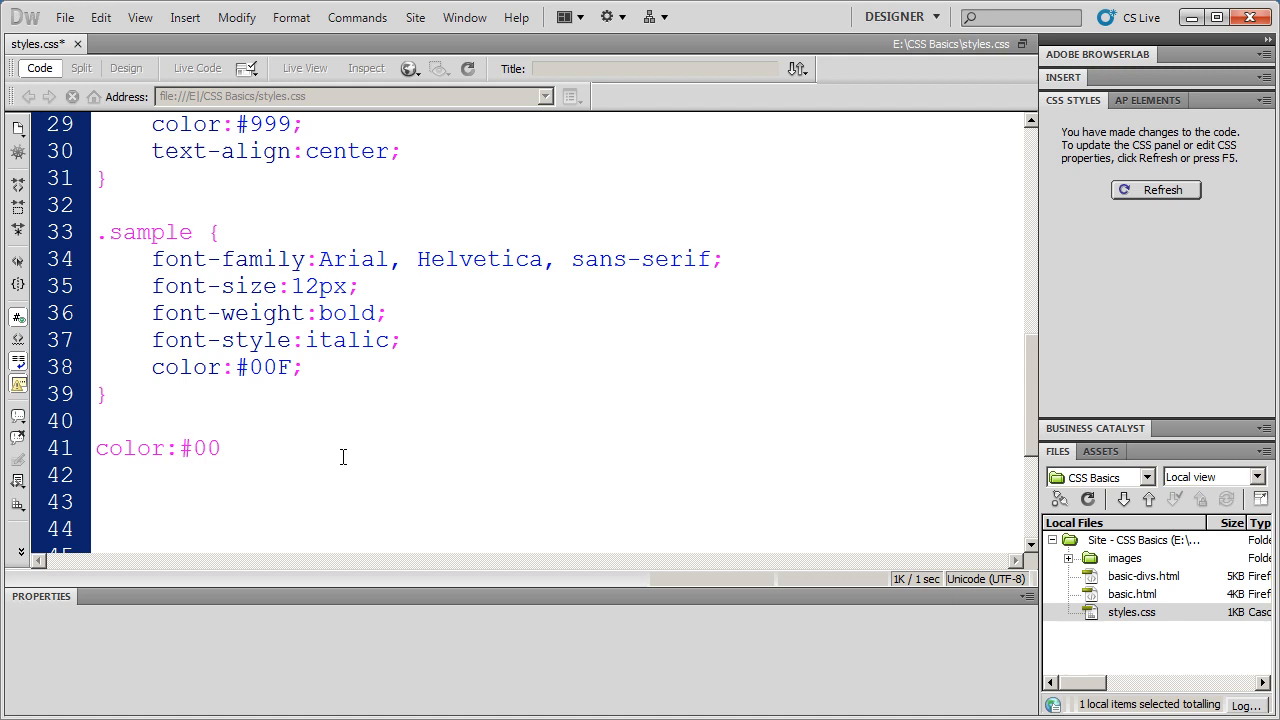
text(0)
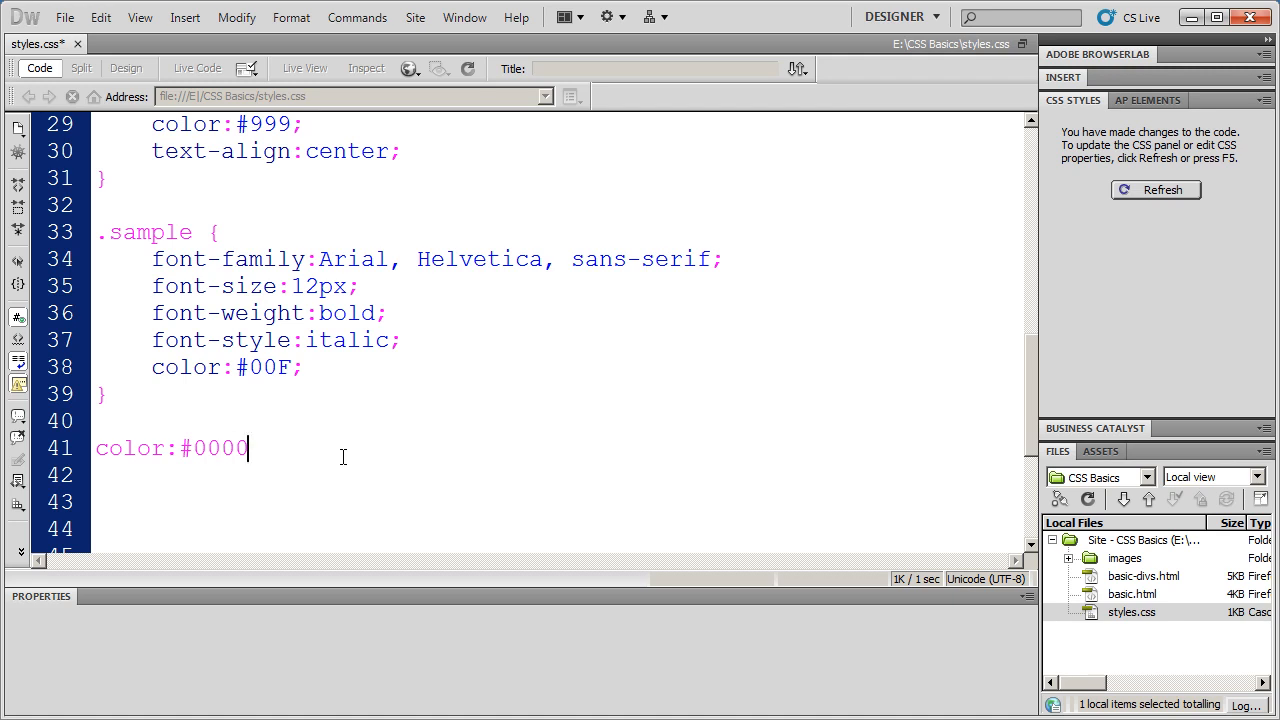
text(00)
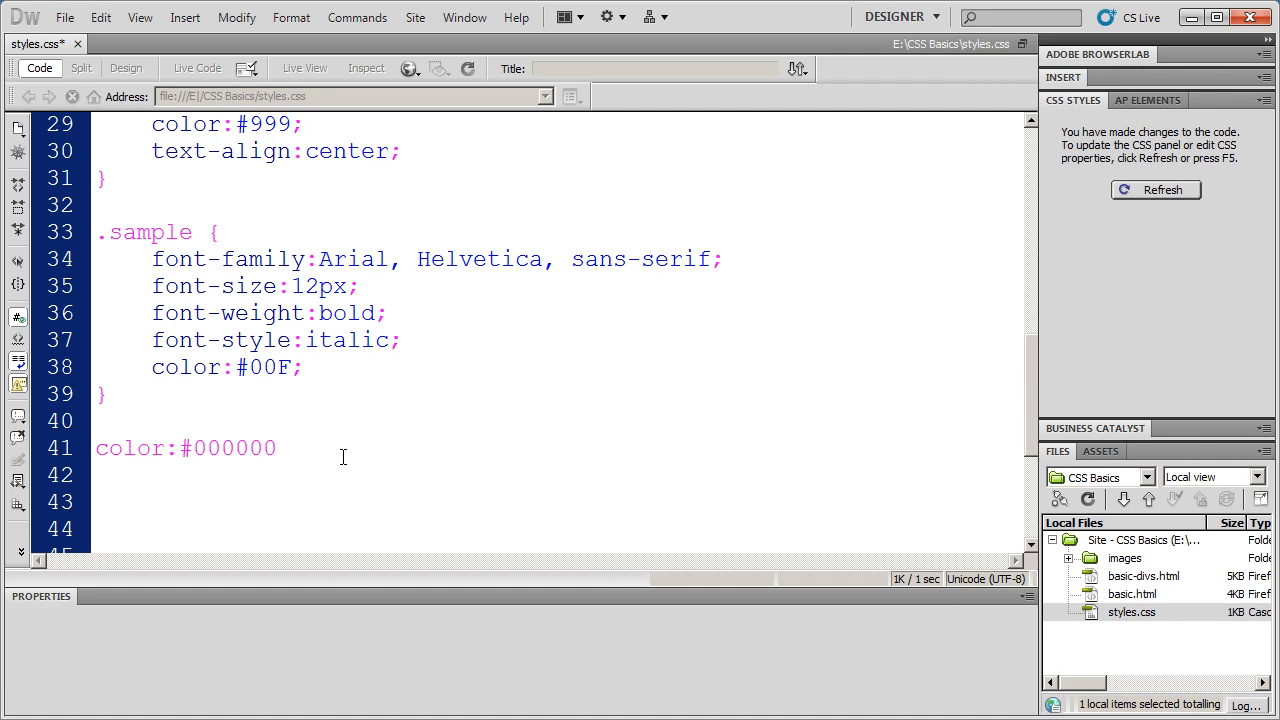
triple_click(186, 448)
text(000)
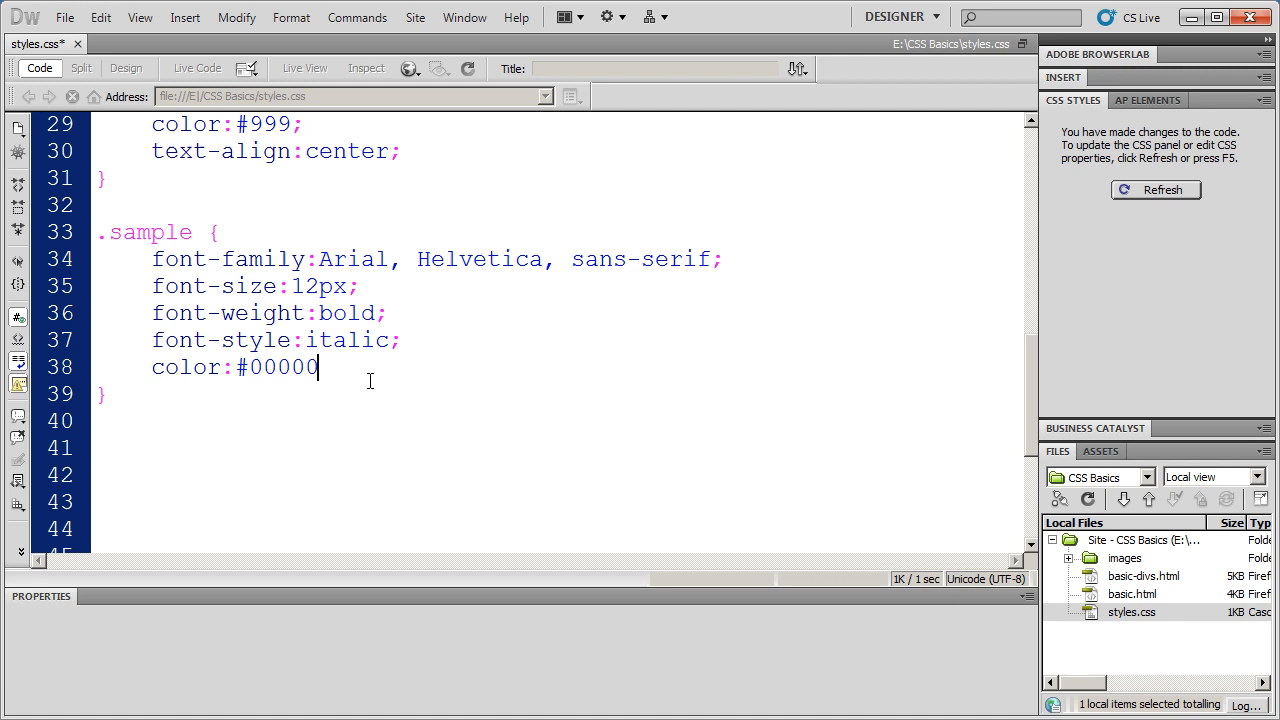
End the color declaration with ;, change font-size to 36px, and preview basic.html before returning to styles.css
text(;)
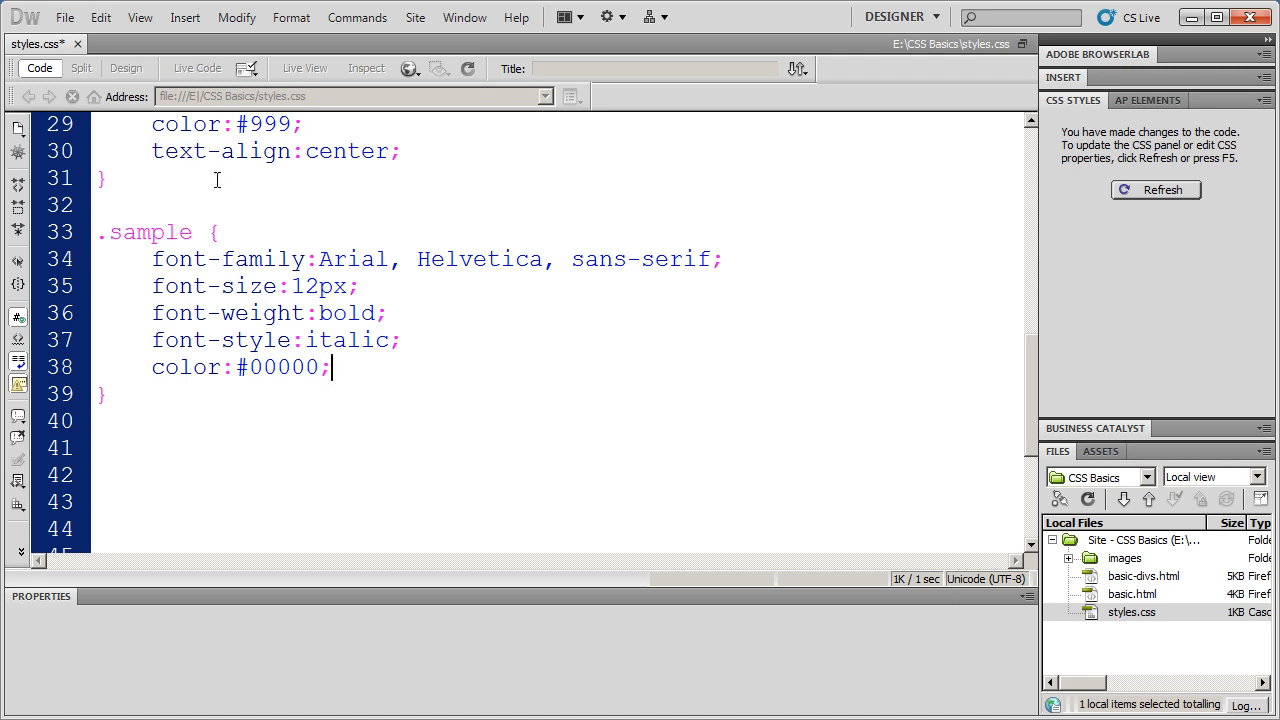
double_click(306, 286)
text(36)
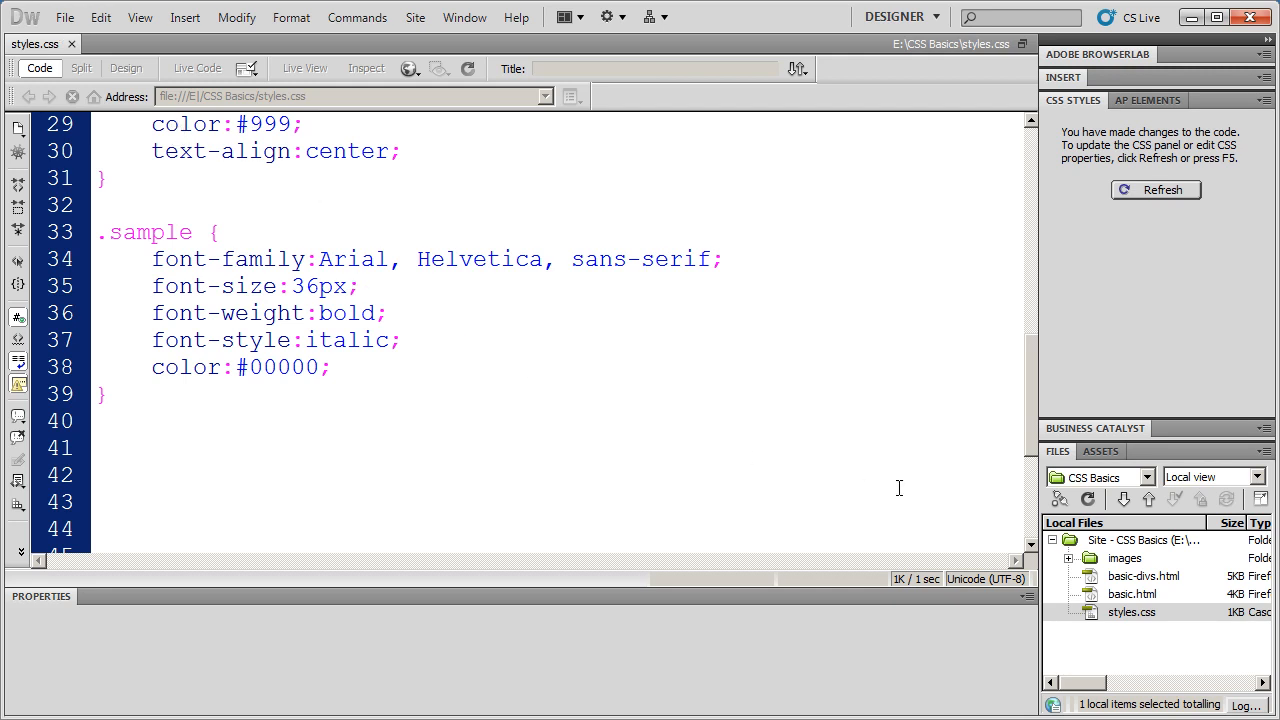
click(1132, 594)
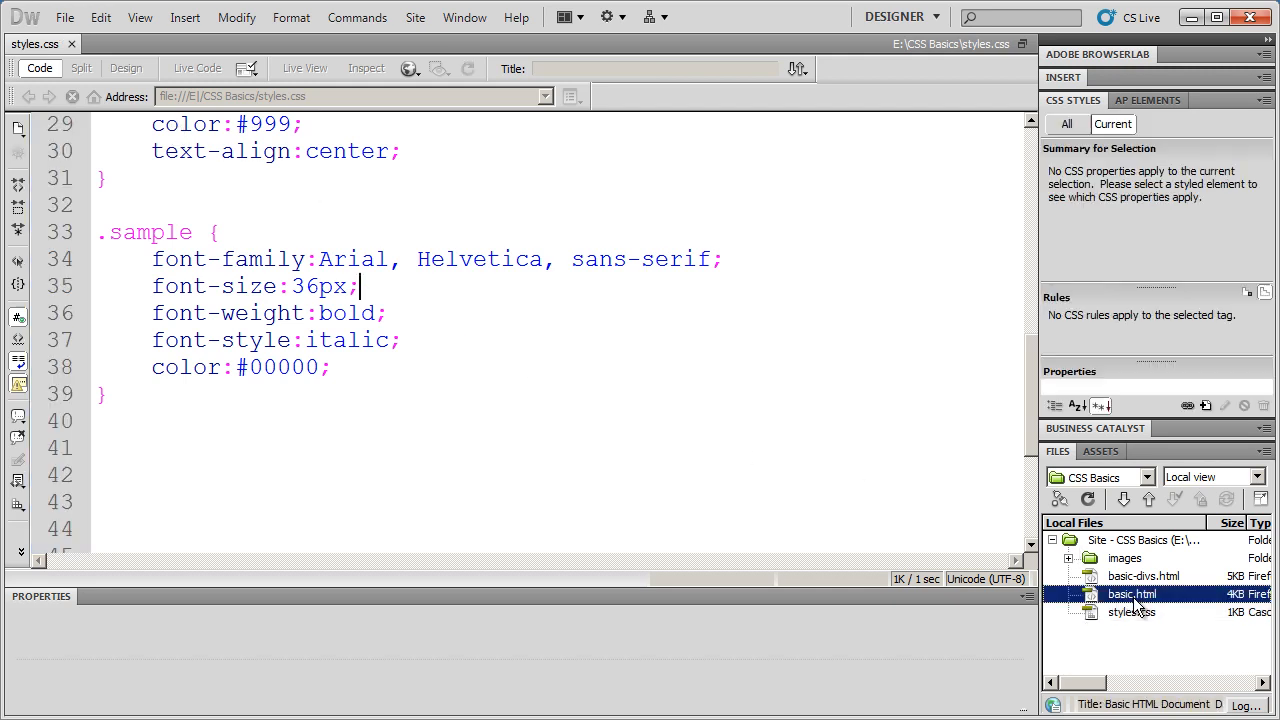
double_click(1132, 594)
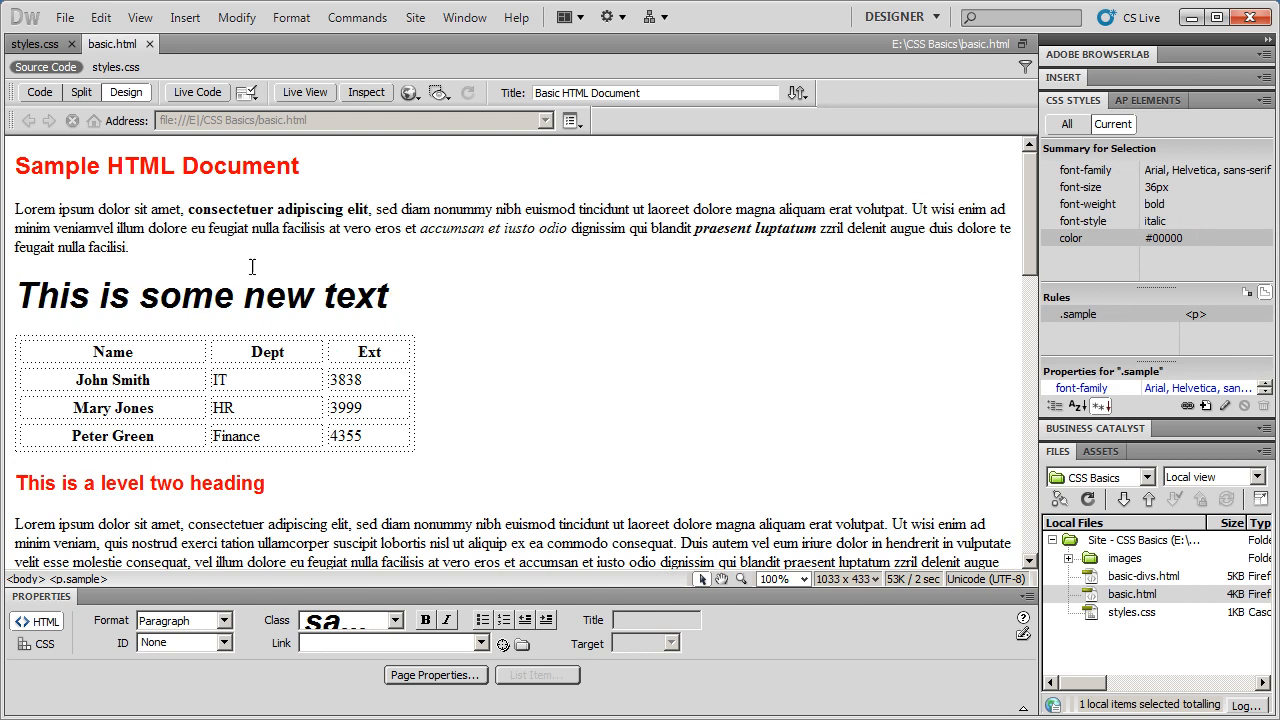
click(40, 68)
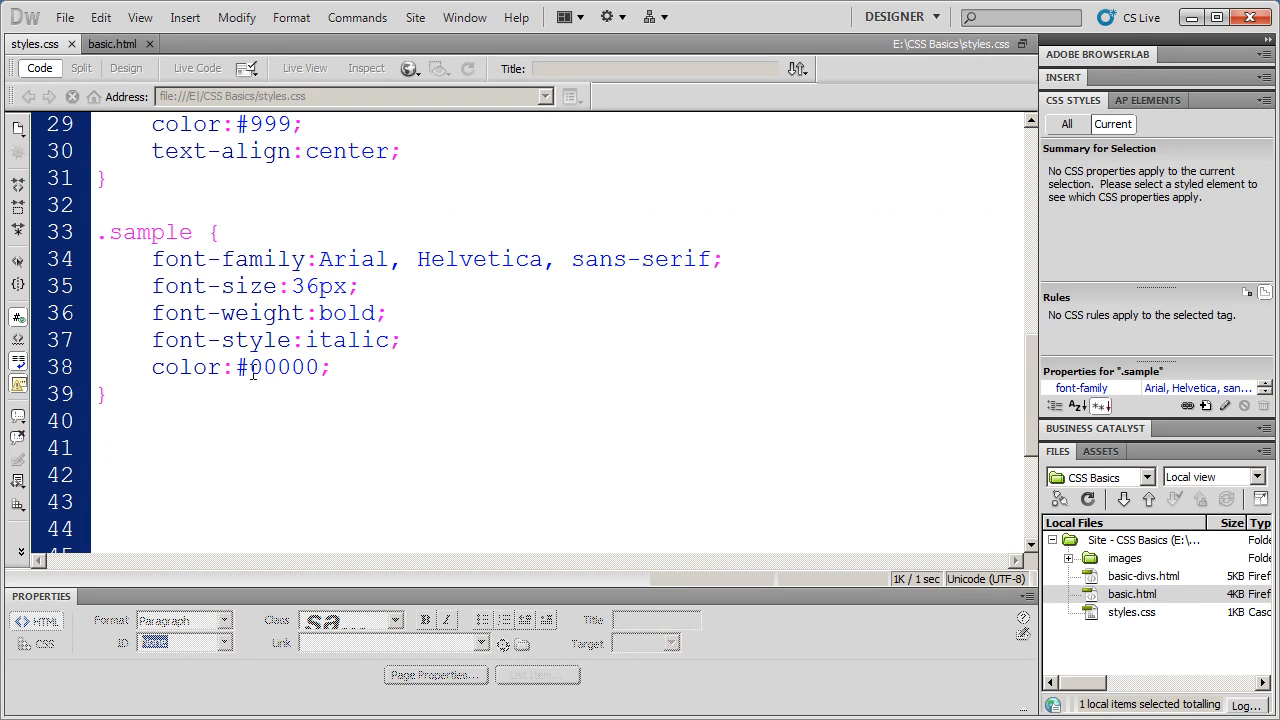
Retype the .sample color hex digits, trying 99 then settling on #FF0000 bright red
double_click(258, 368)
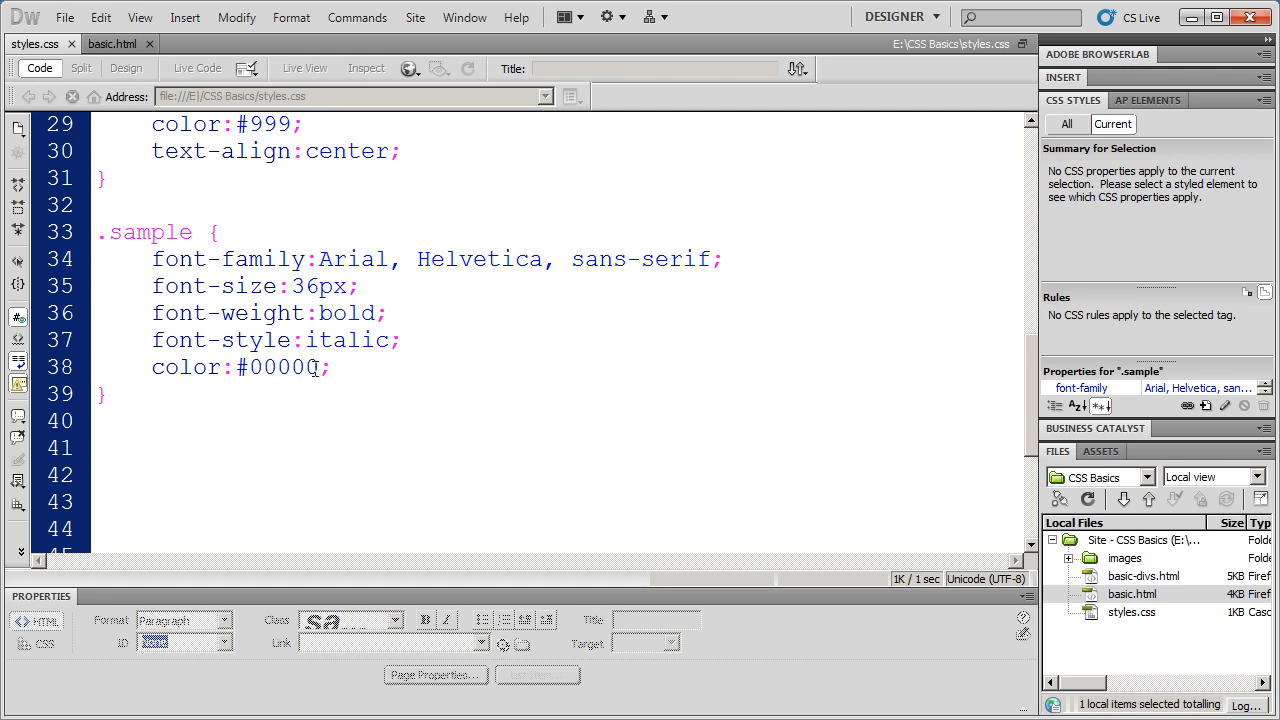
text(00)
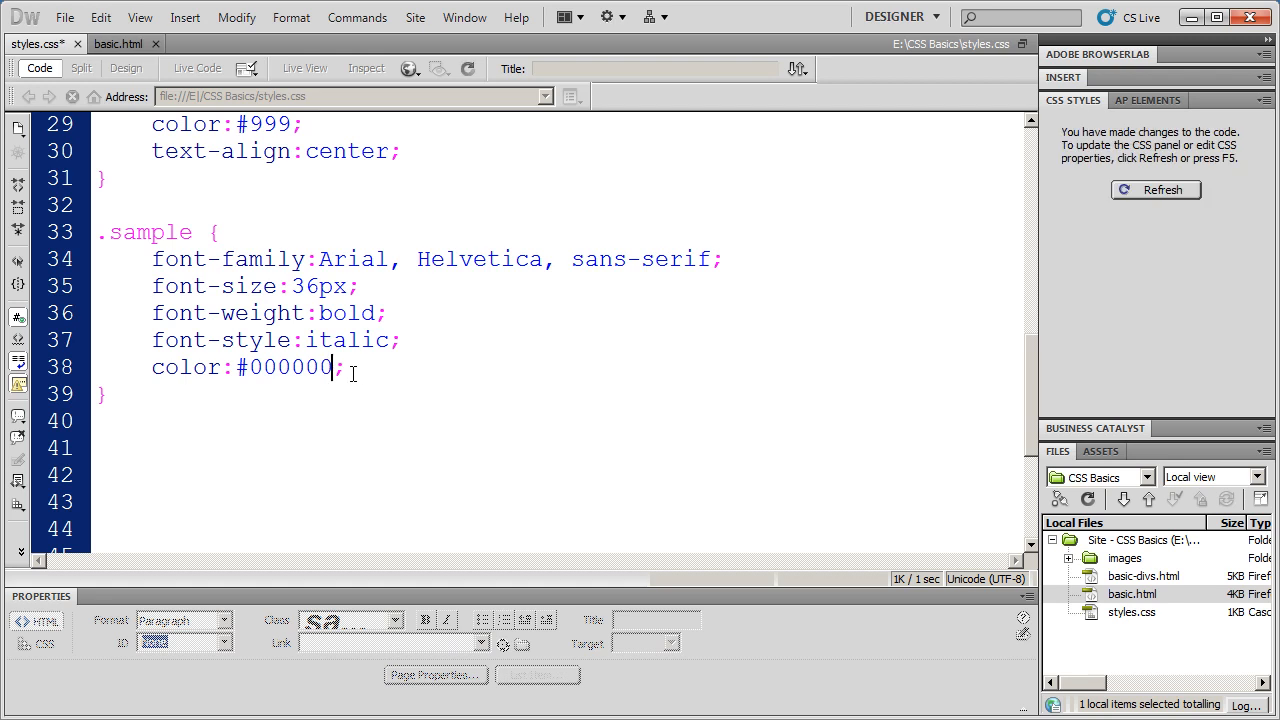
double_click(310, 368)
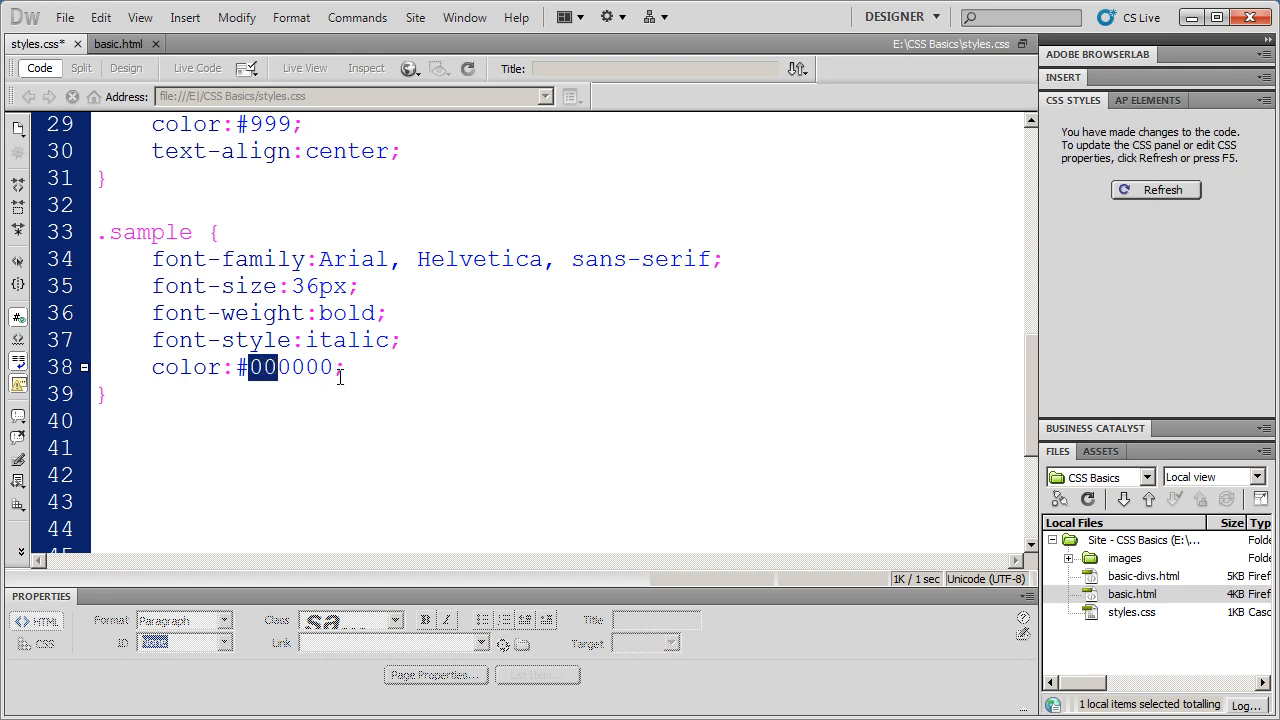
click(388, 396)
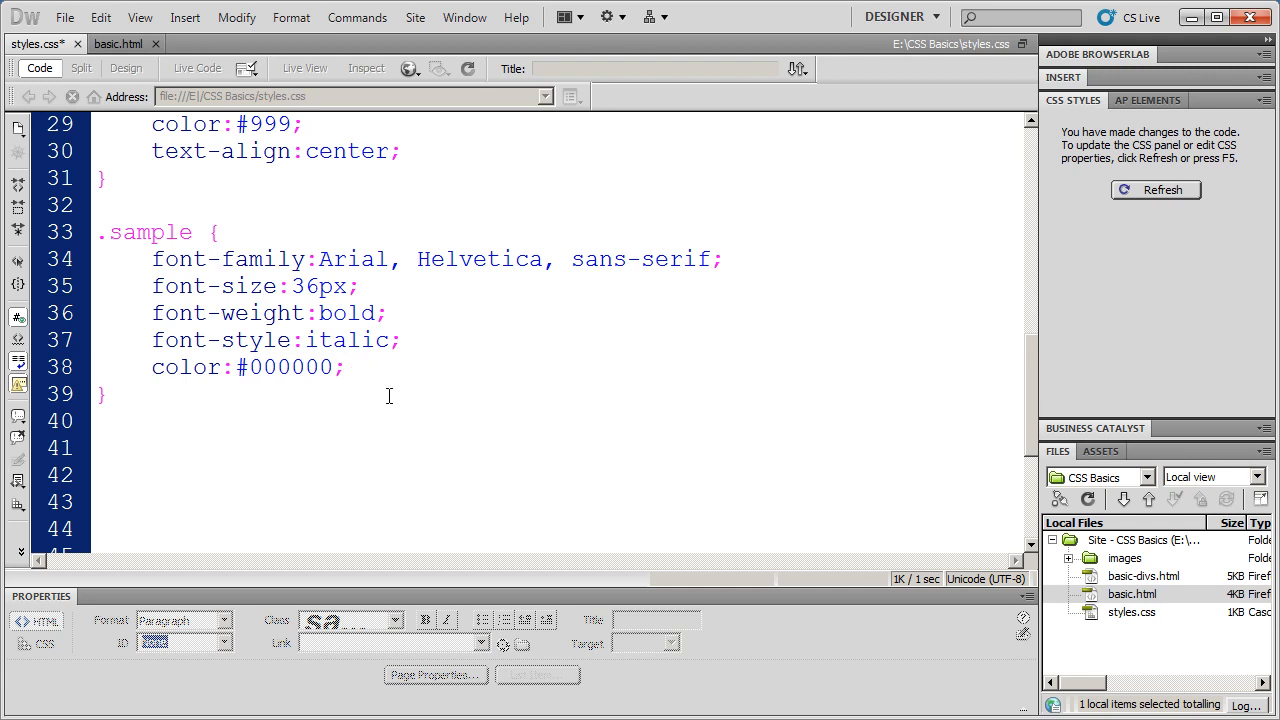
click(344, 368)
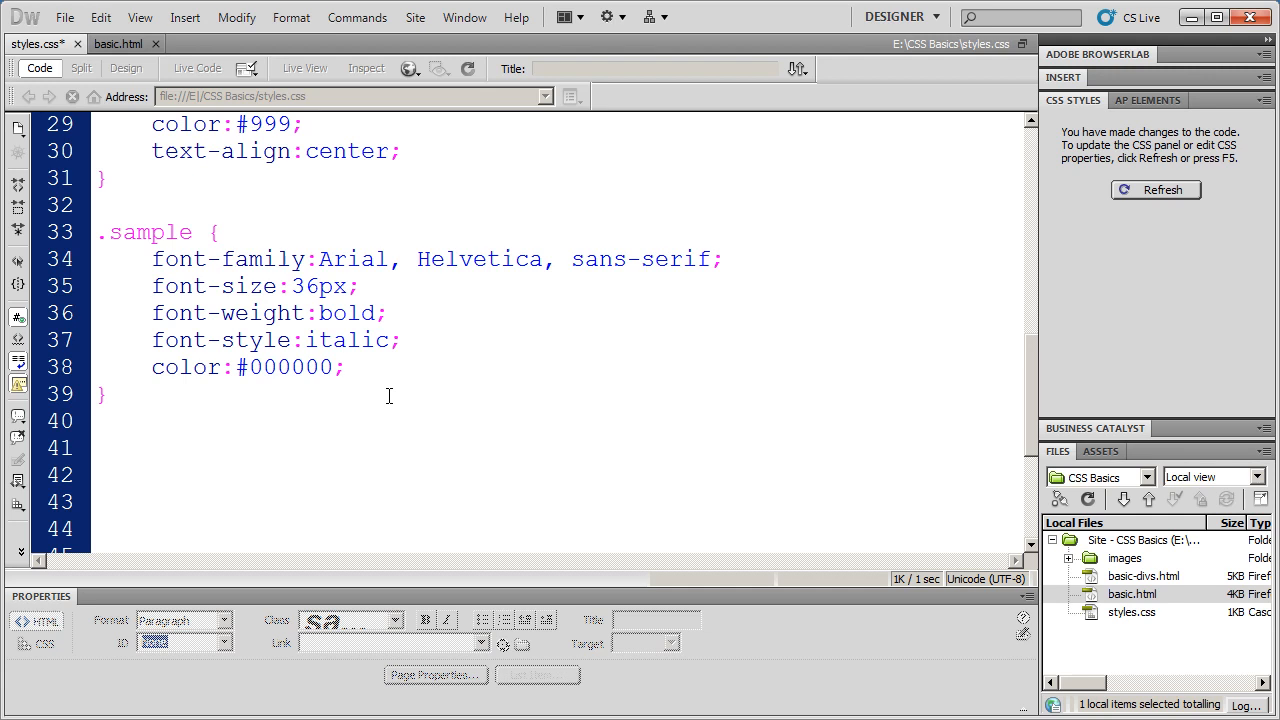
click(344, 368)
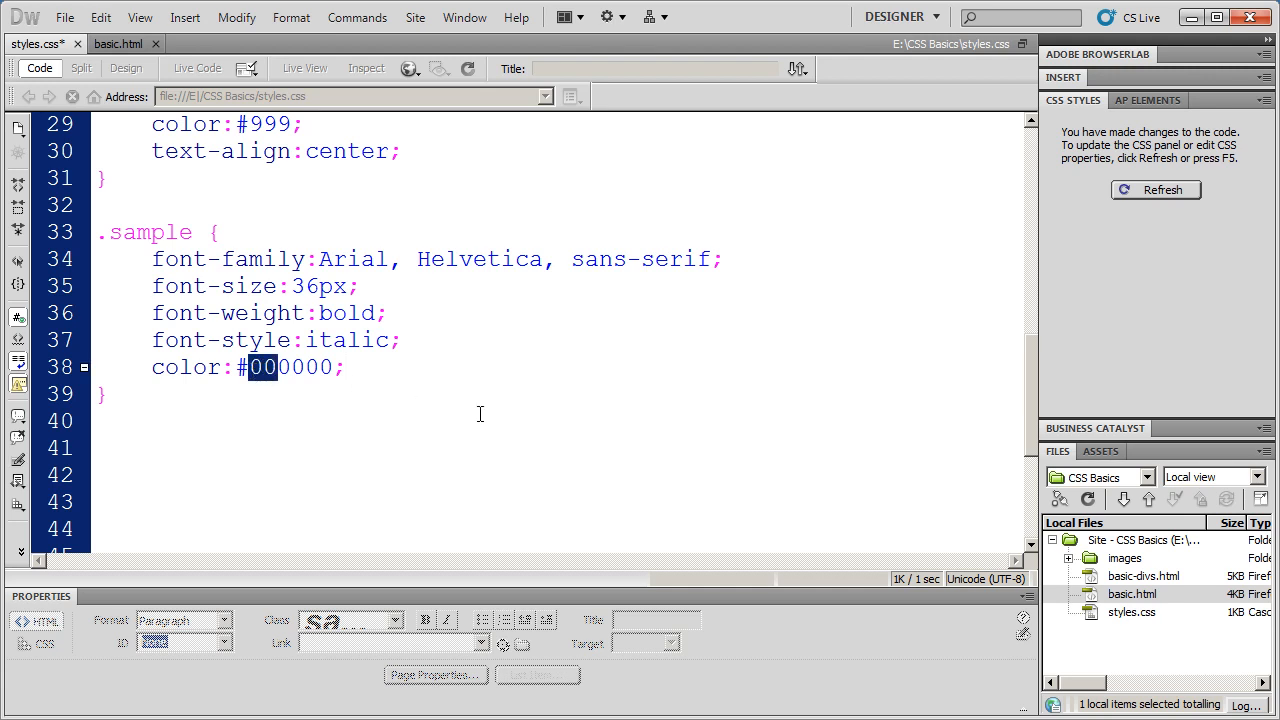
text(99)
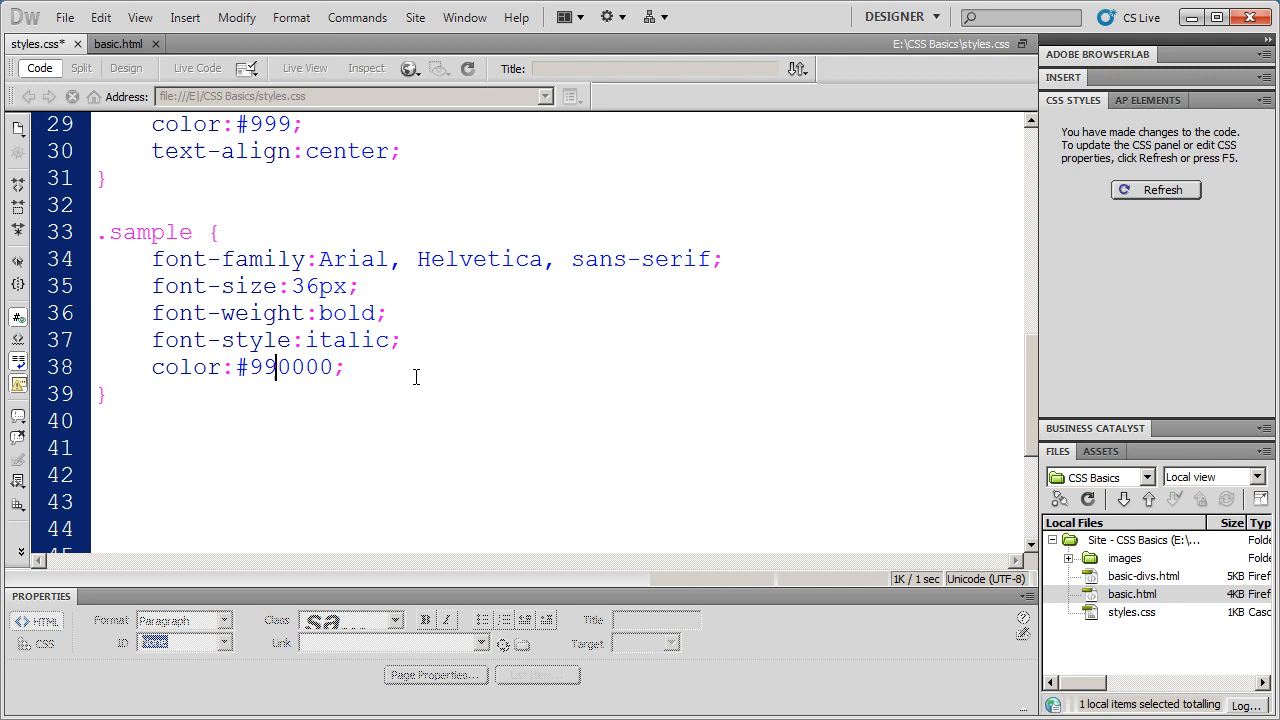
text(FF)
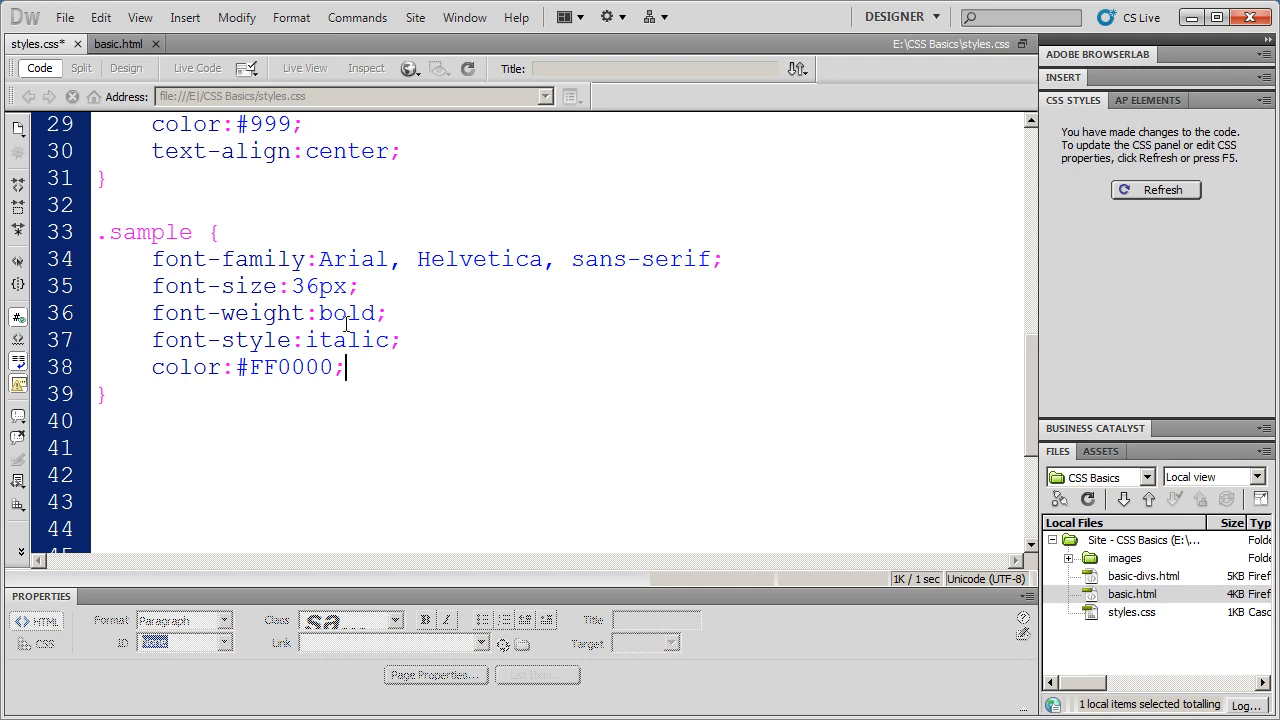
click(64, 16)
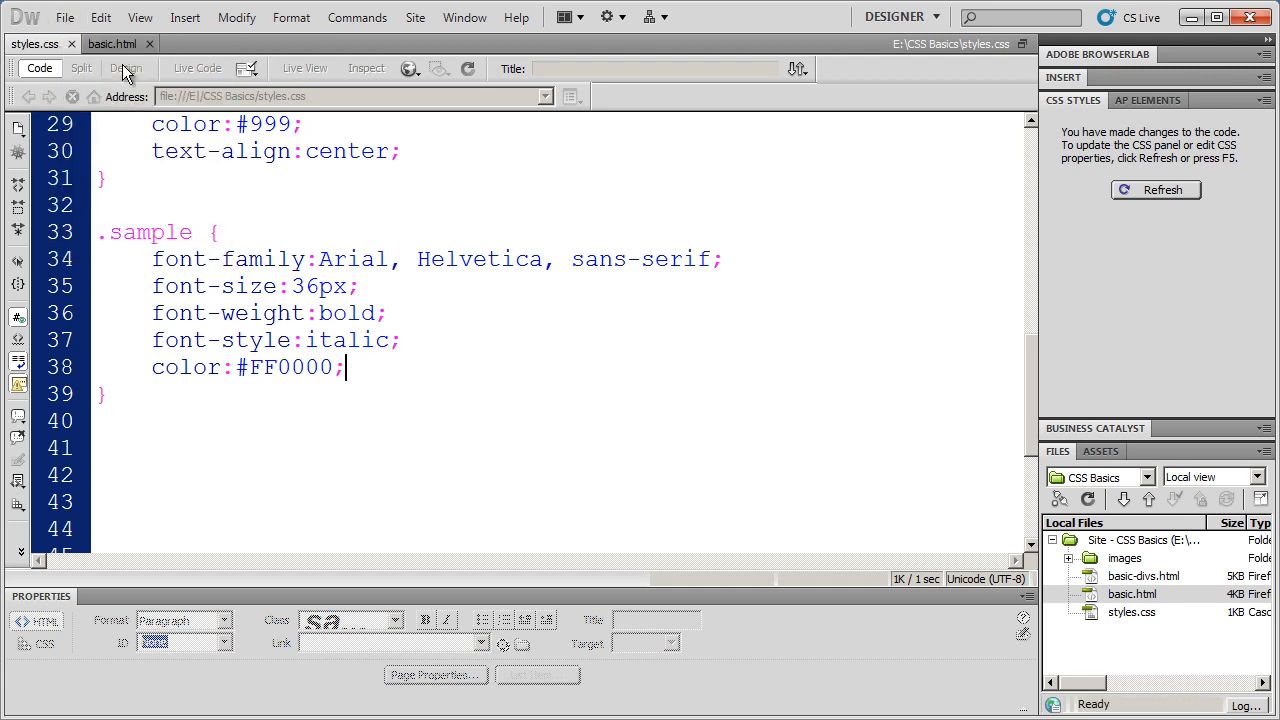
Refresh the CSS Styles panel and change the .sample color to green #00FF00, refreshing again
click(126, 68)
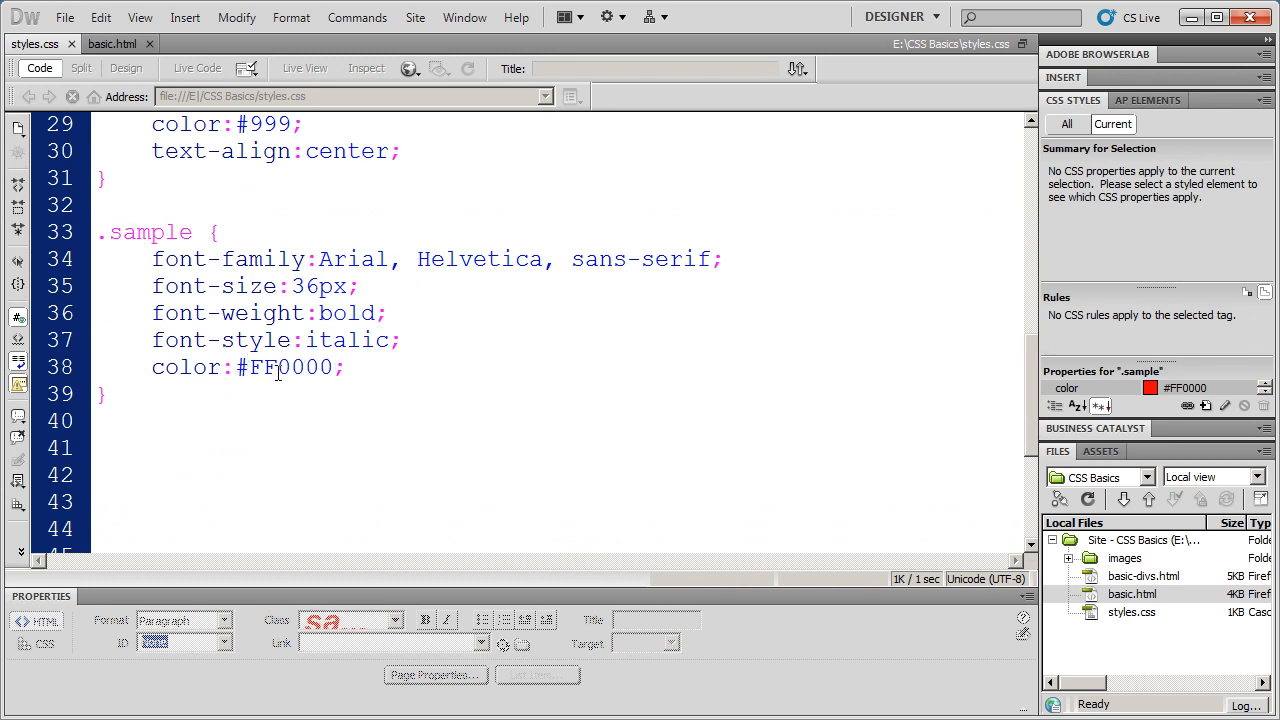
double_click(290, 368)
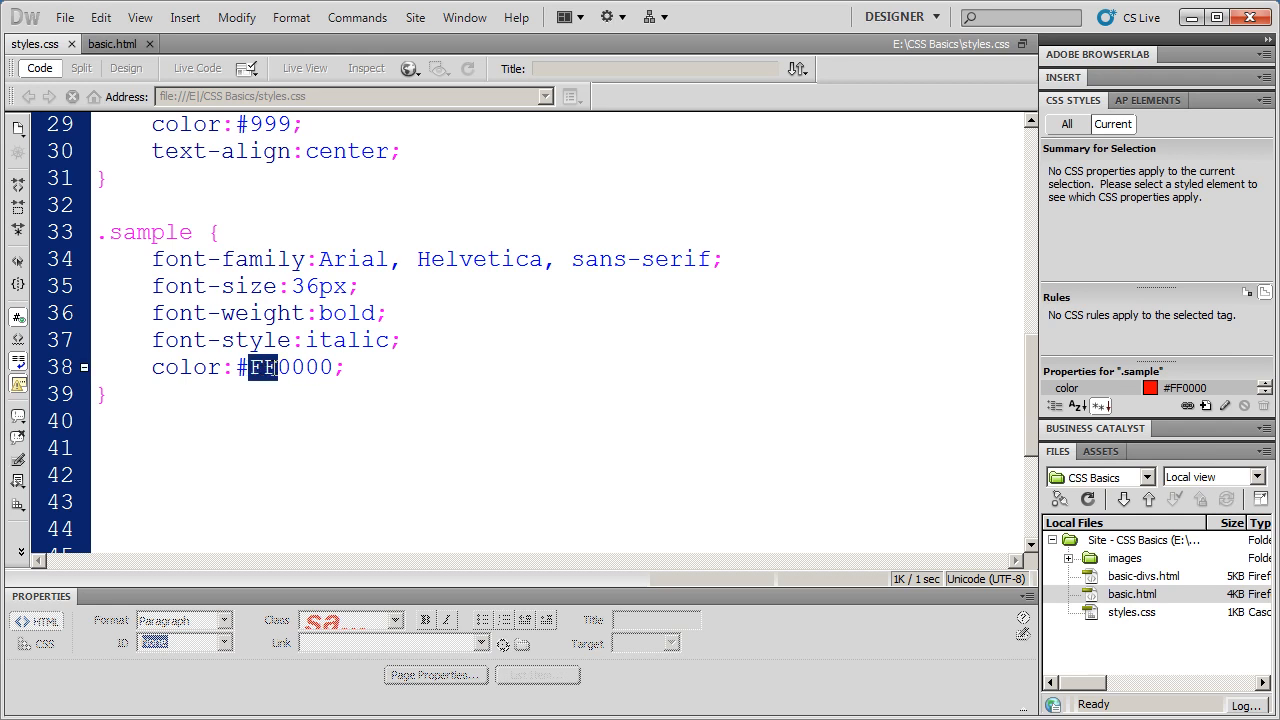
text(0C)
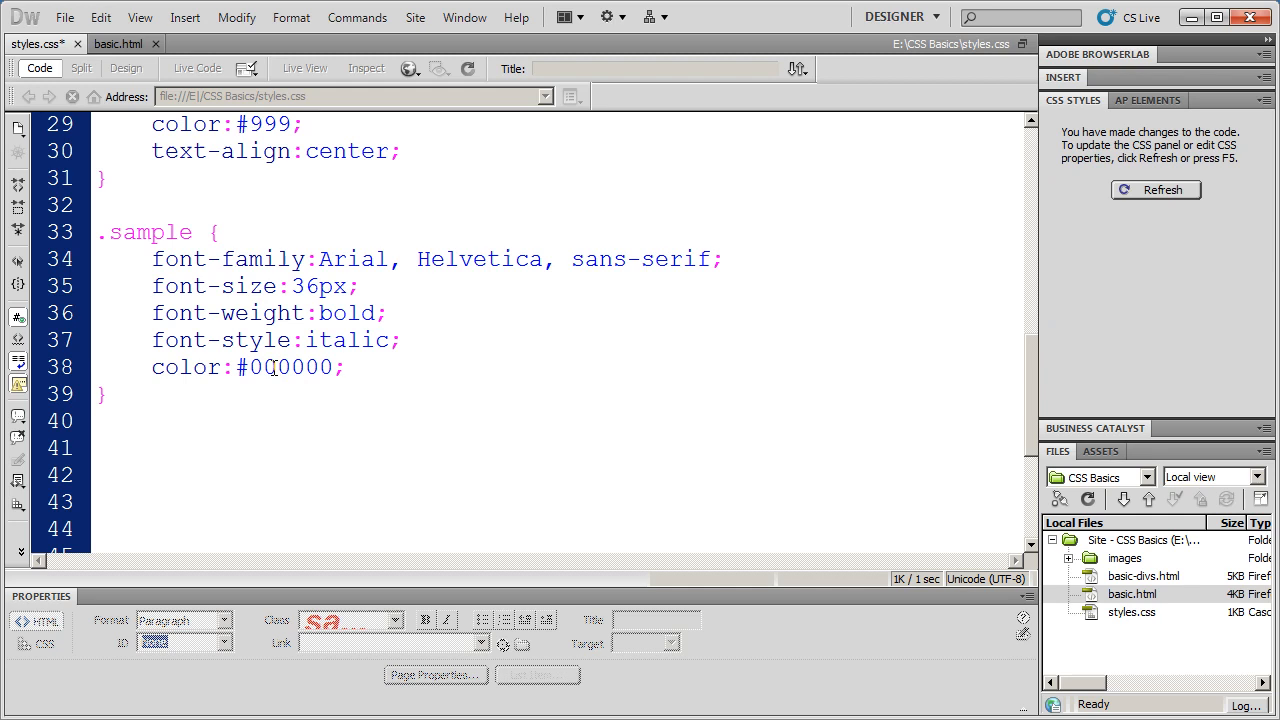
text(FF)
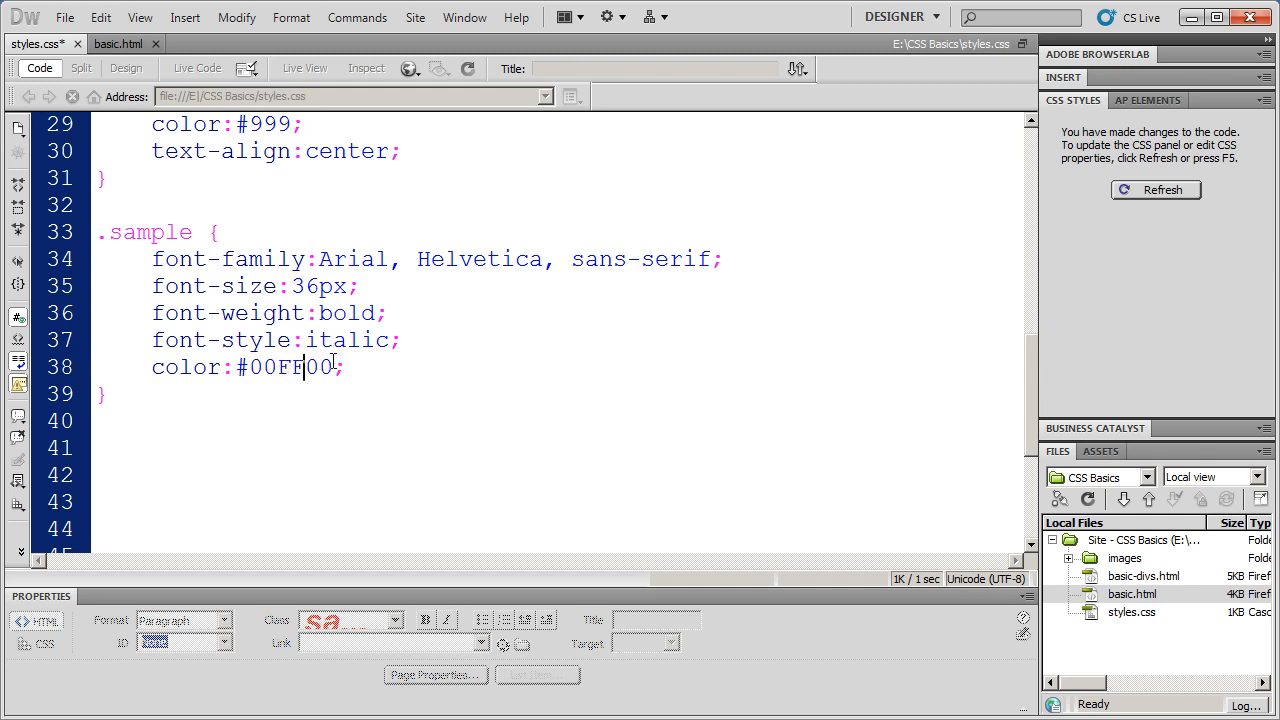
click(344, 368)
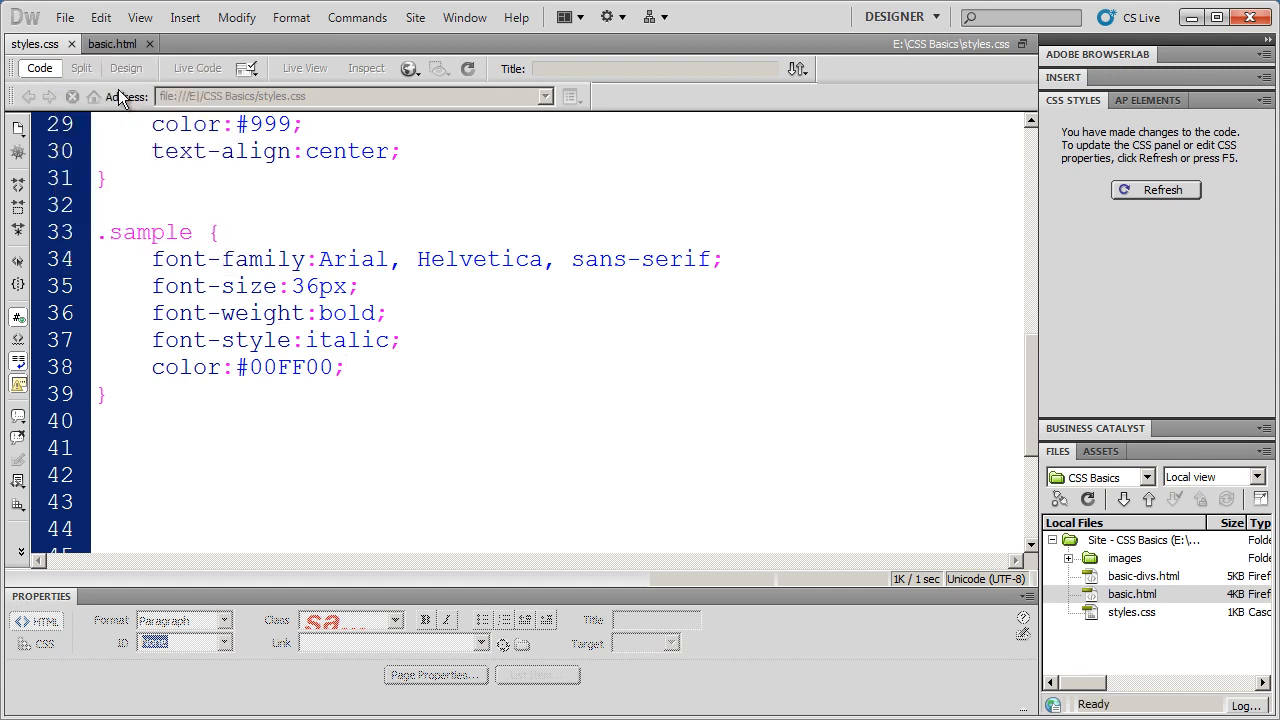
click(126, 92)
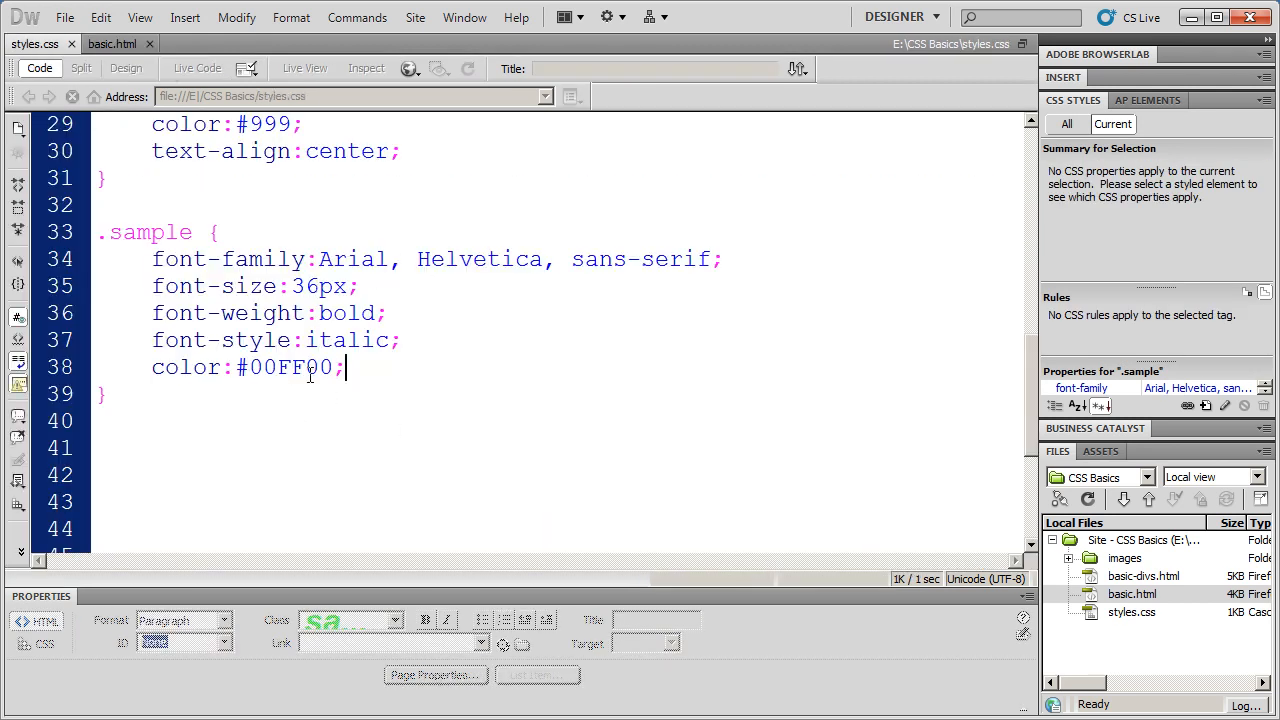
Retype the hex digits so the .sample color becomes blue #0000FF
double_click(278, 368)
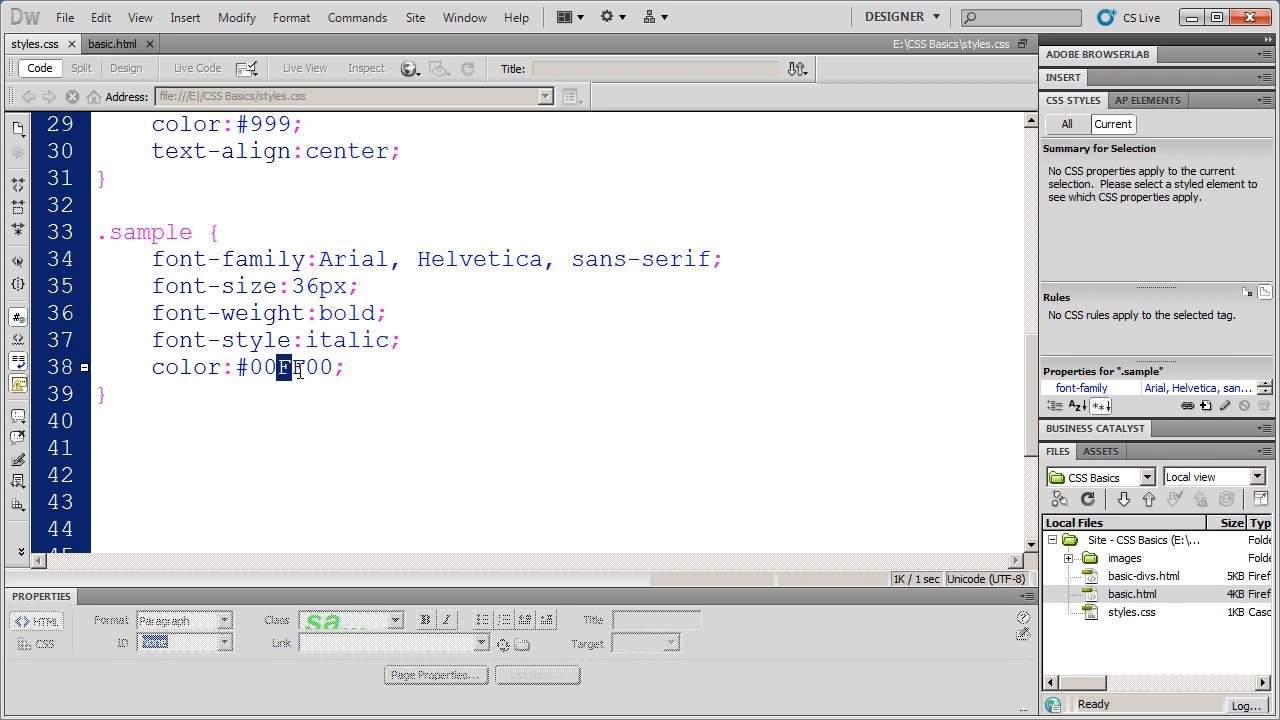
text(0000)
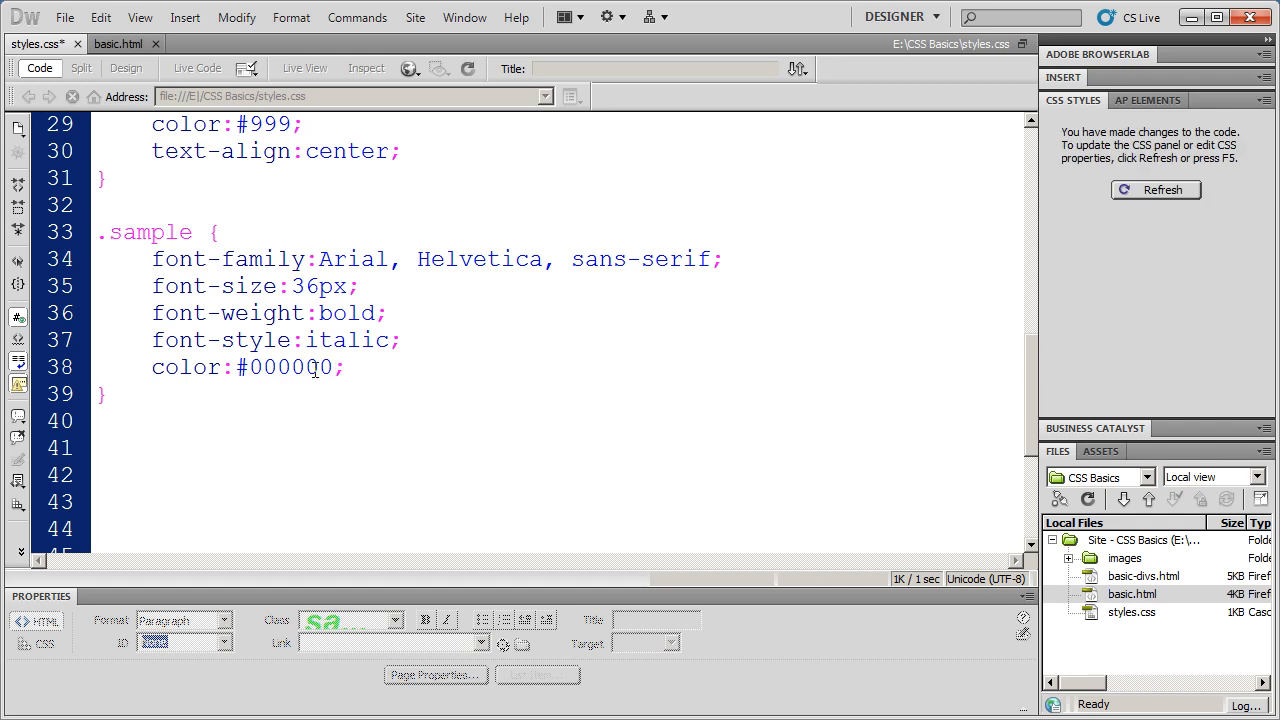
double_click(316, 368)
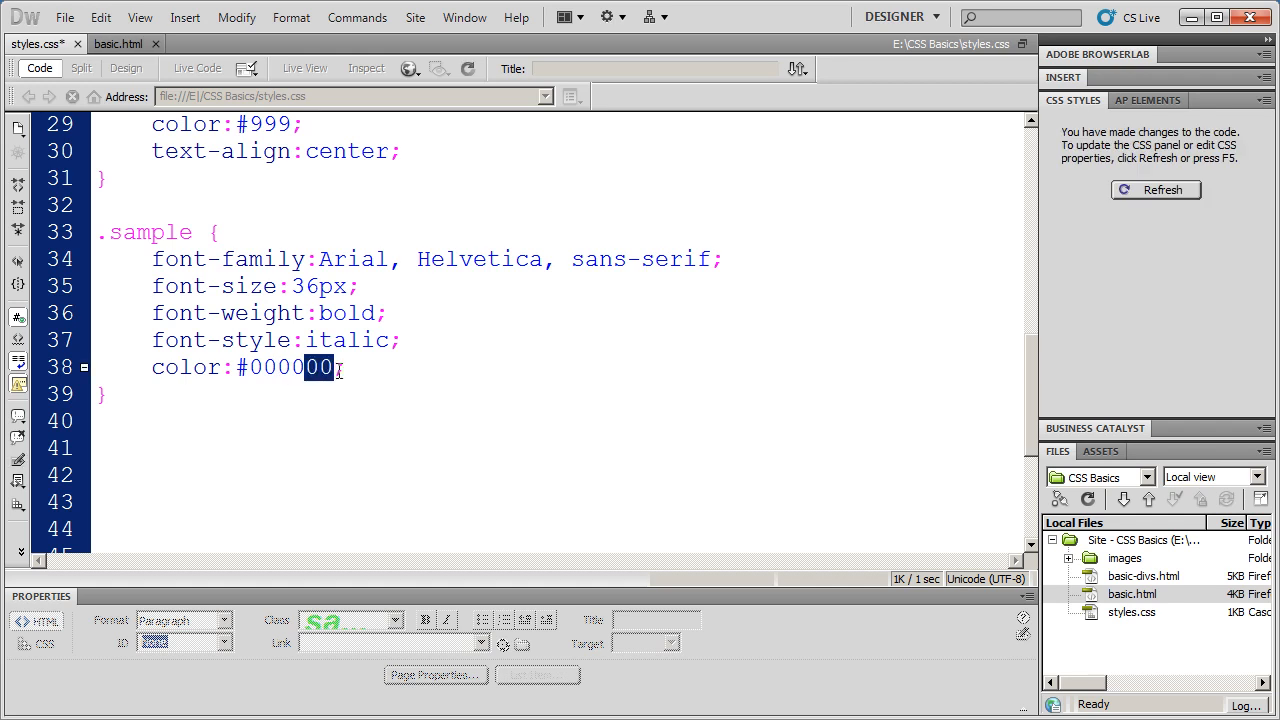
text(FF)
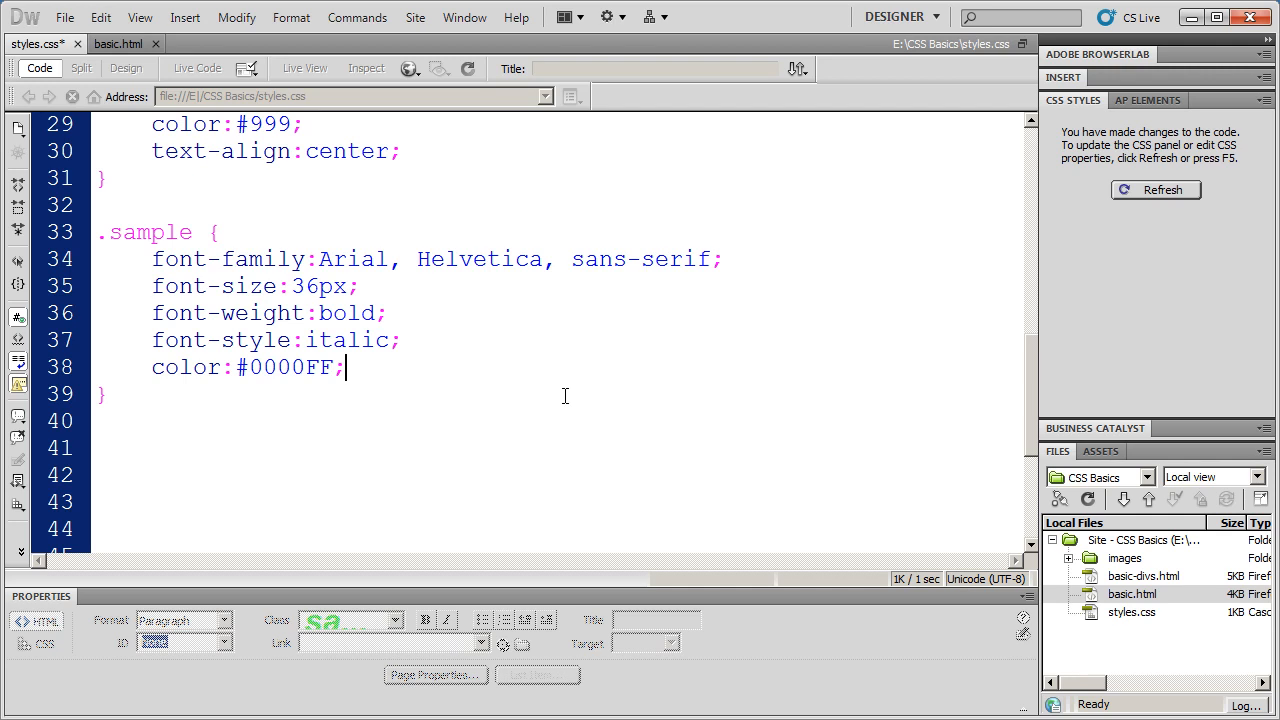
mouse_move(324, 312)
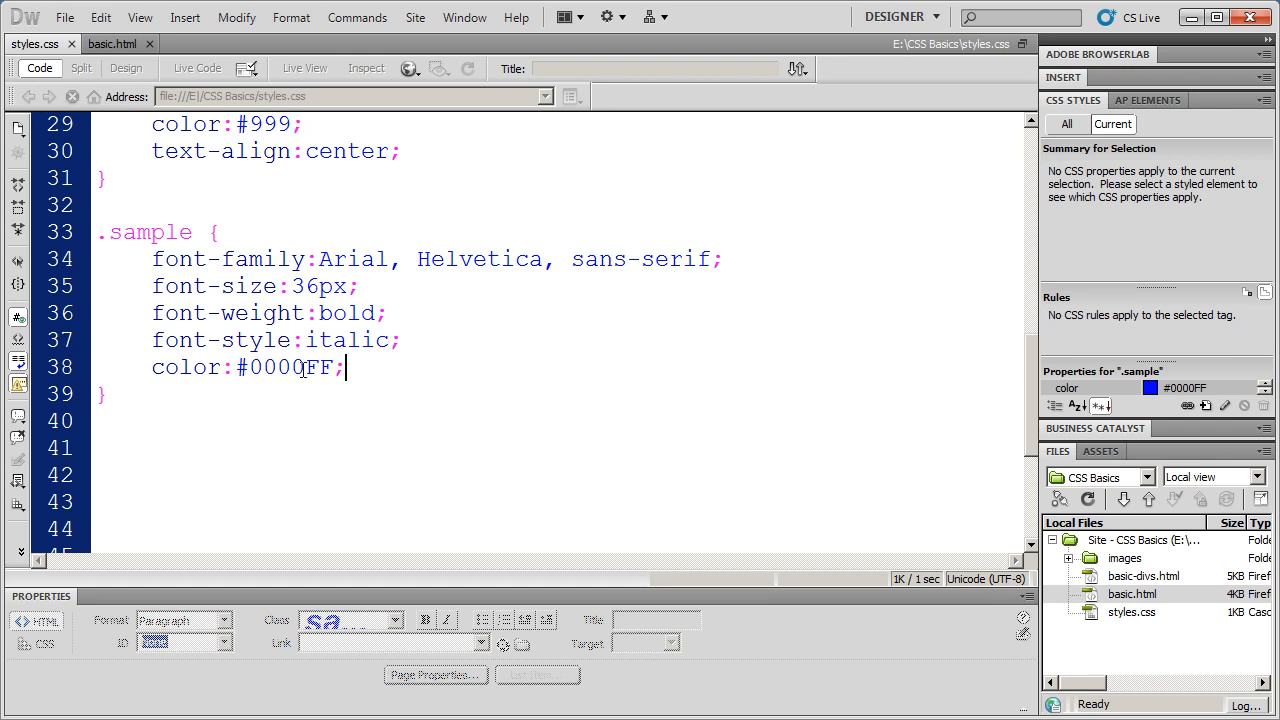
Set the color to #9933FF, refresh the CSS Styles panel, then clear the color value entirely
double_click(264, 368)
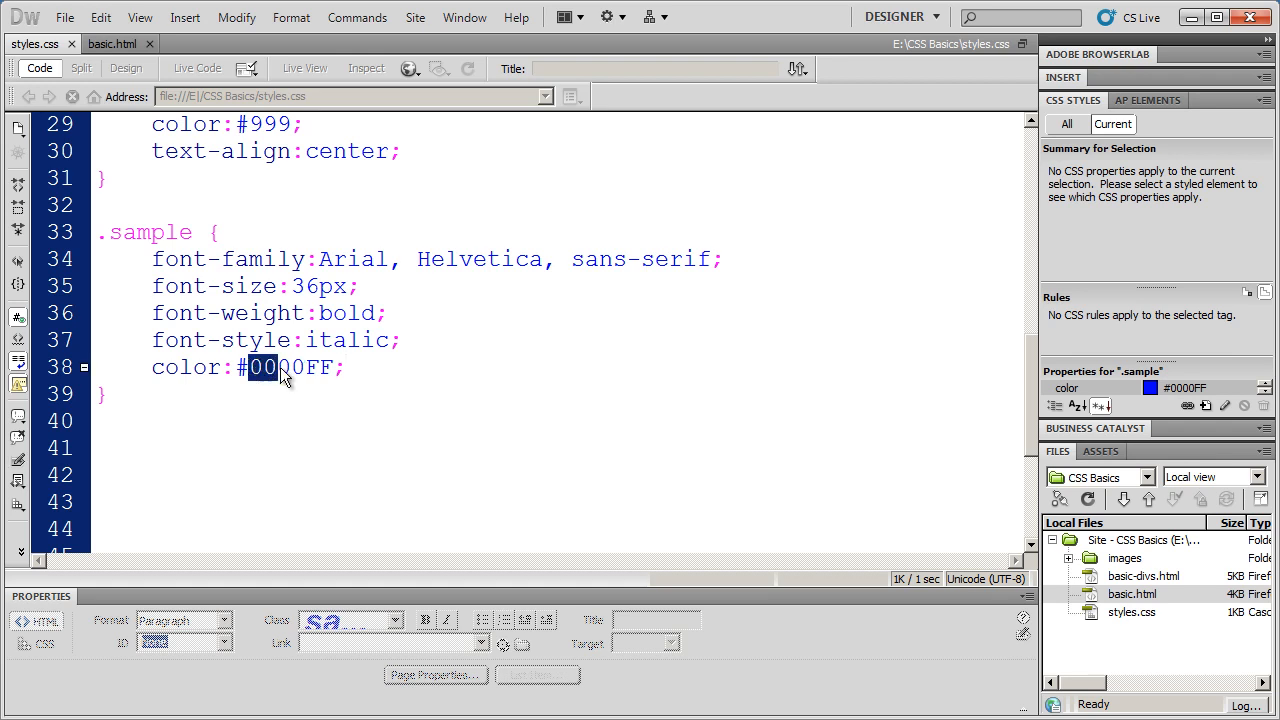
text(99)
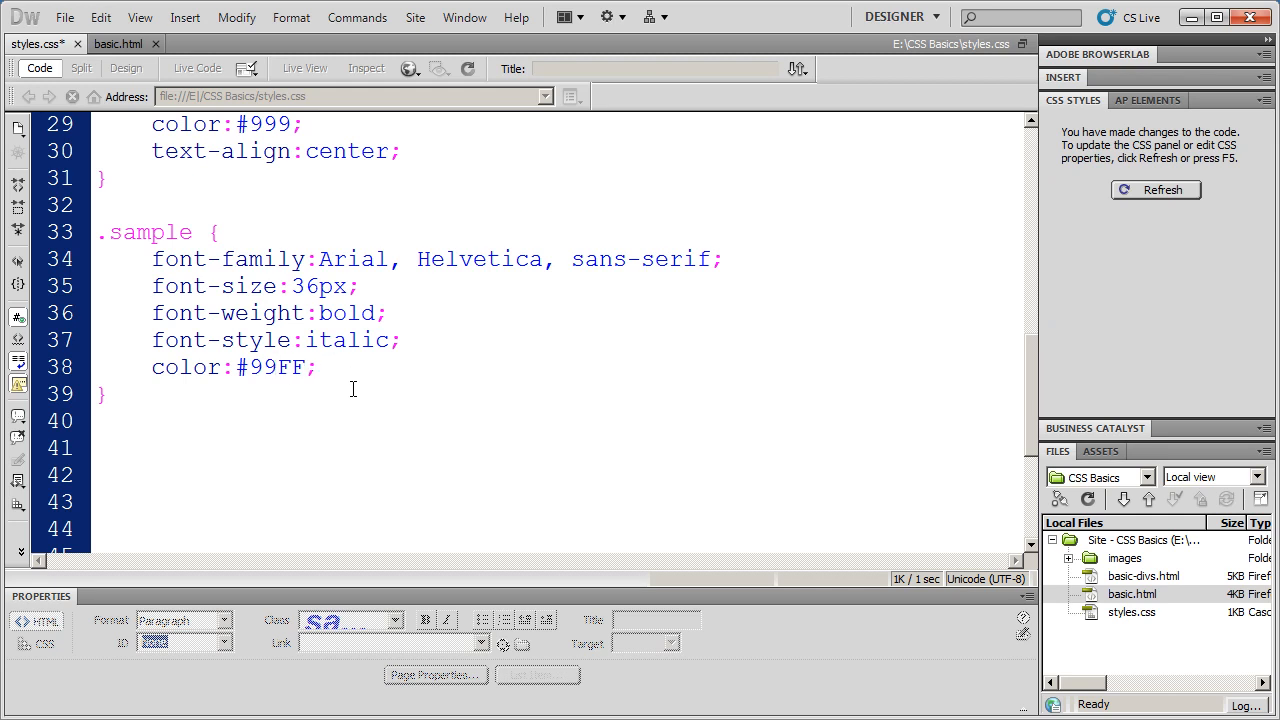
text(33)
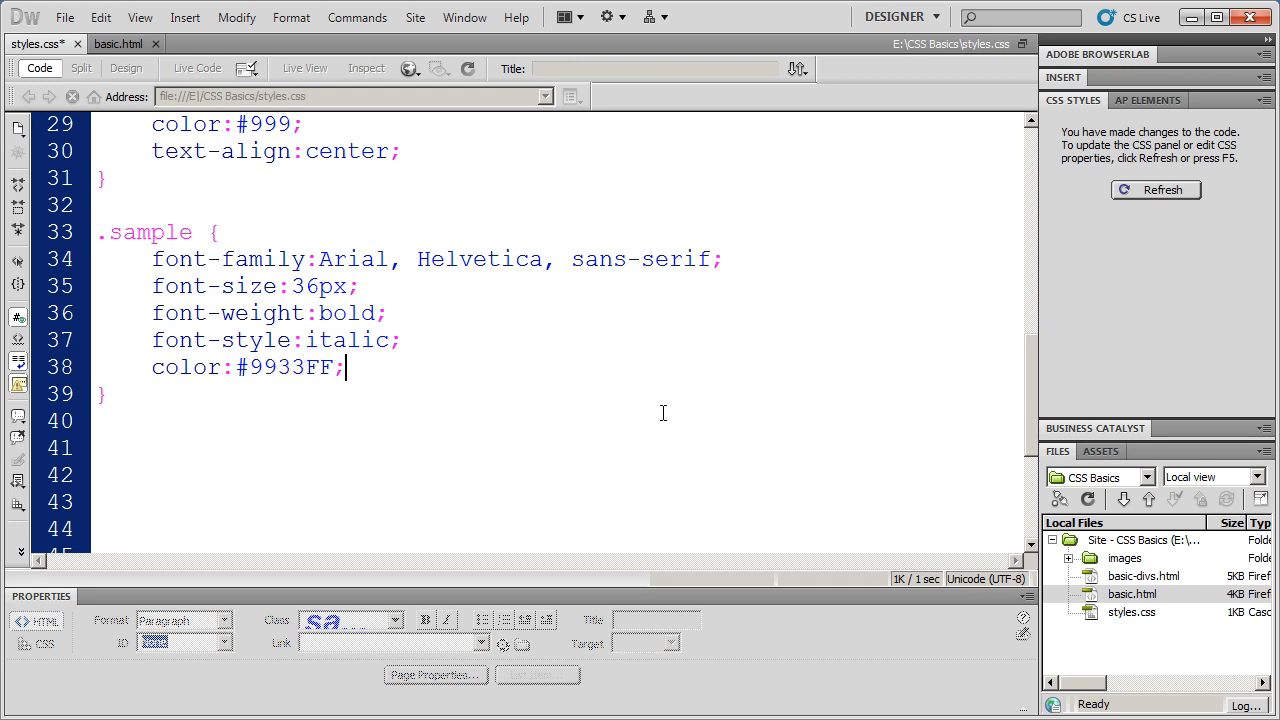
click(64, 16)
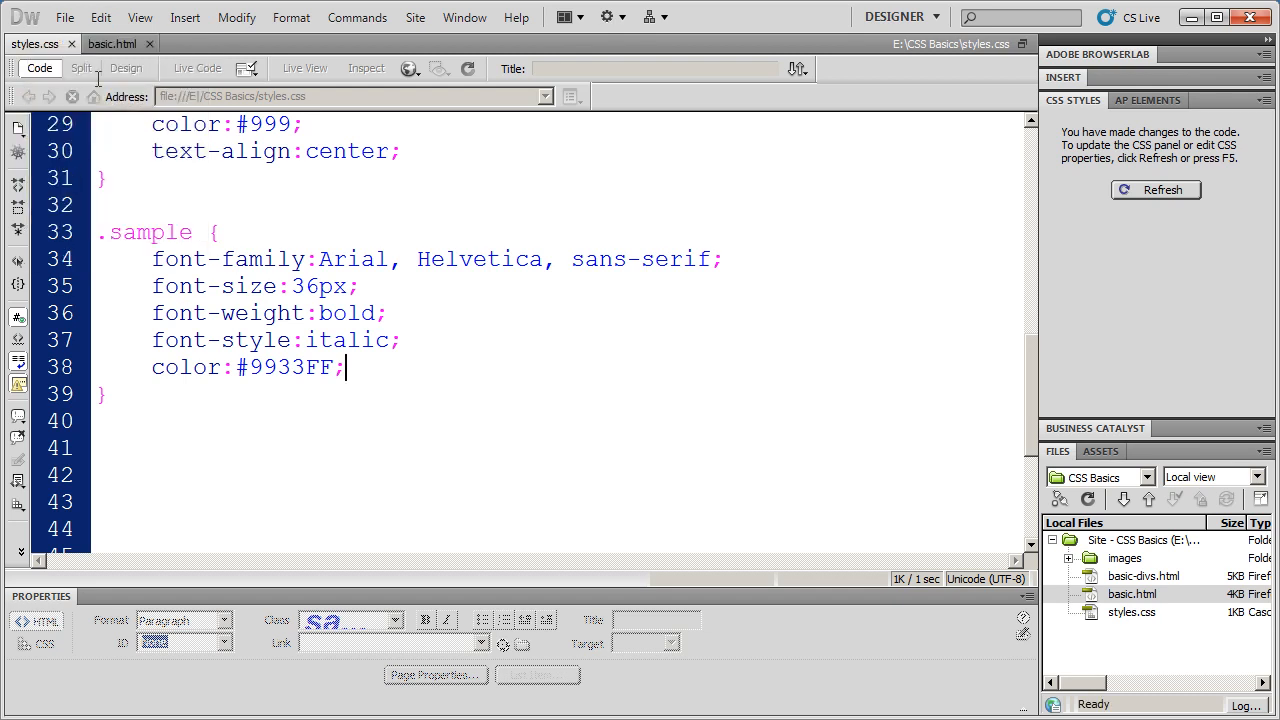
click(124, 68)
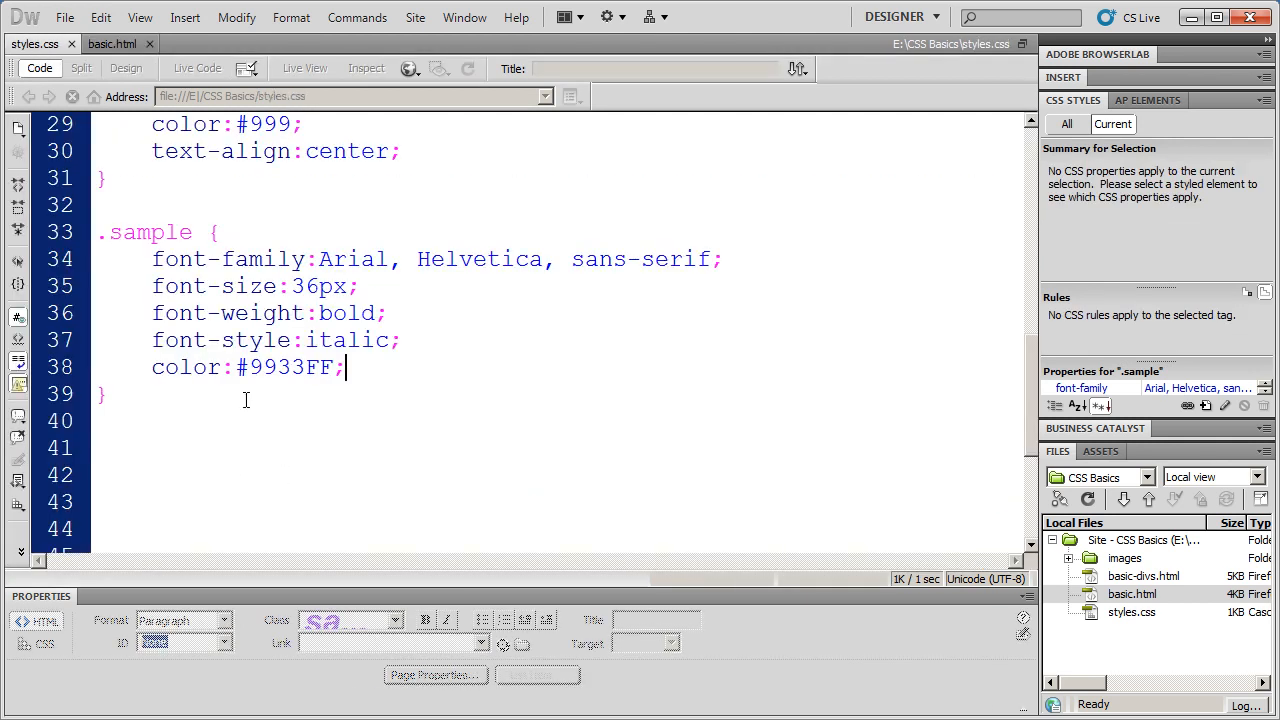
double_click(288, 368)
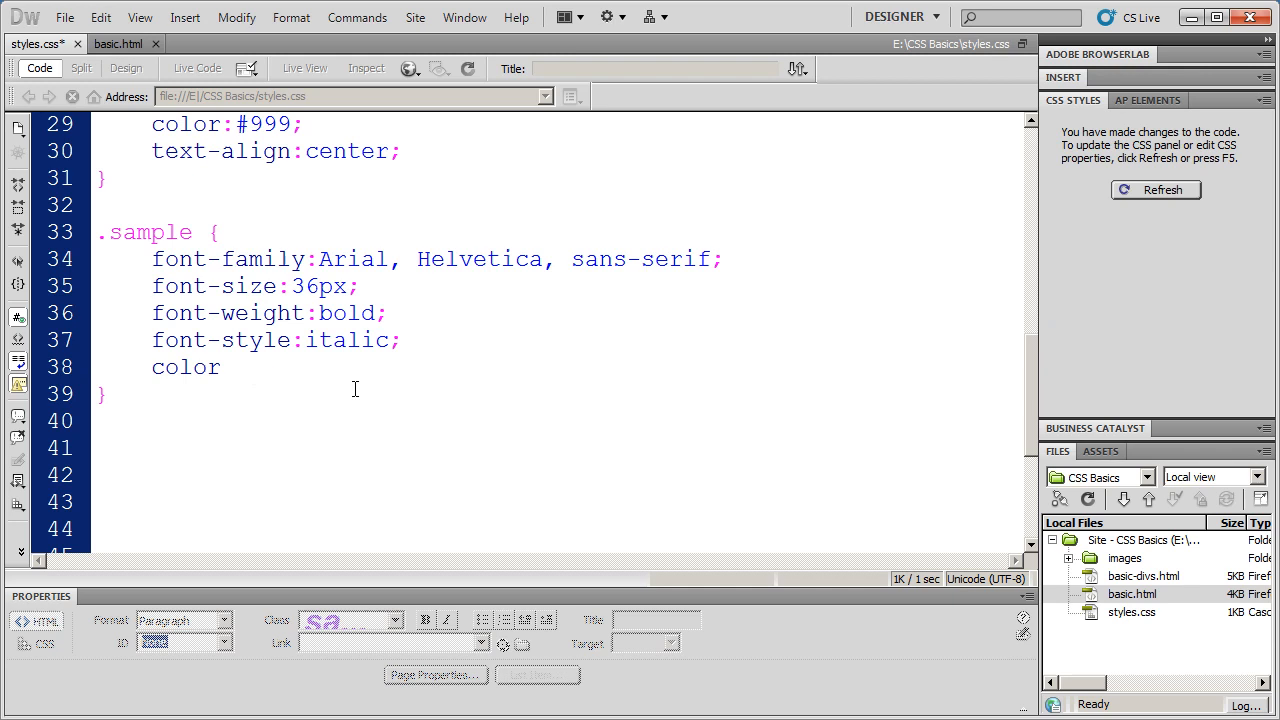
Restore color: and bring up the swatch picker popup, browsing its colour grid
text(:)
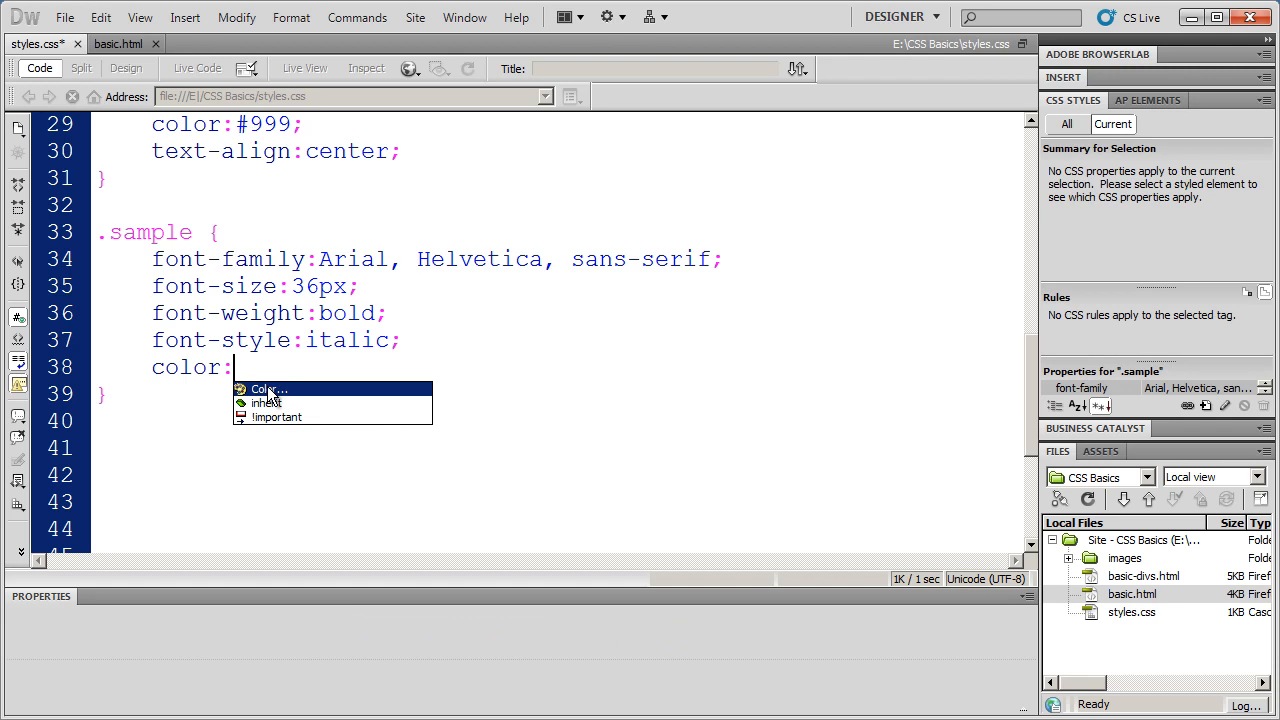
click(260, 388)
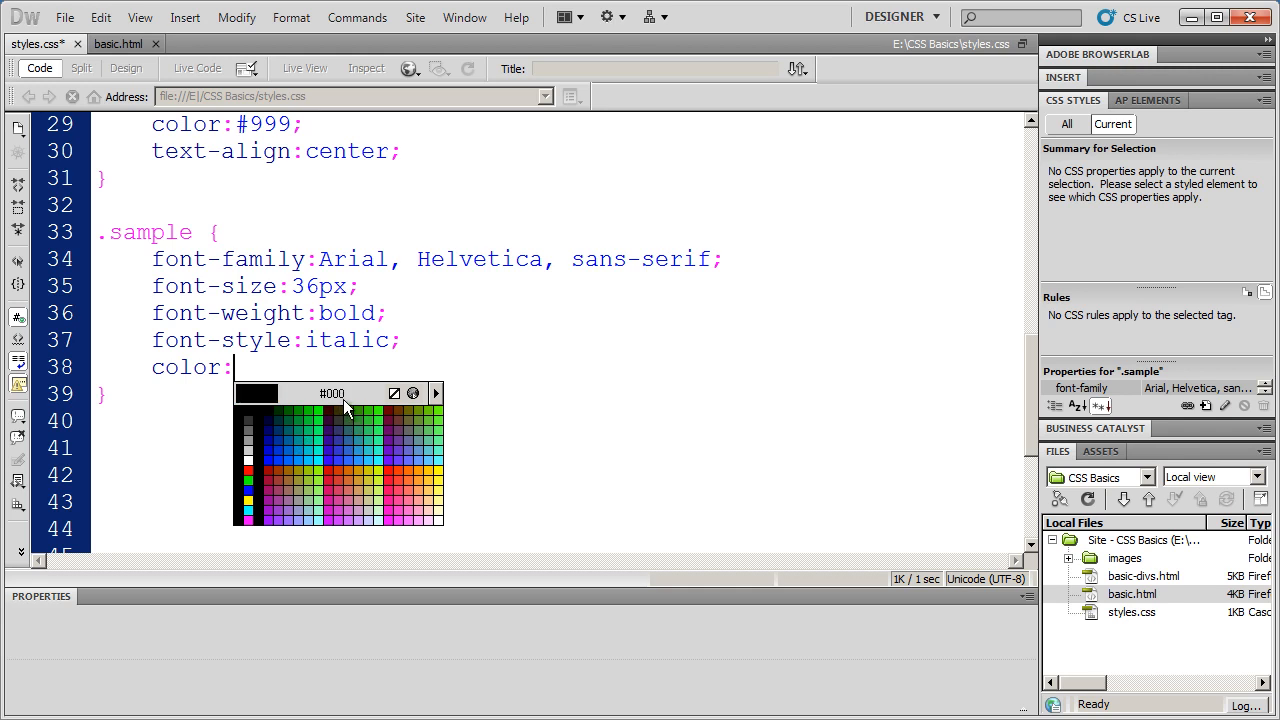
mouse_move(336, 408)
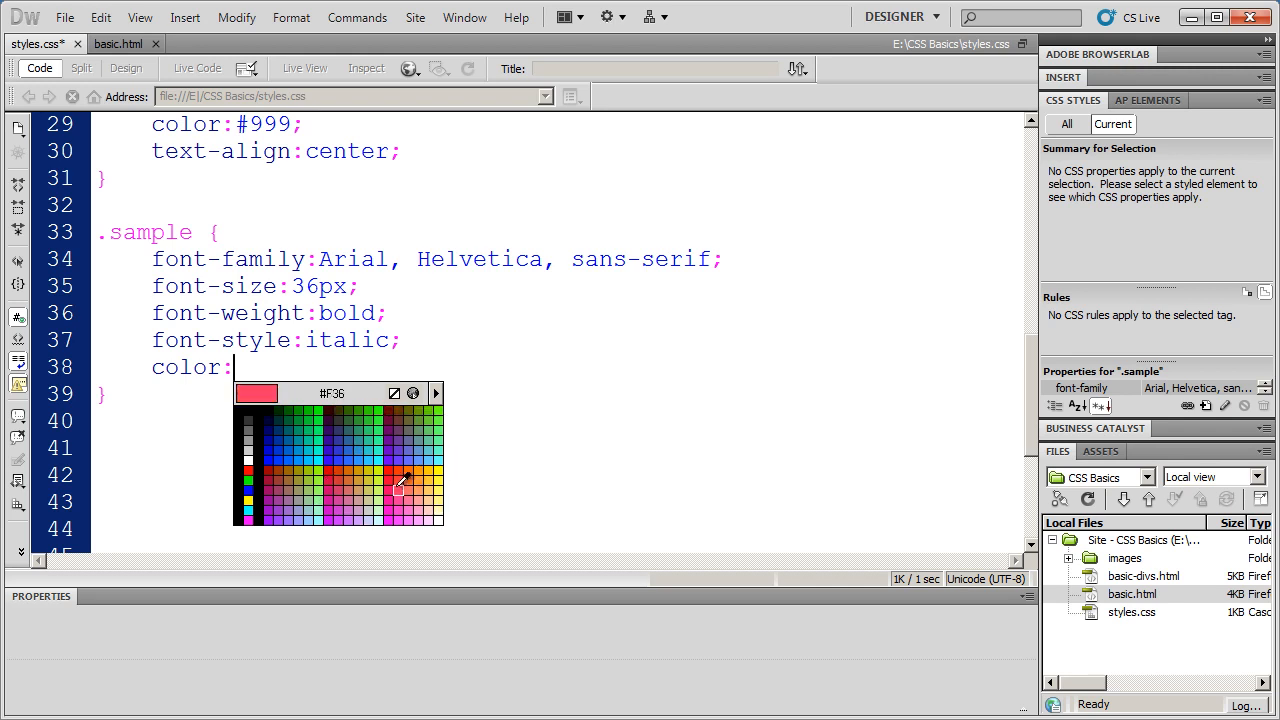
click(350, 442)
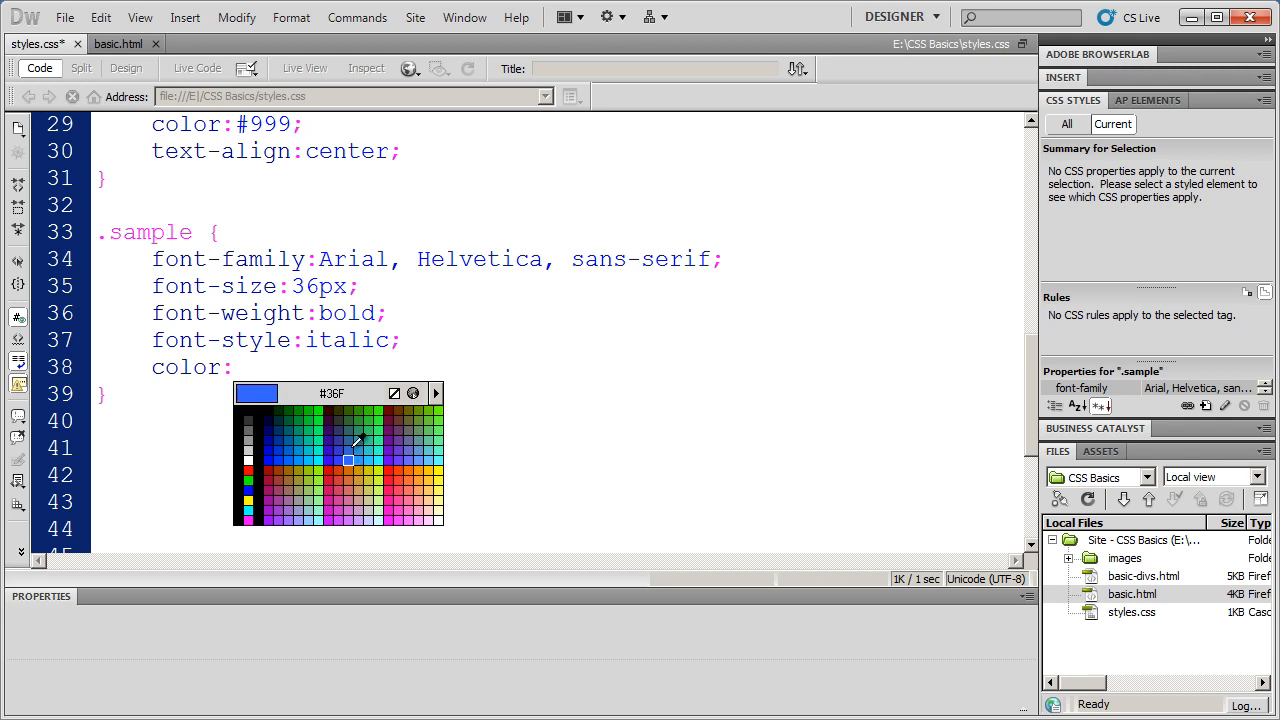
click(328, 480)
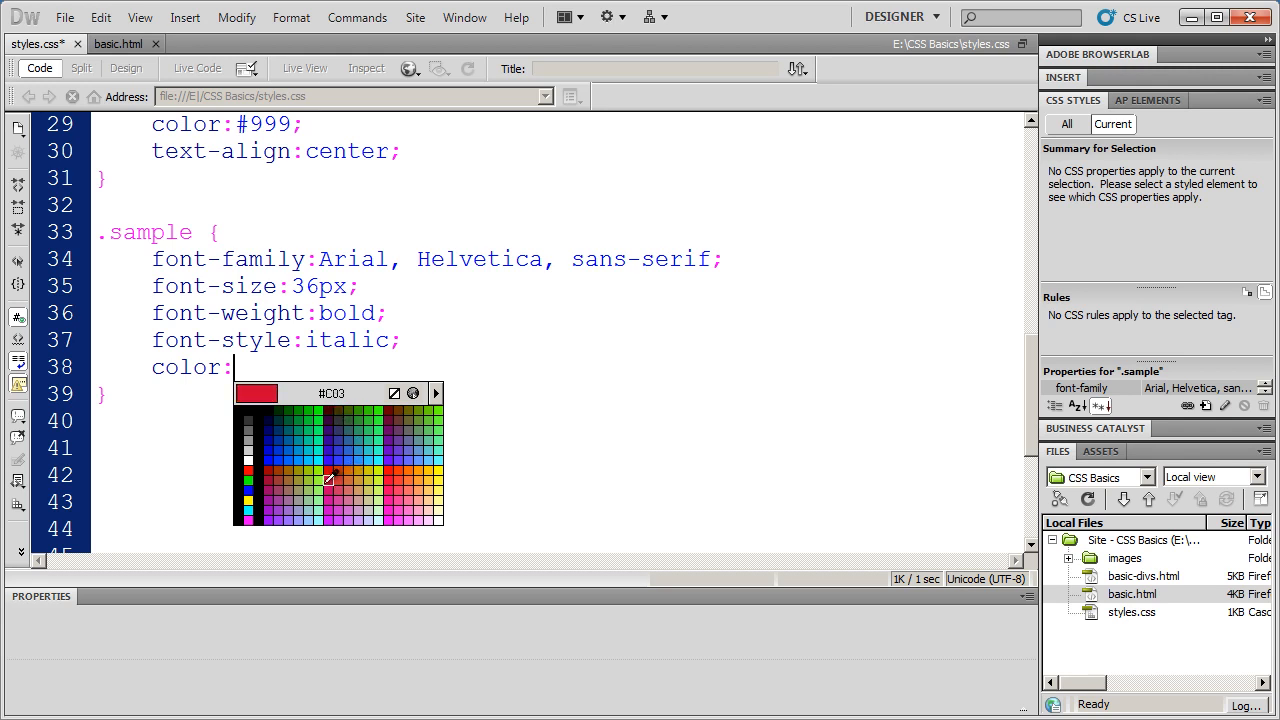
mouse_move(330, 468)
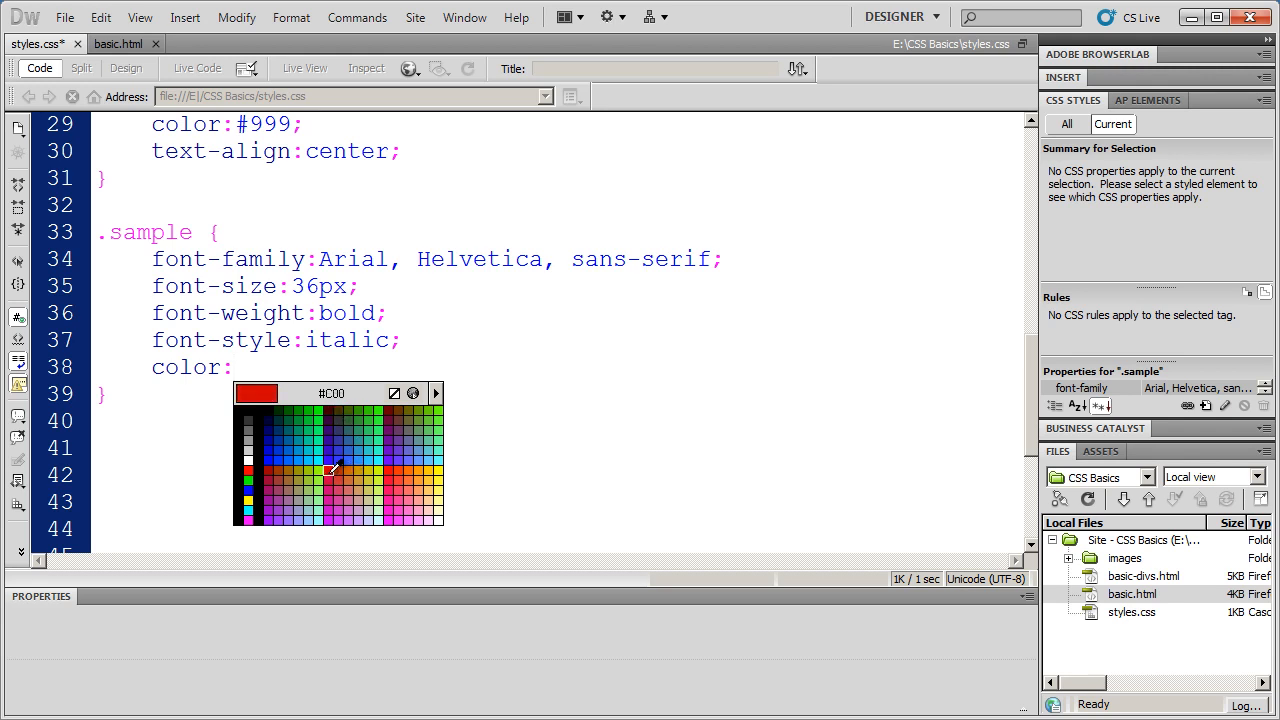
click(280, 460)
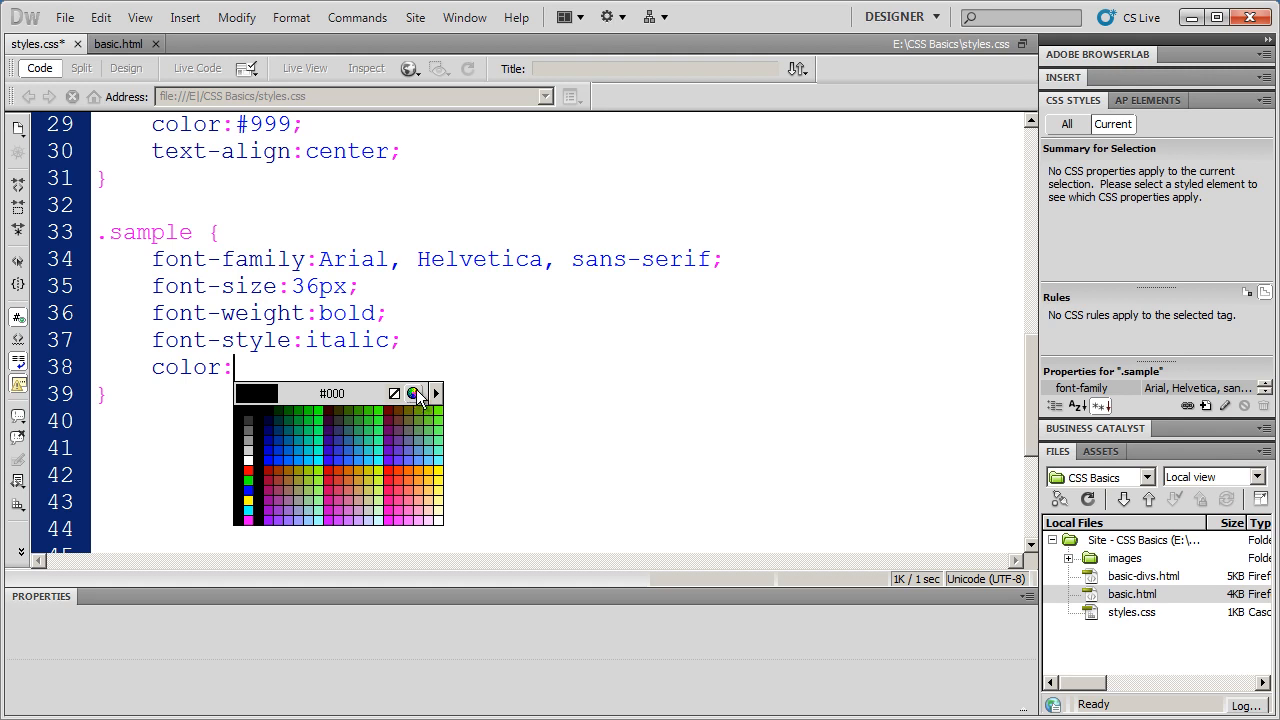
Choose a light blue in the system Color dialog so the .sample color becomes #3DC8D8
click(416, 392)
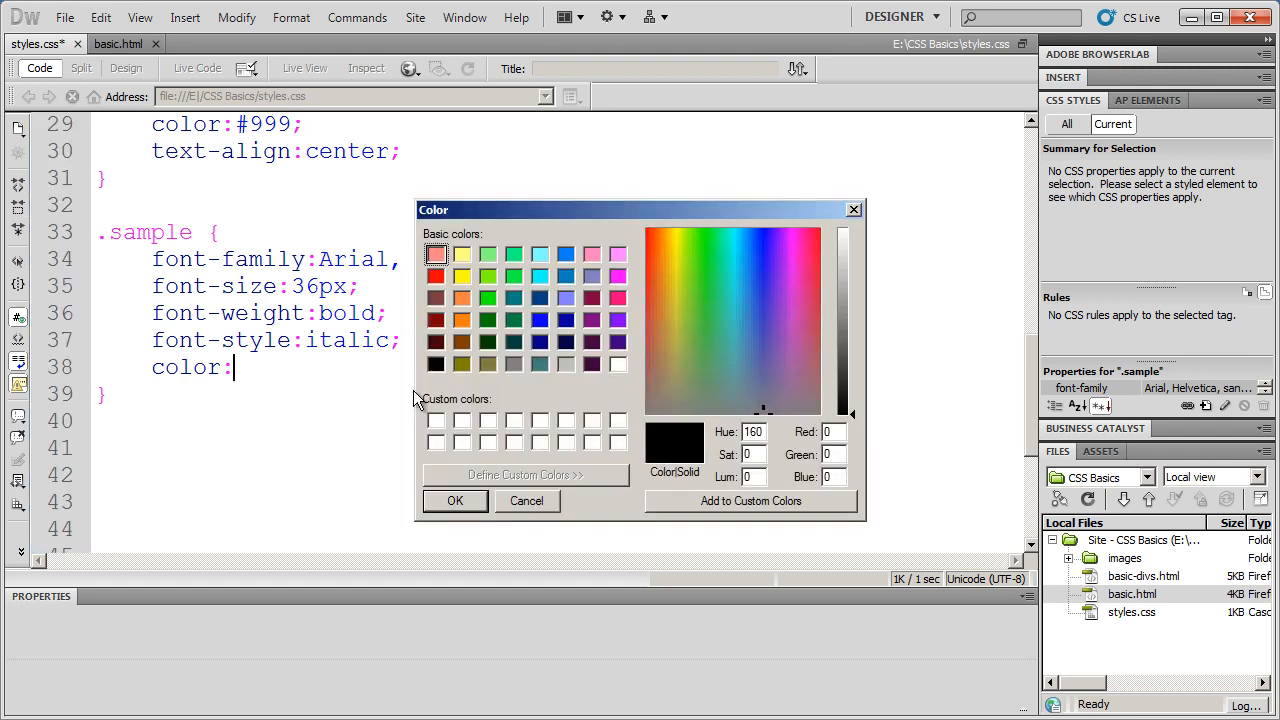
click(752, 328)
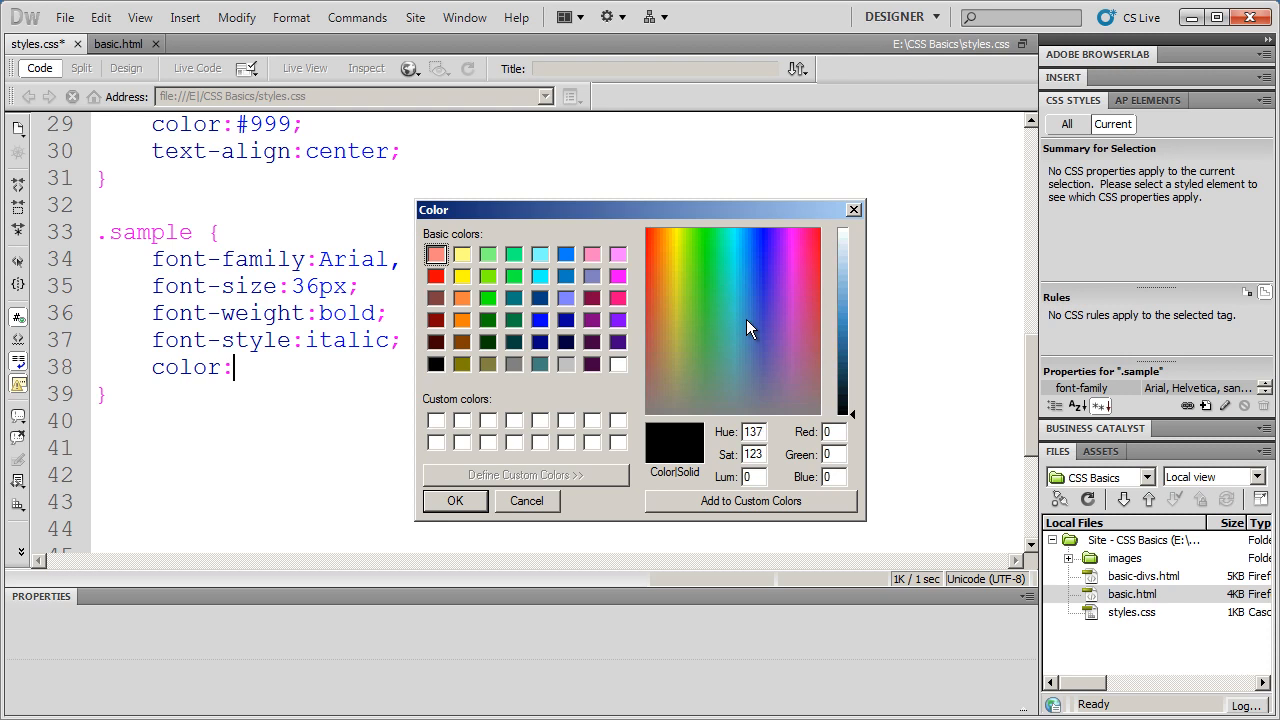
click(738, 290)
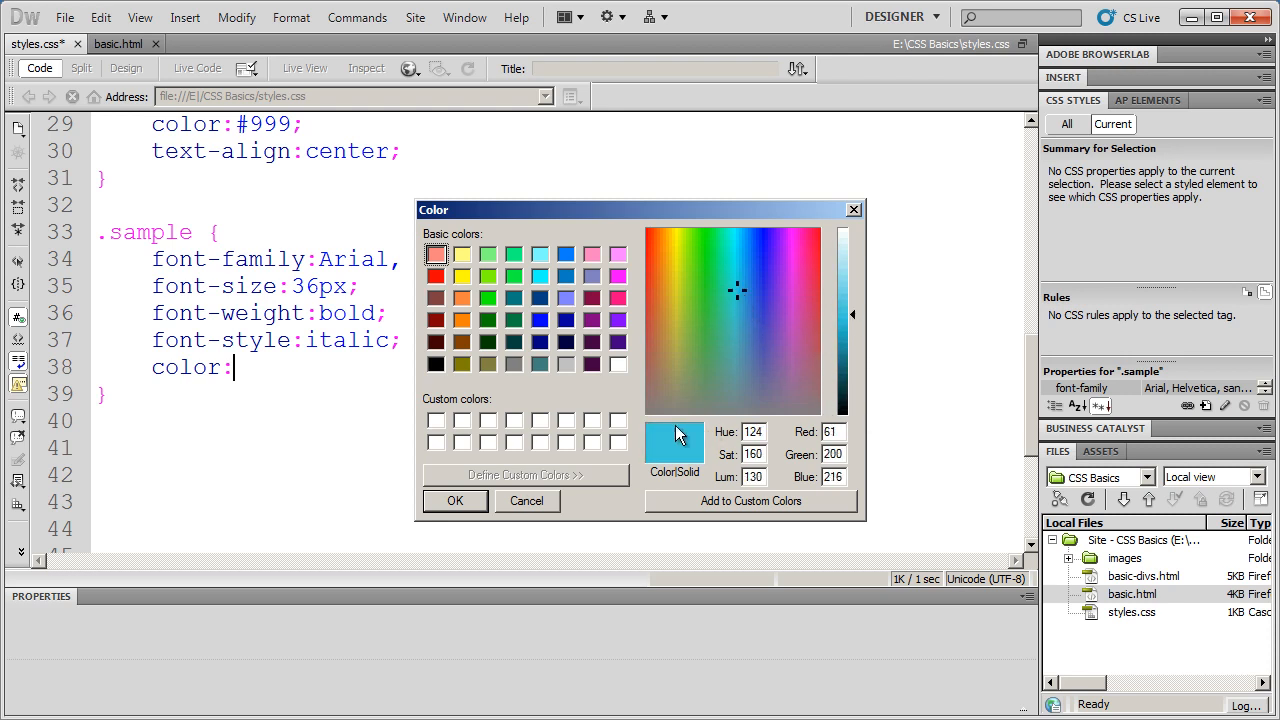
mouse_move(456, 508)
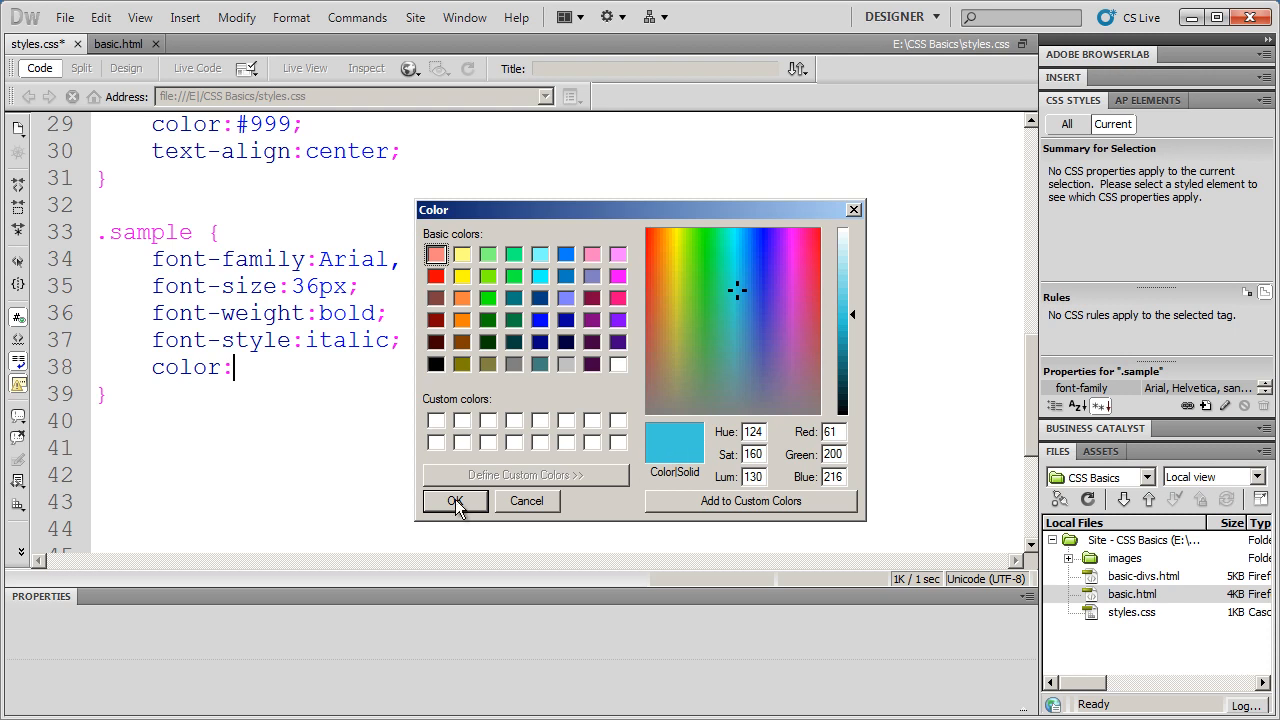
click(454, 500)
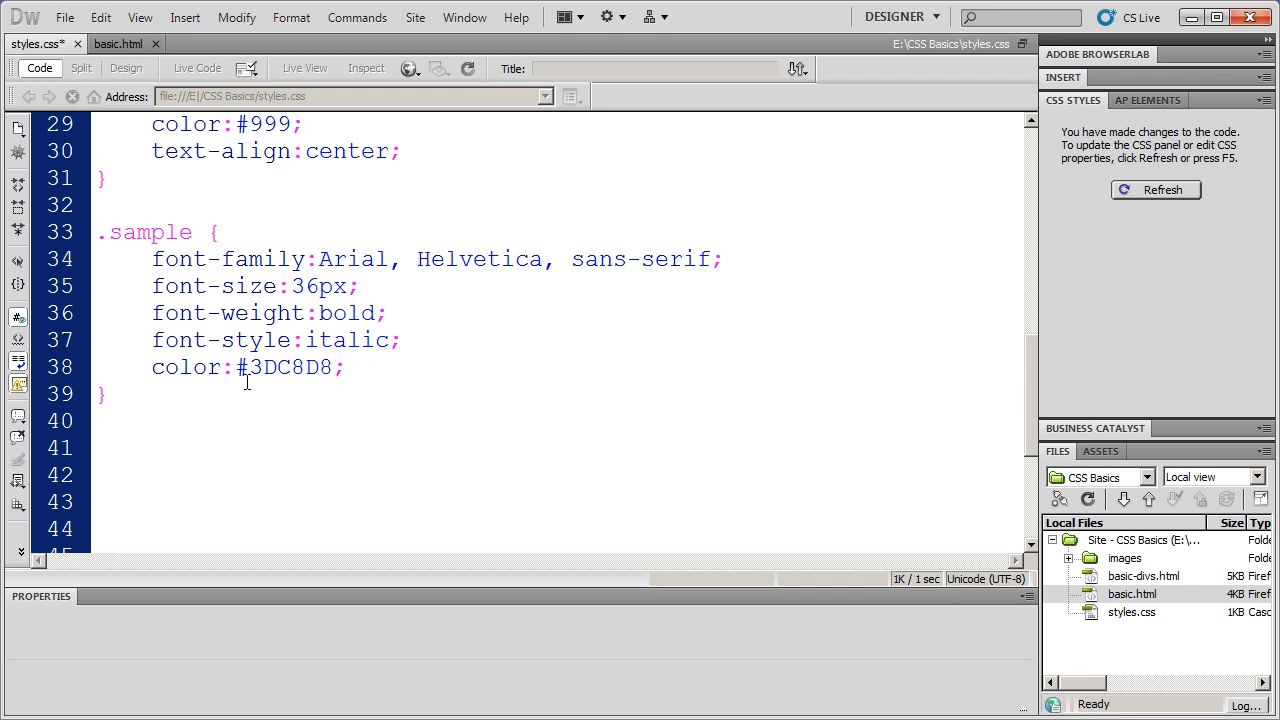
click(344, 368)
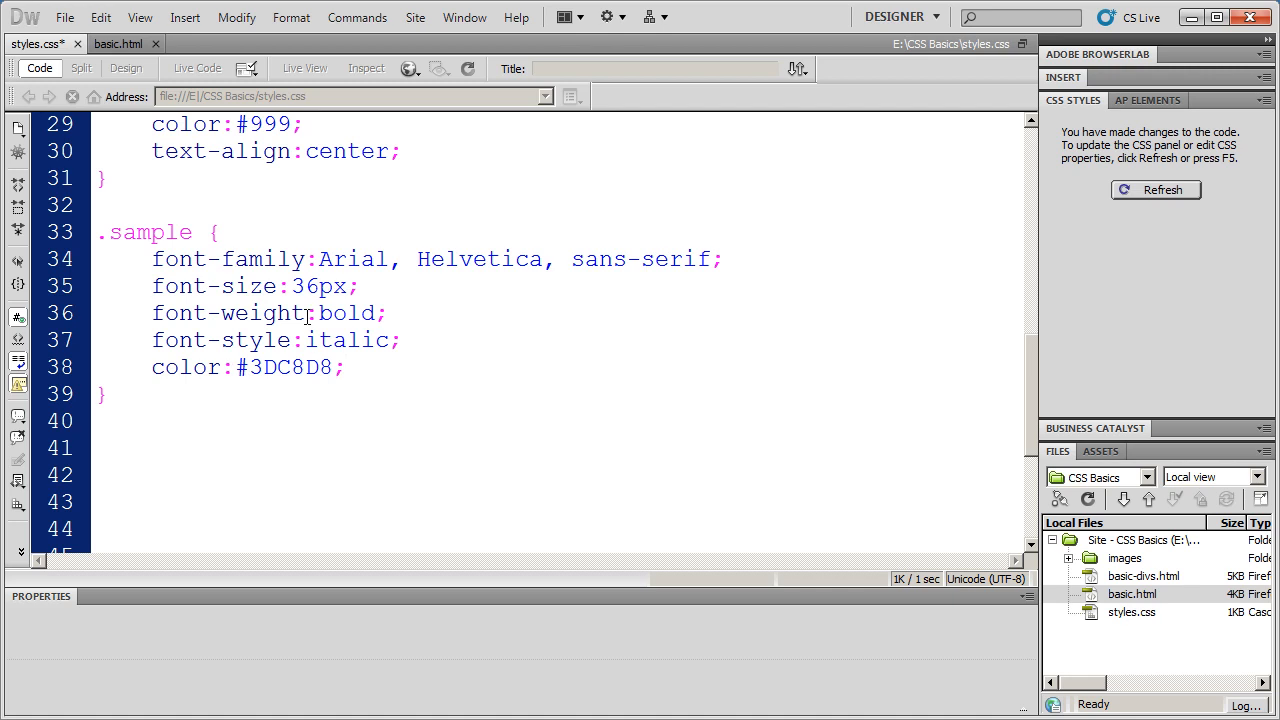
click(344, 368)
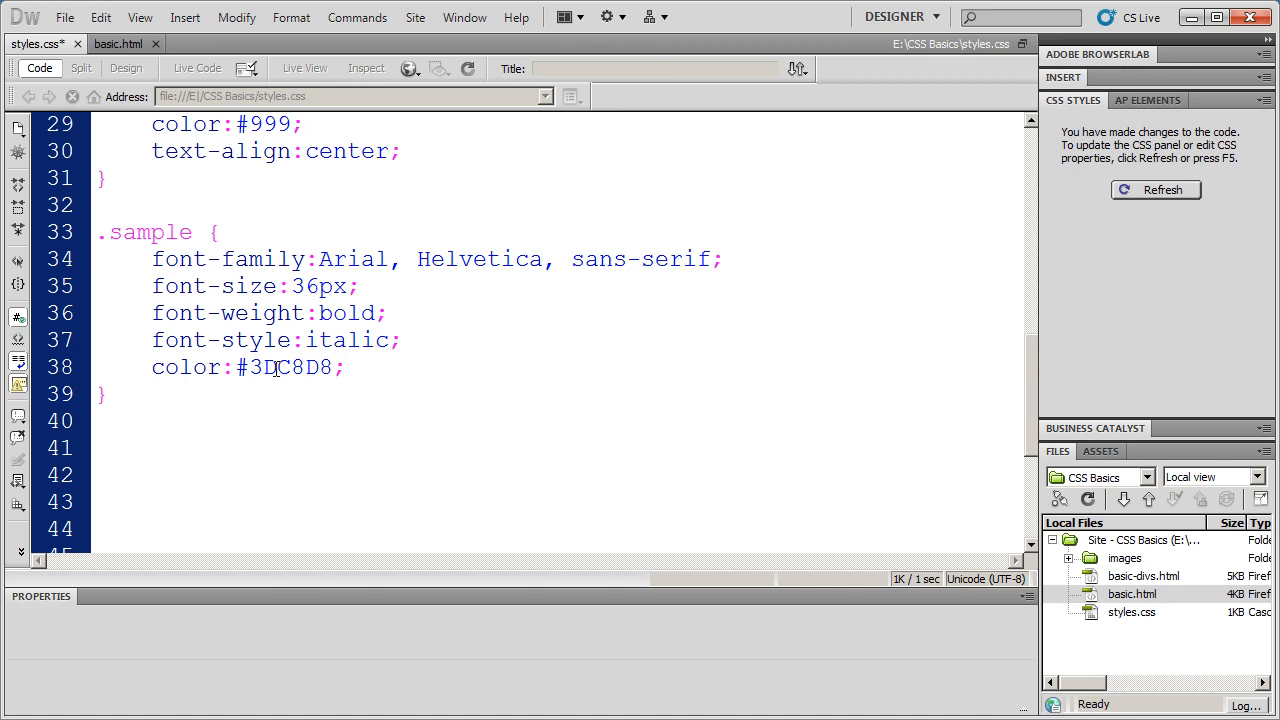
Replace #3DC8D8 with the named color blue and check the text in basic.html
double_click(264, 368)
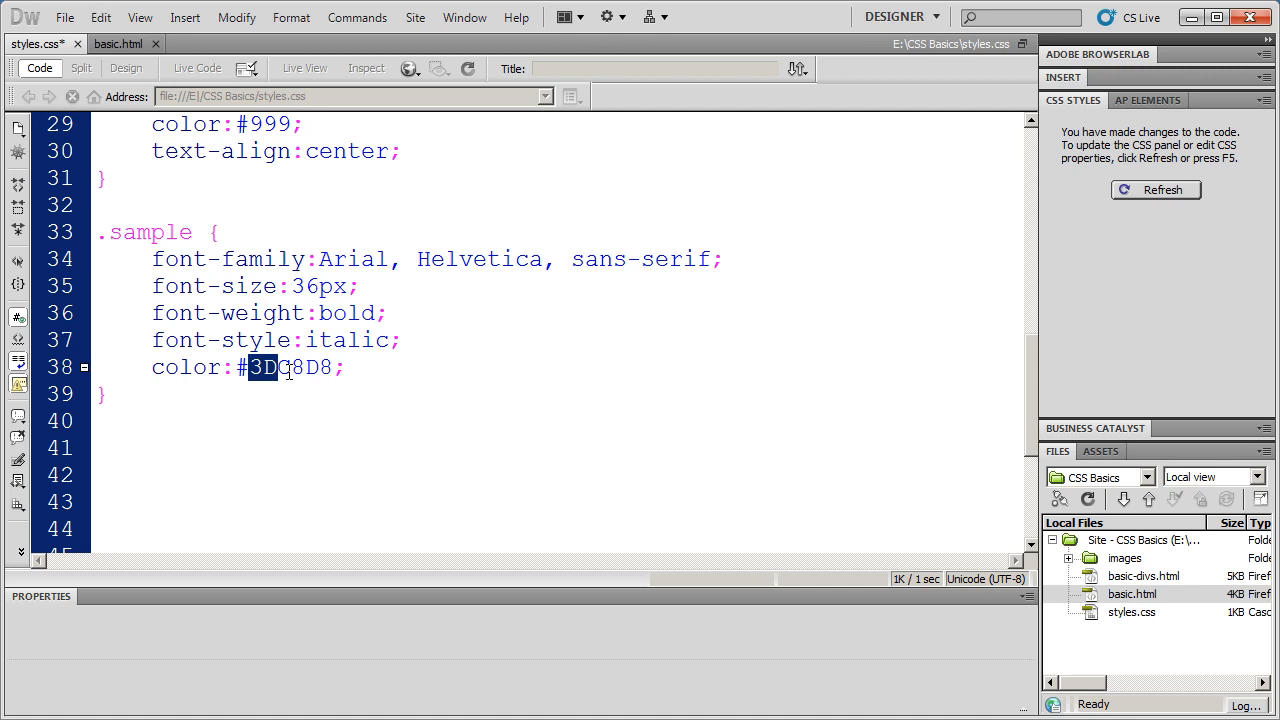
click(388, 380)
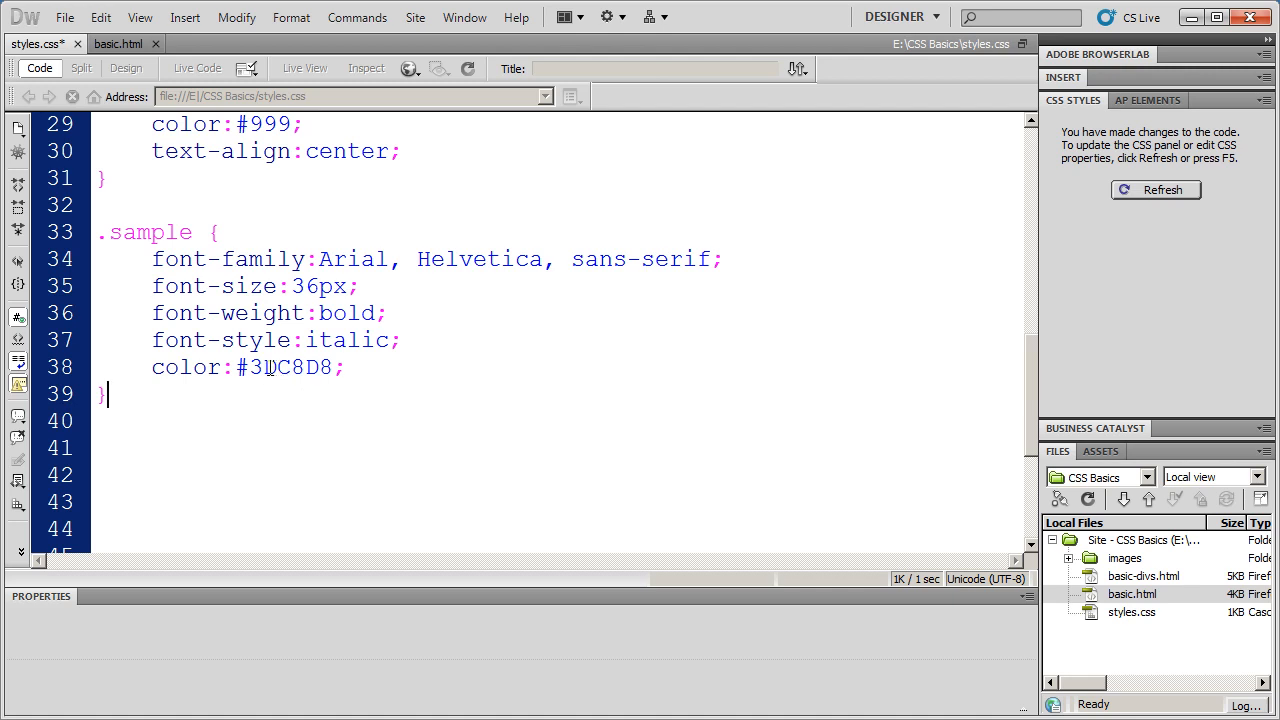
double_click(284, 368)
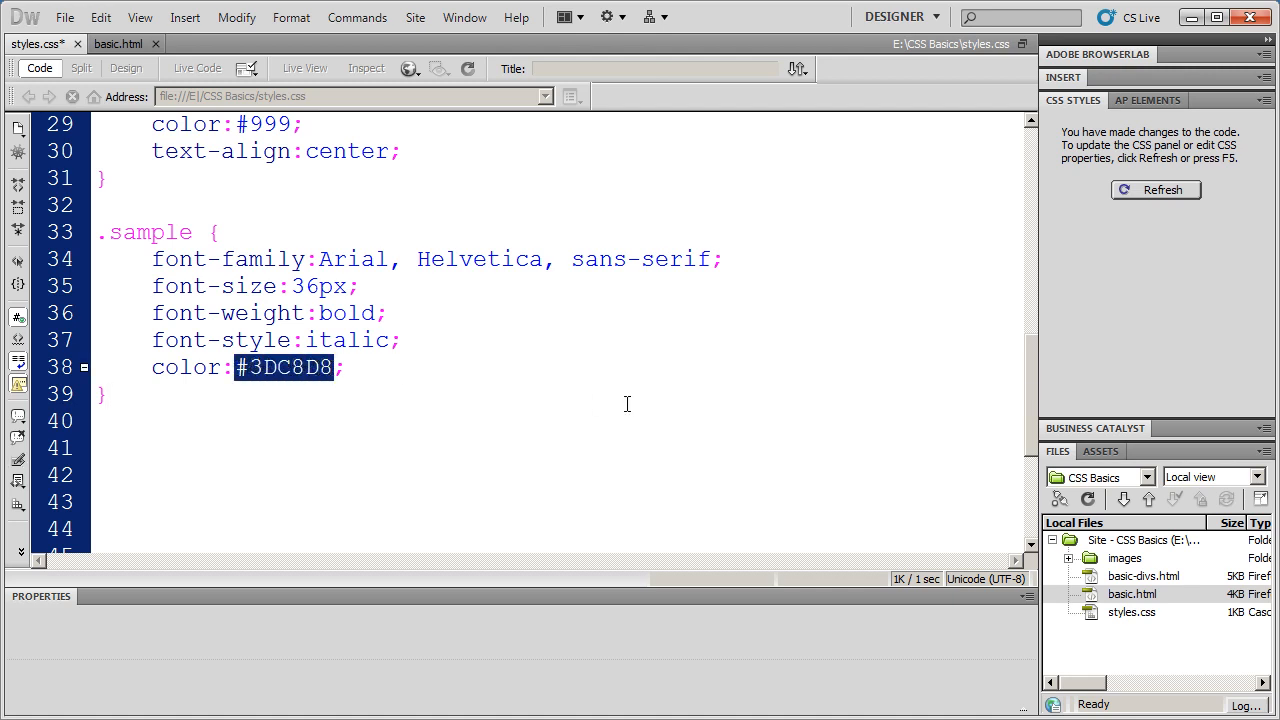
mouse_move(528, 408)
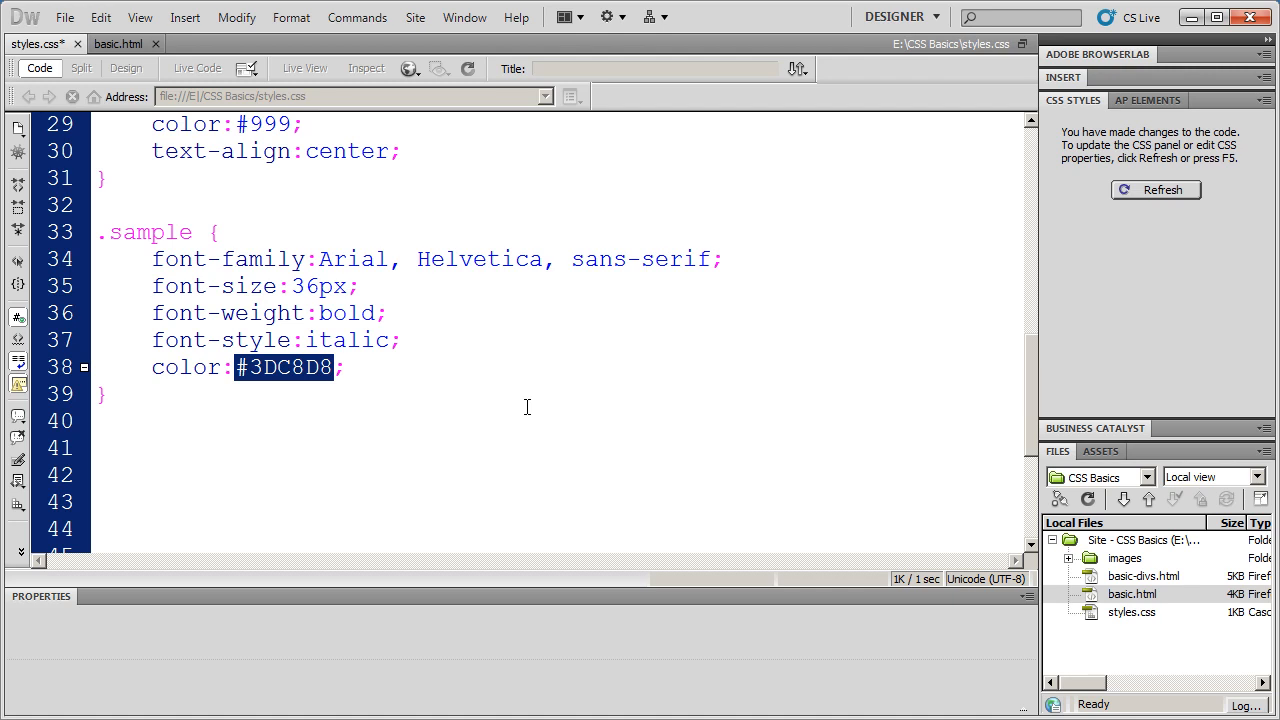
text(blue)
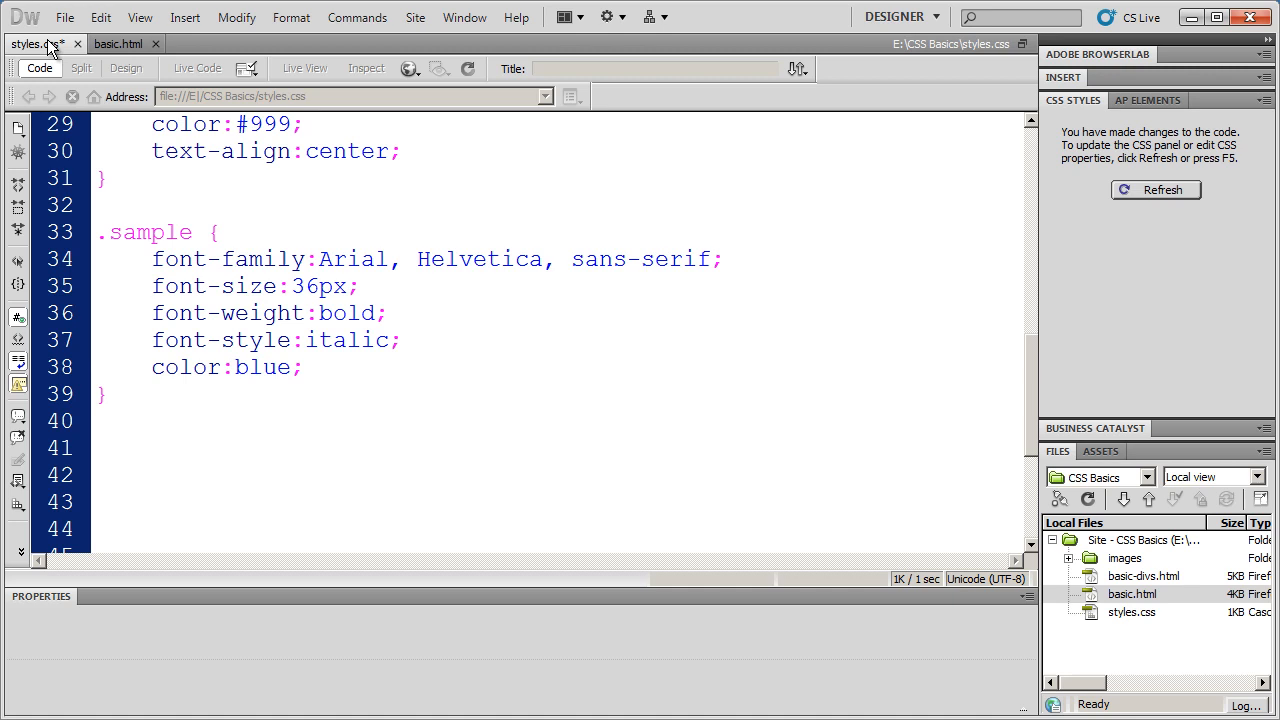
click(64, 16)
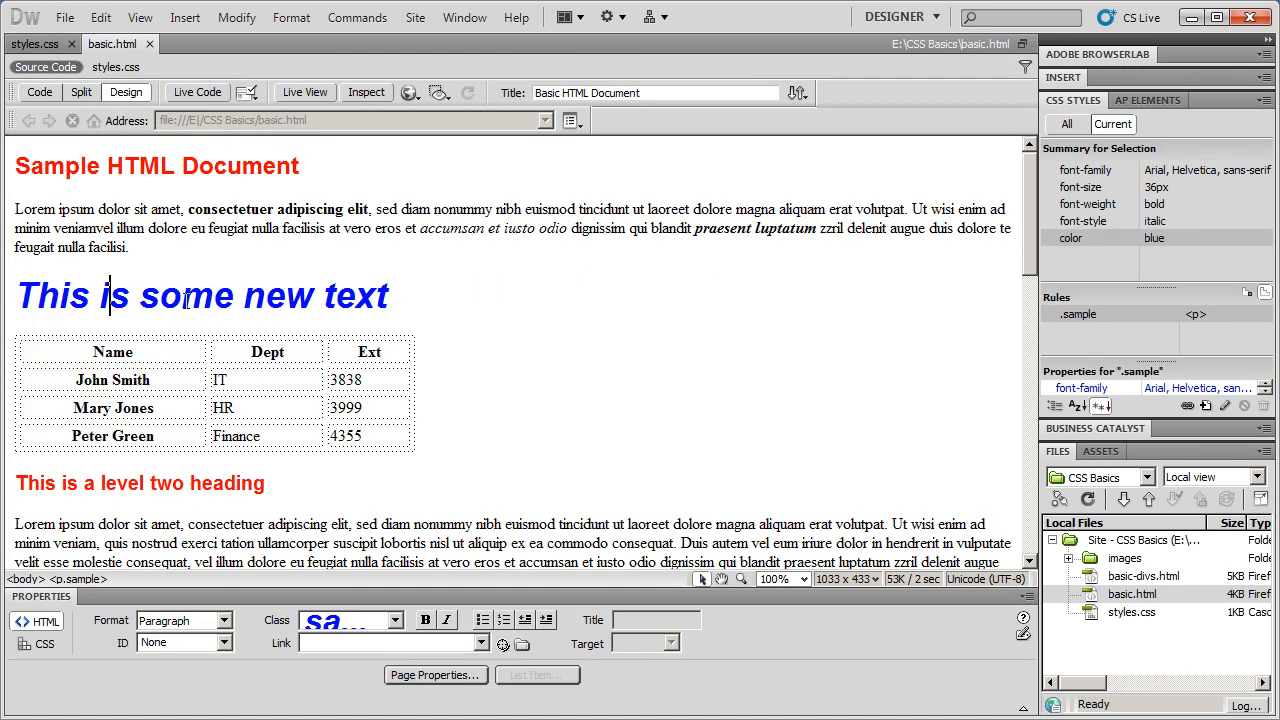
click(36, 44)
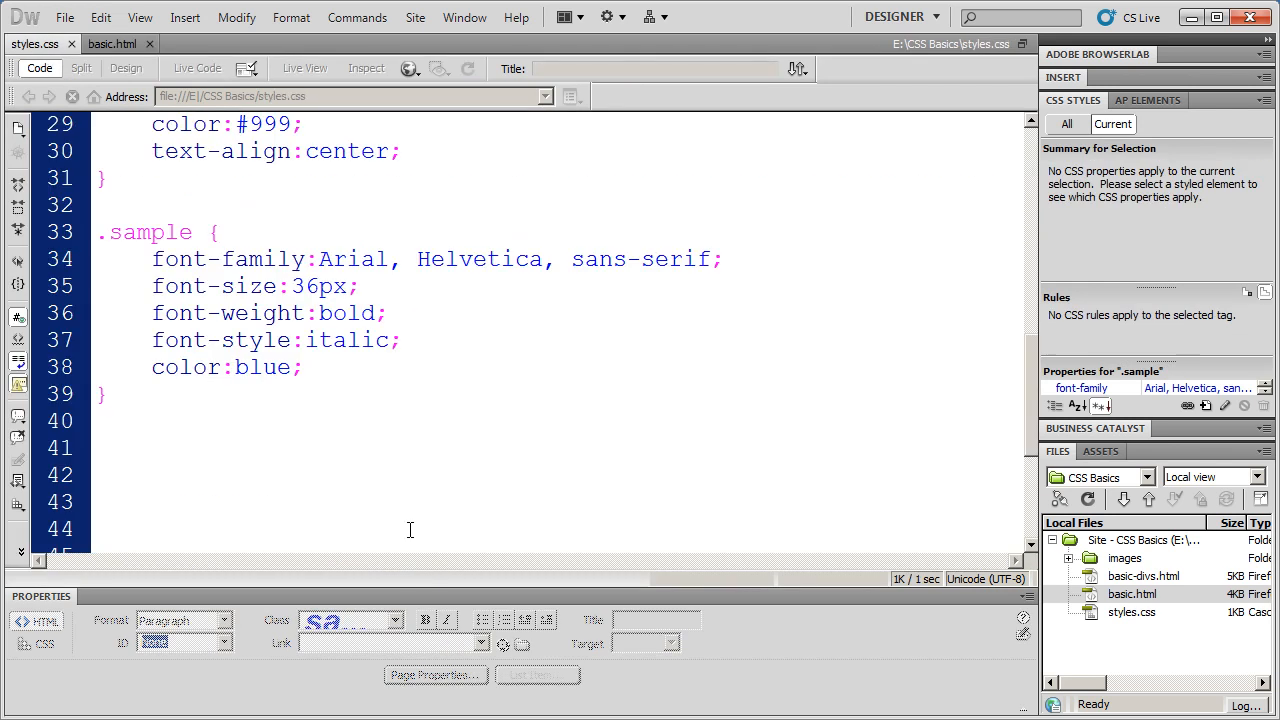
Replace blue with red and preview basic.html to see the red sample text
double_click(264, 368)
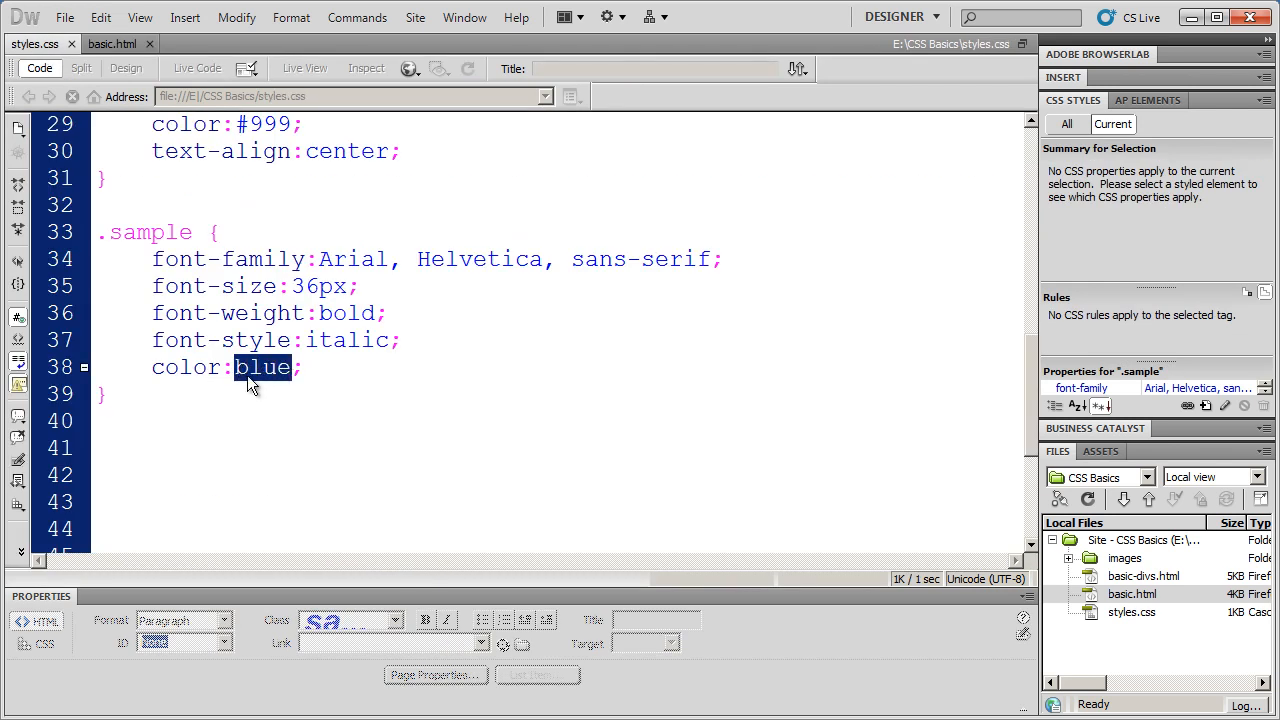
text(red)
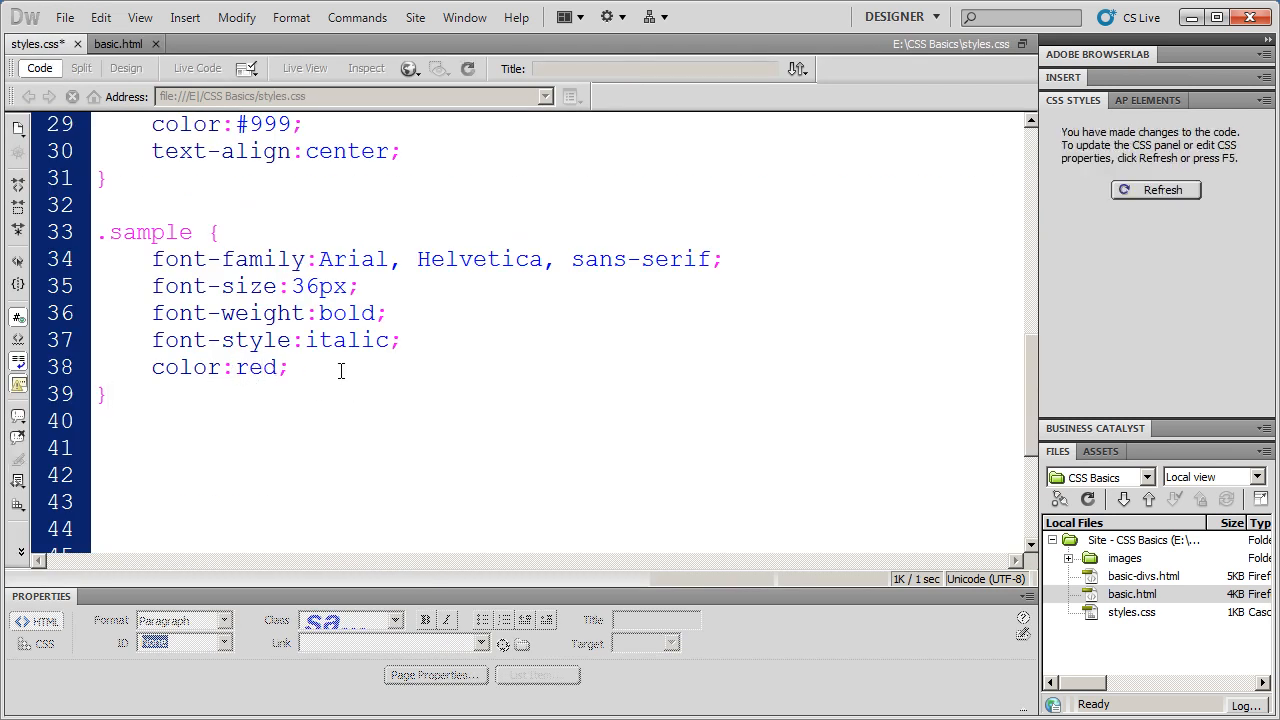
click(64, 16)
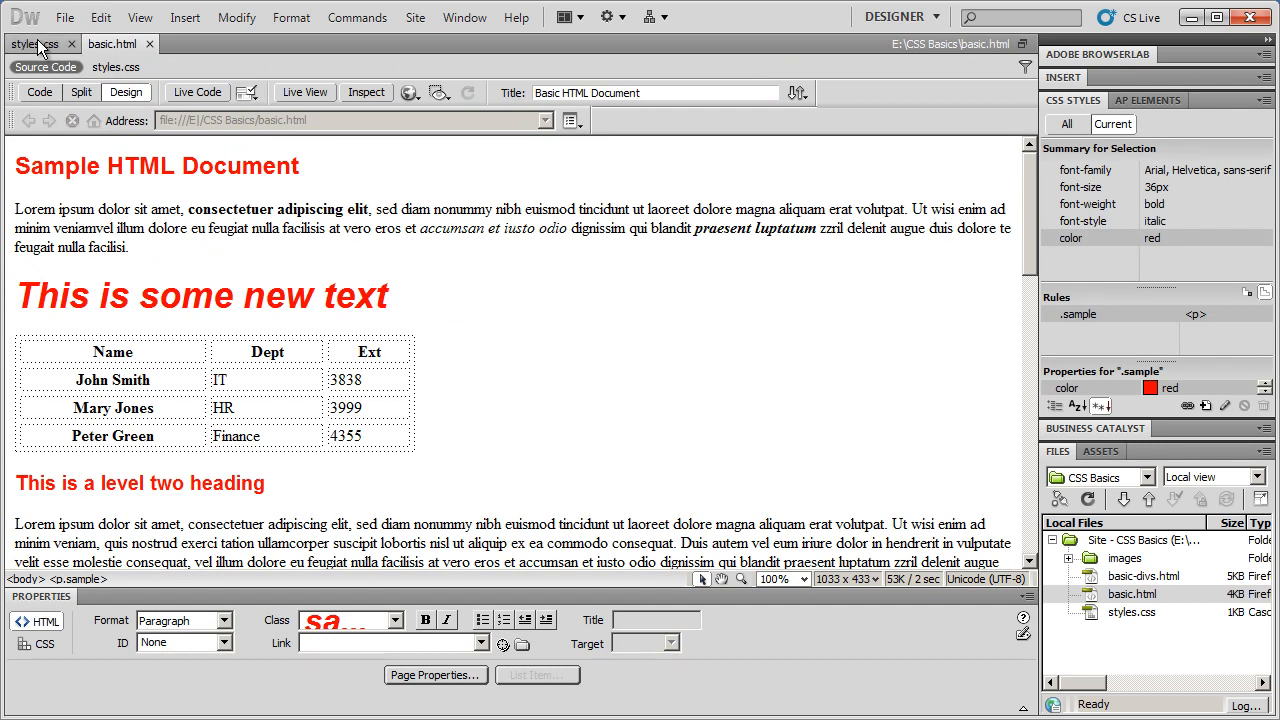
click(36, 44)
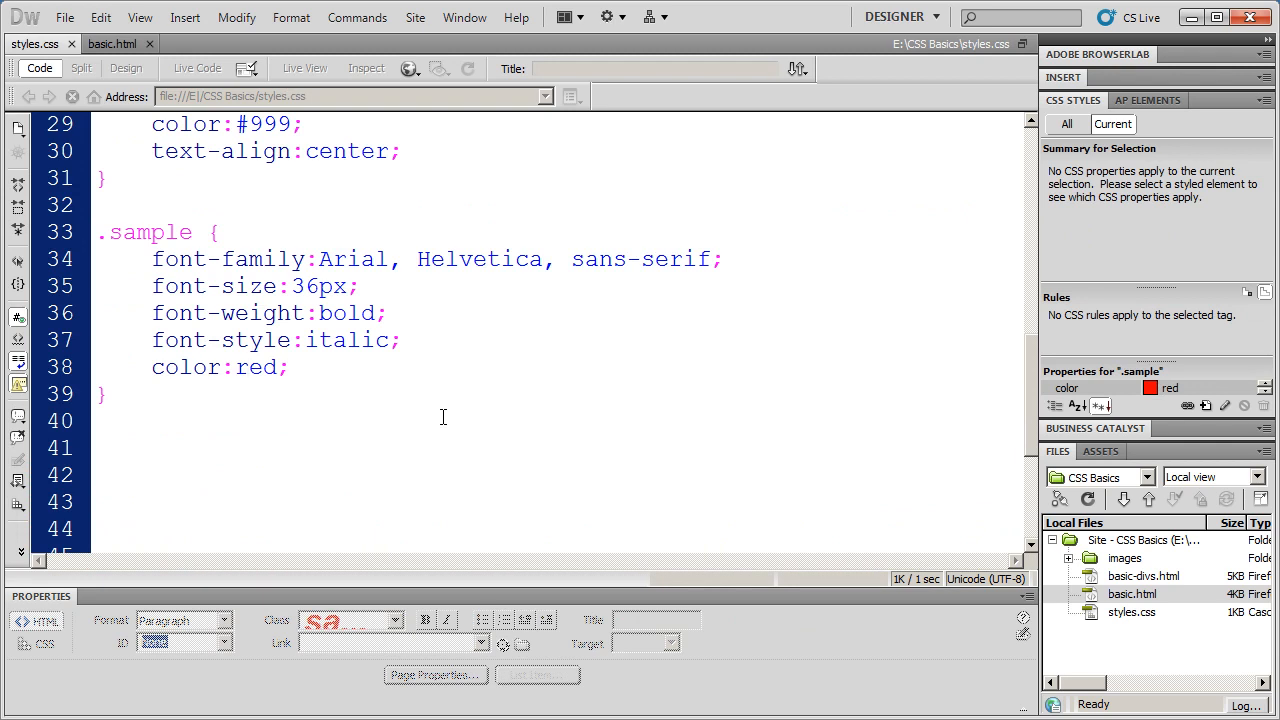
click(244, 368)
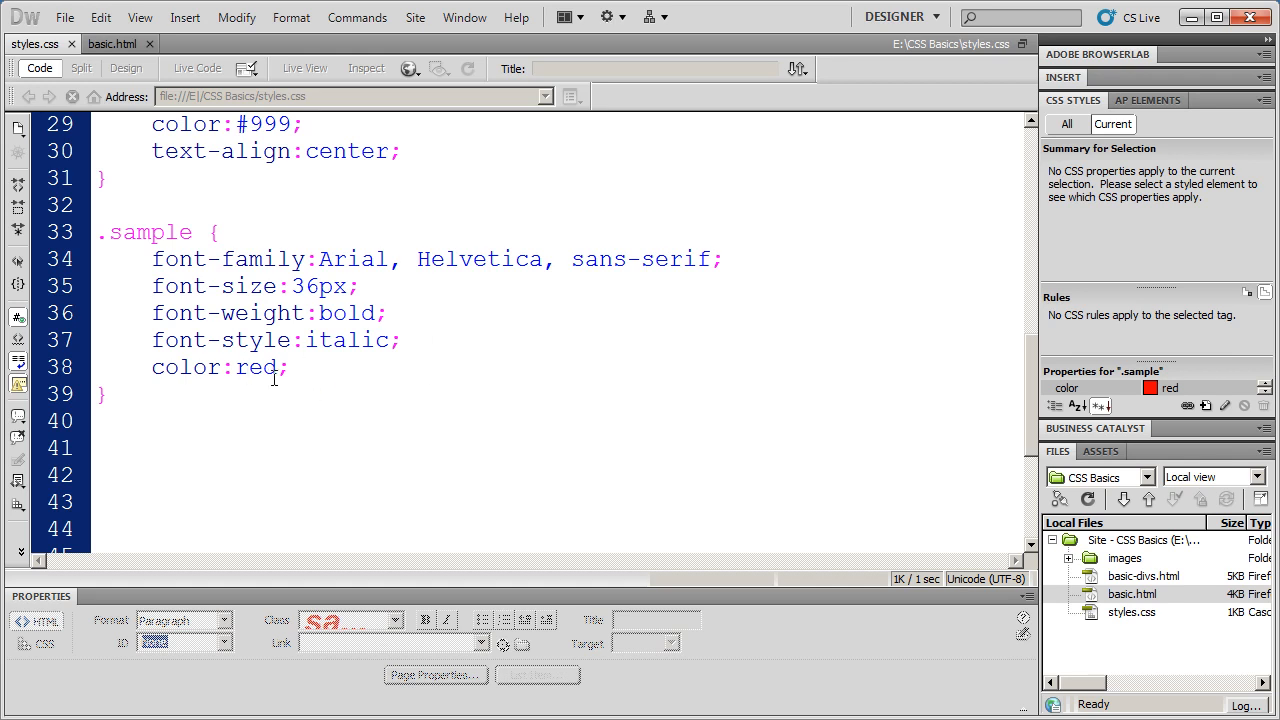
Replace red with the dark red hex #990000 and refresh the CSS Styles summary
double_click(256, 368)
text(#)
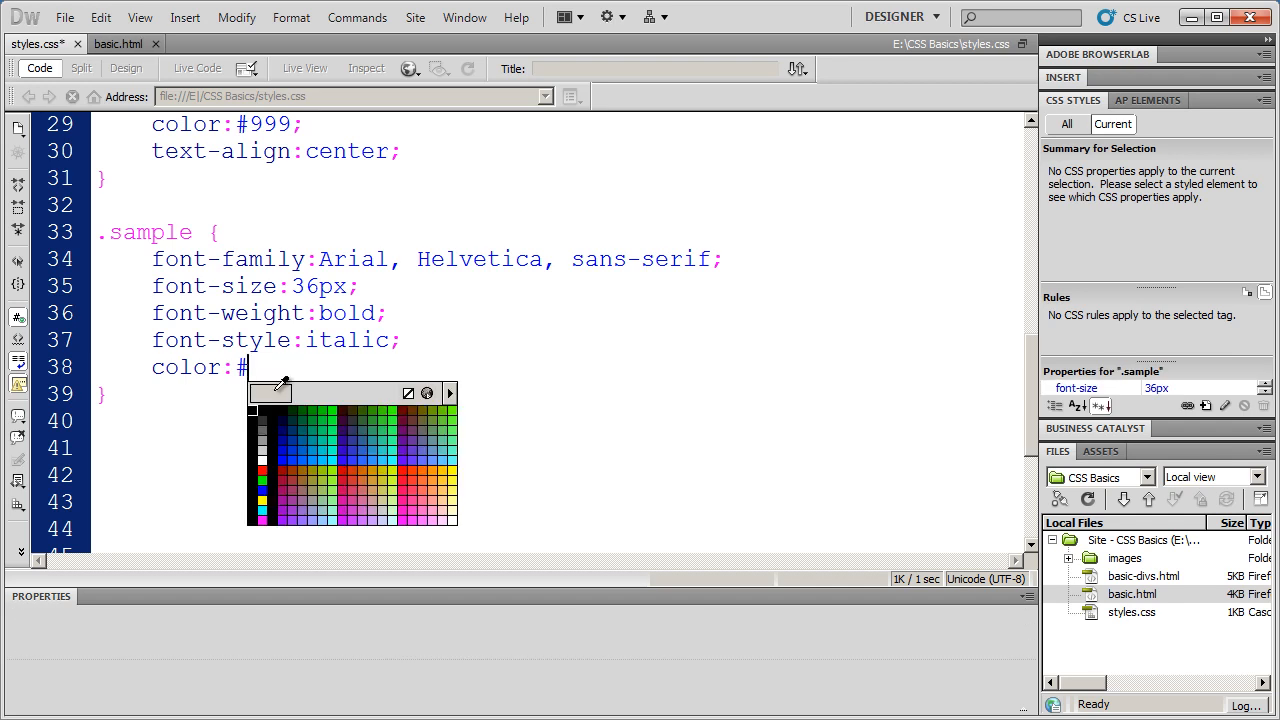
text(990000;)
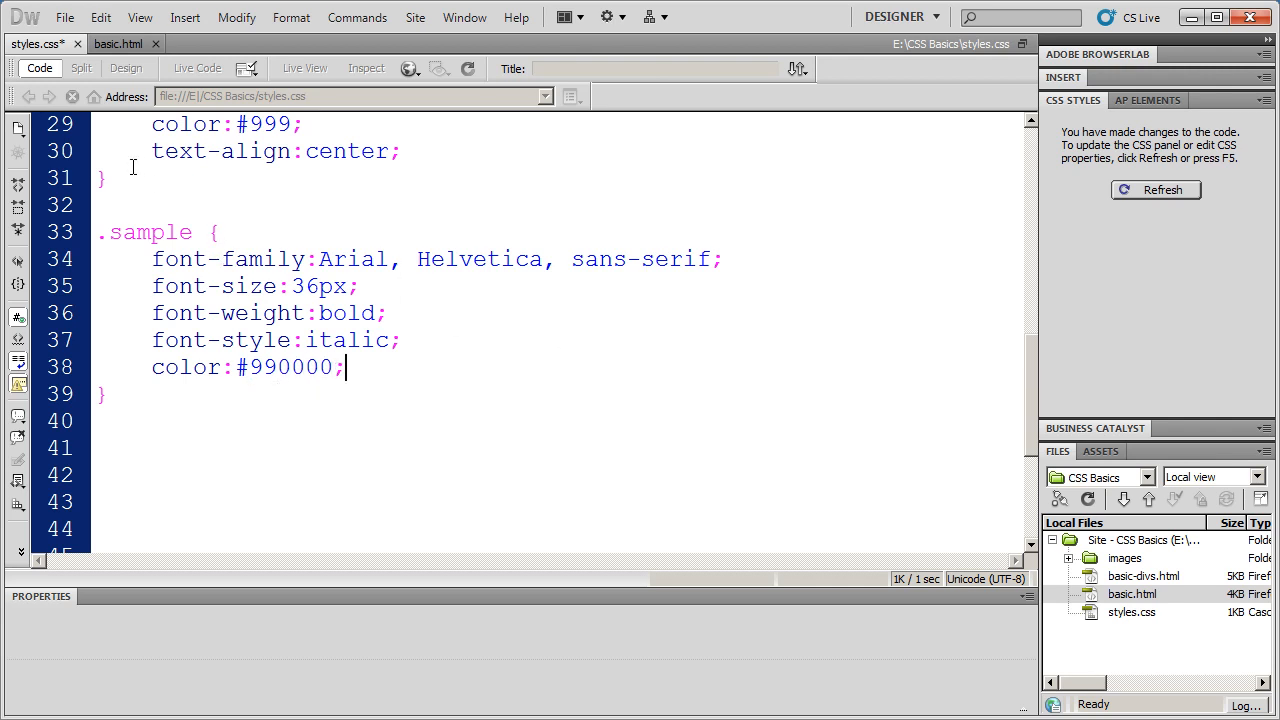
click(64, 16)
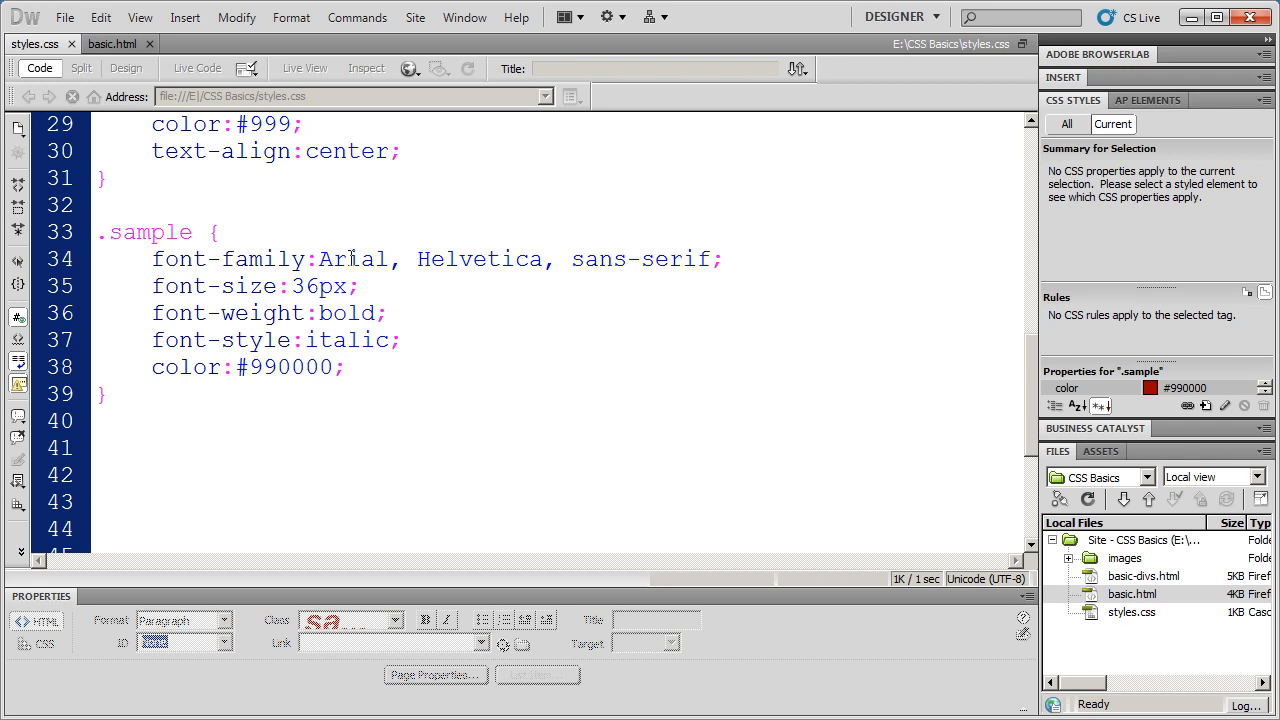
click(344, 368)
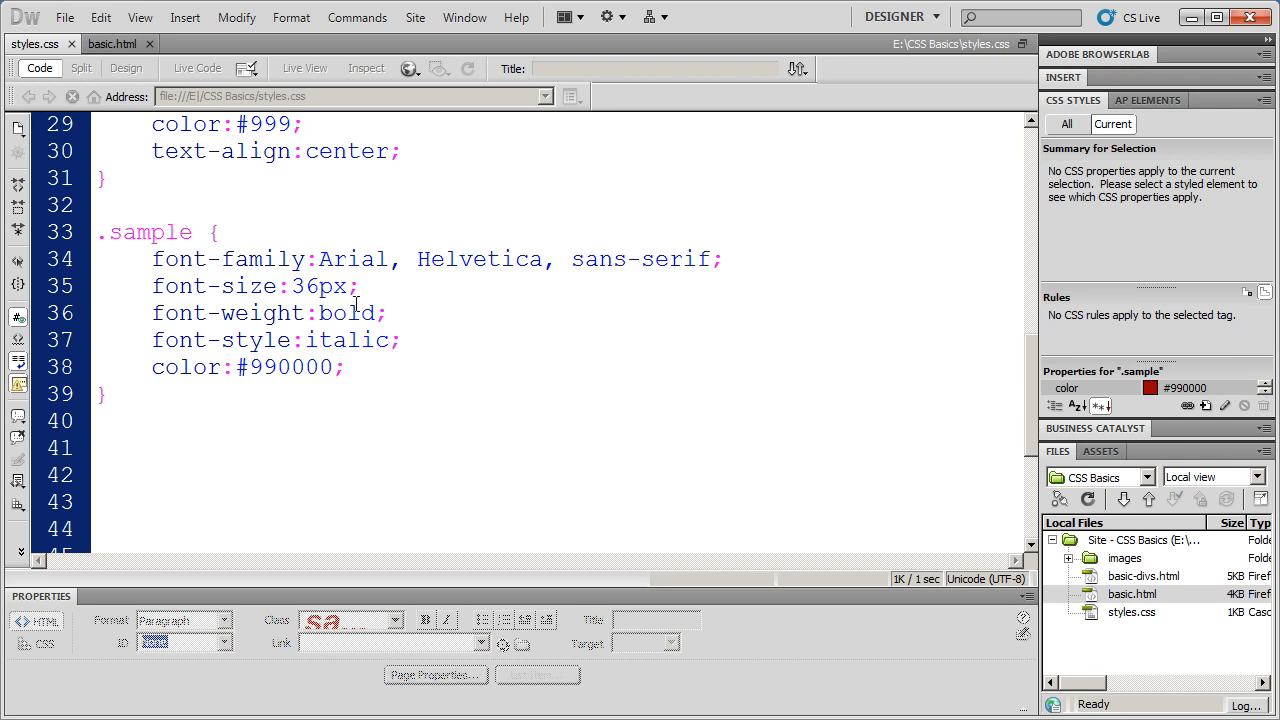
click(344, 368)
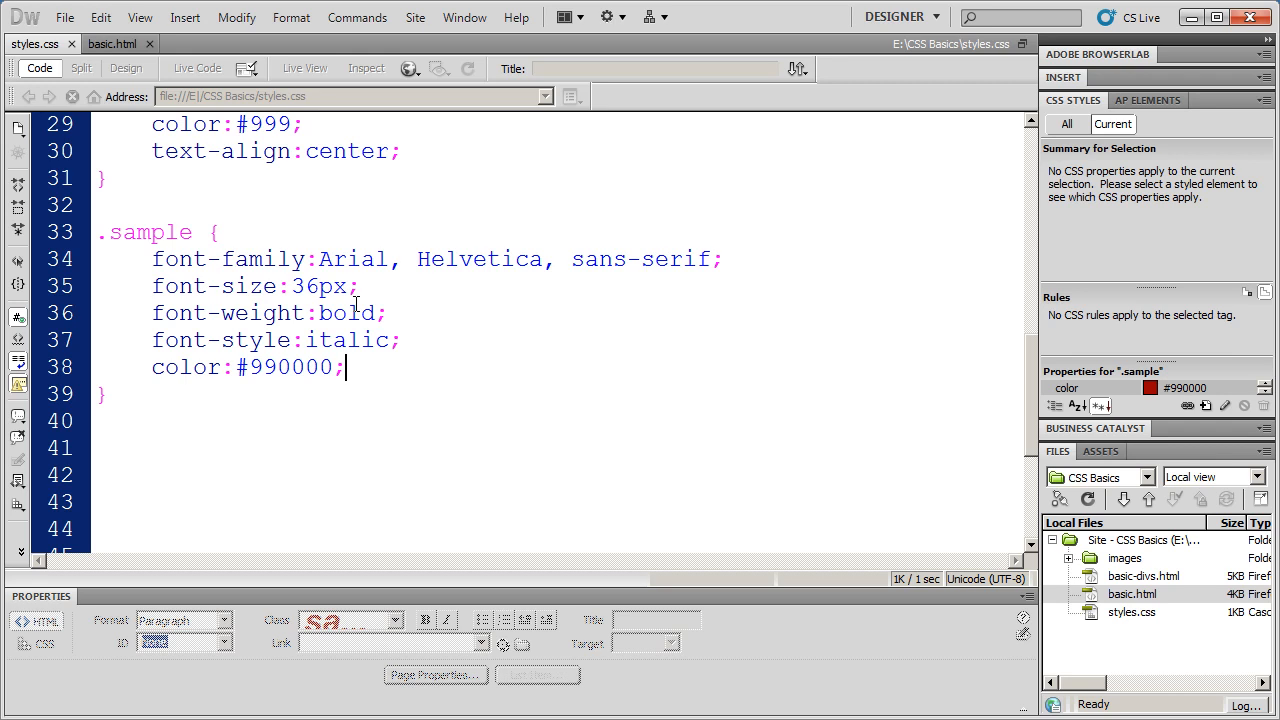